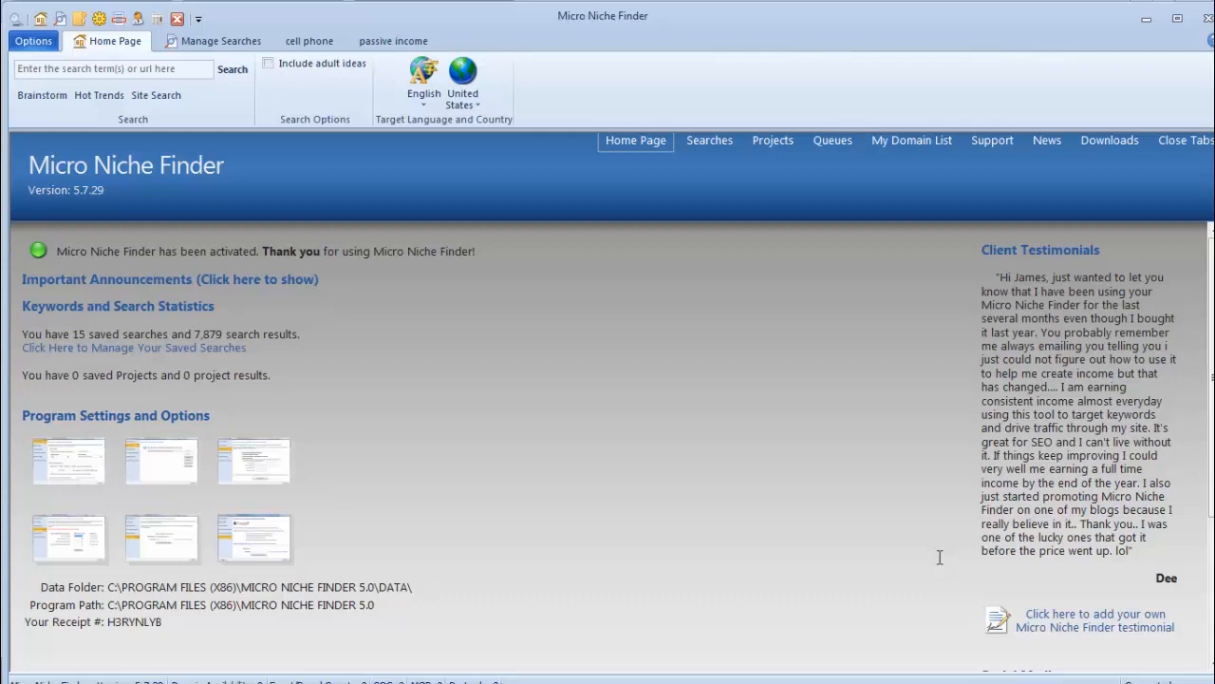
mouse_move(262, 224)
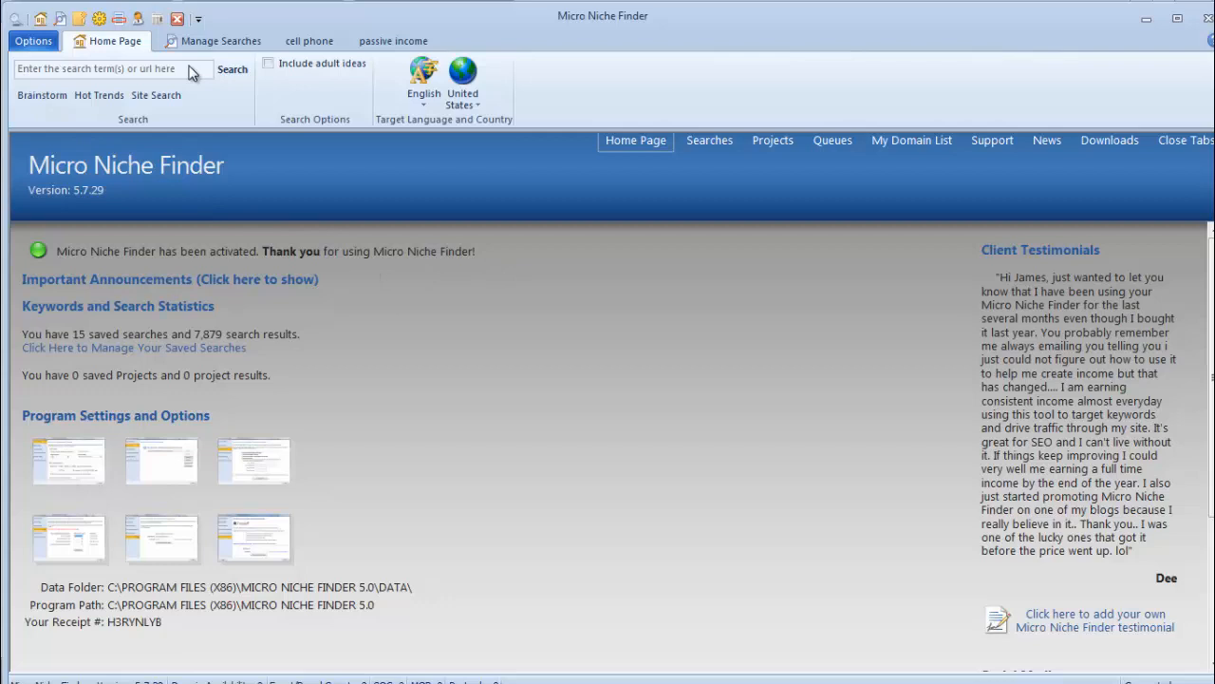
Step: Run a keyword search for 'leather purses', returning 801 exact-match phrases
left_click(104, 68)
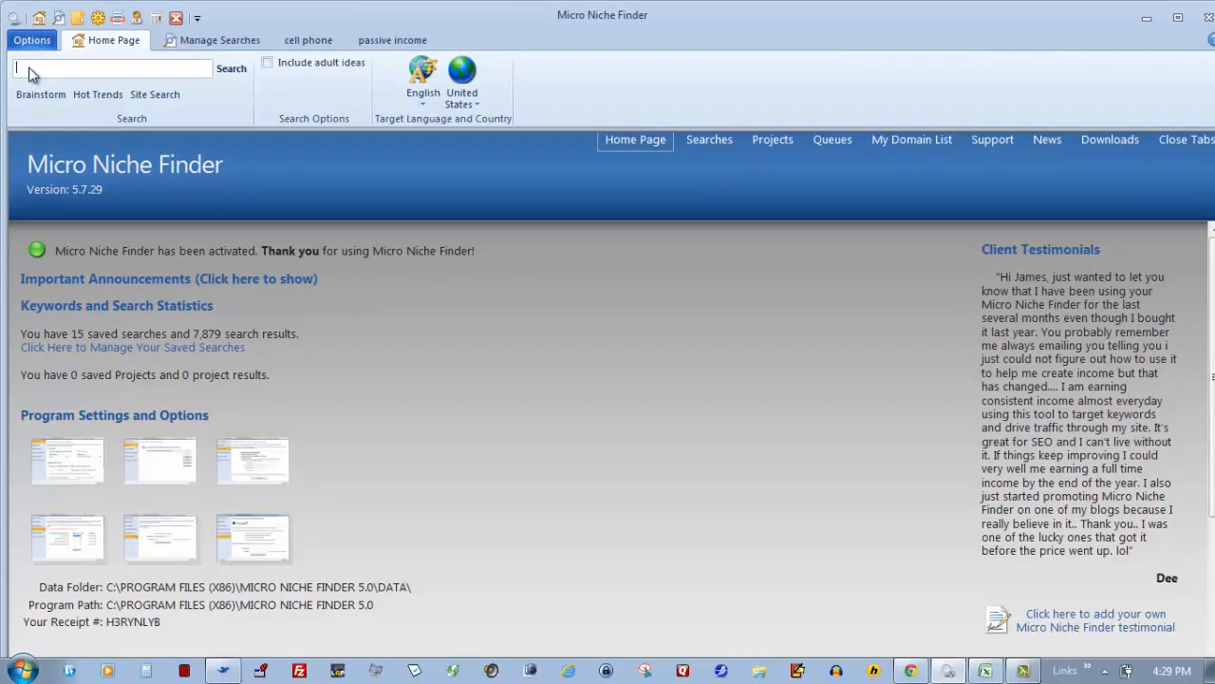
mouse_move(395, 224)
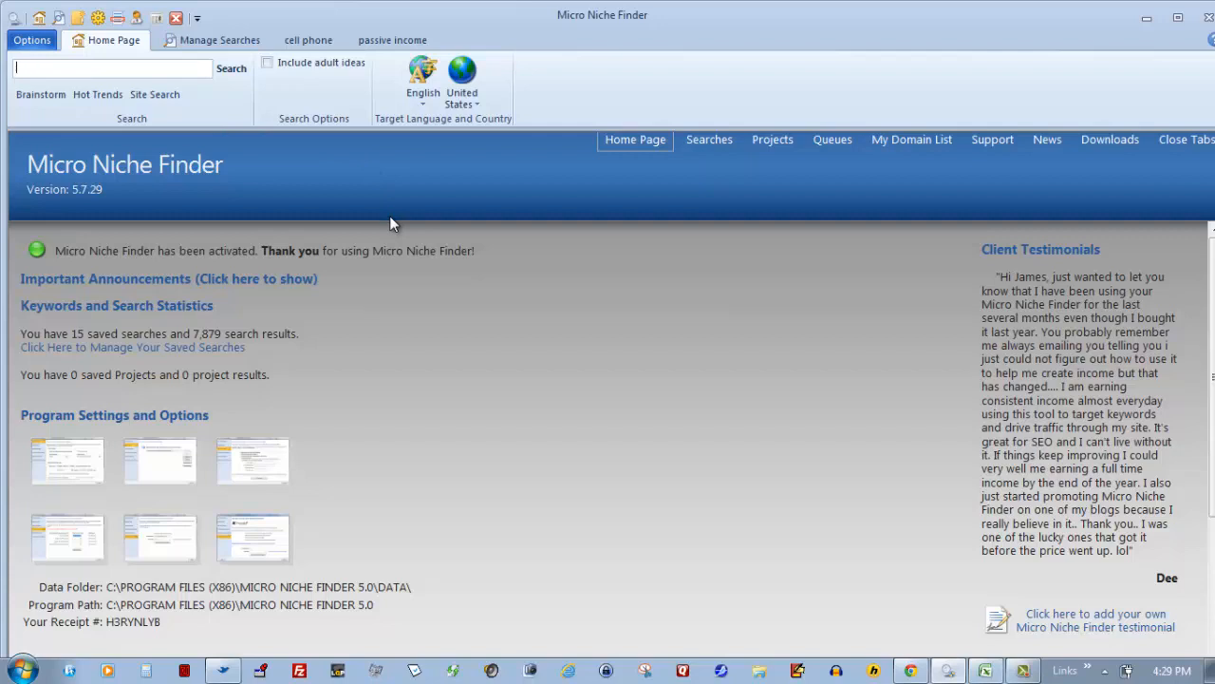
type("leather purses")
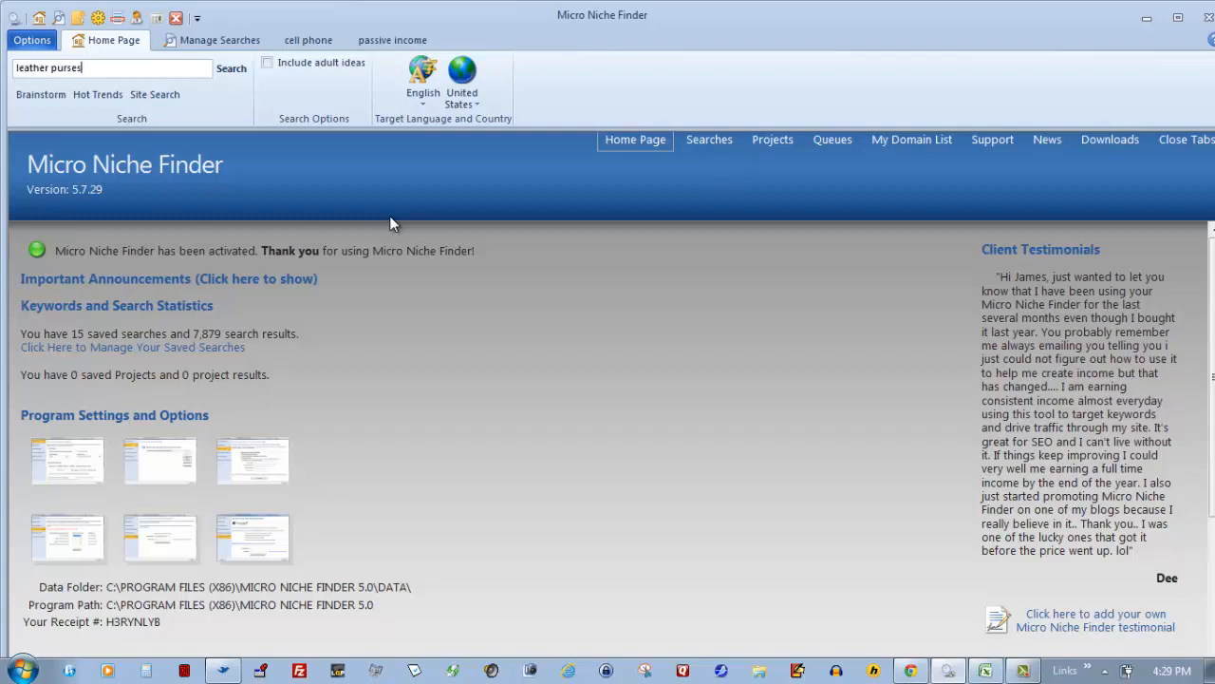
mouse_move(245, 99)
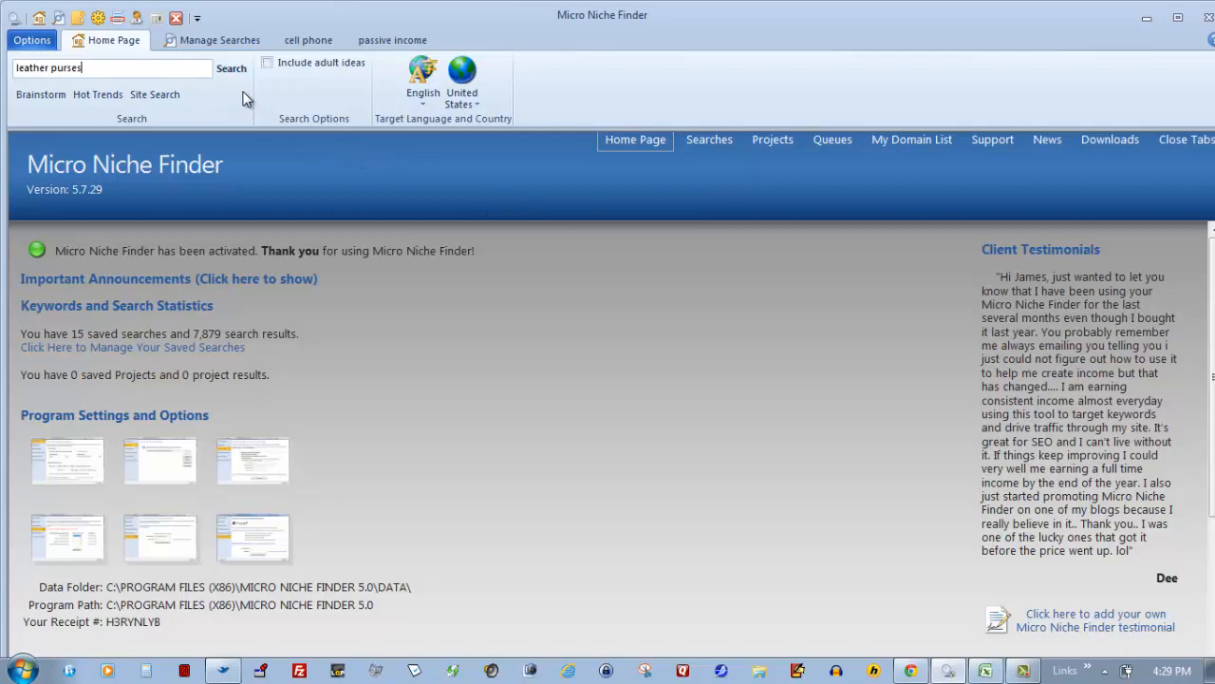
left_click(232, 68)
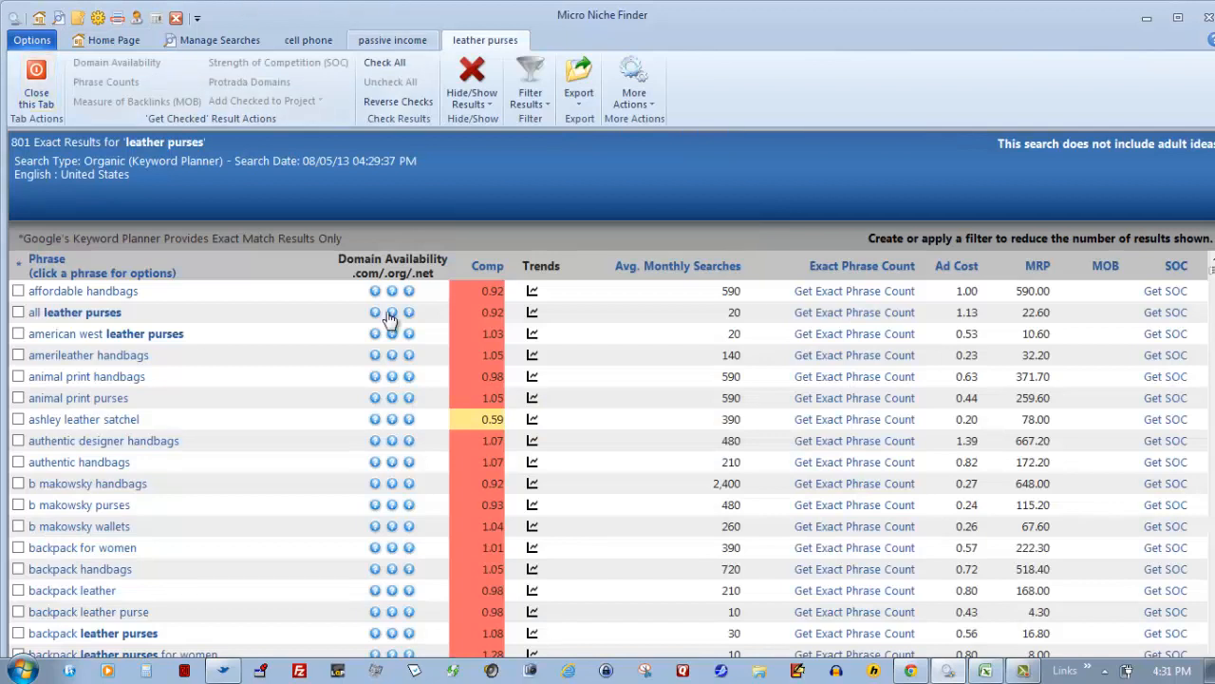
mouse_move(573, 419)
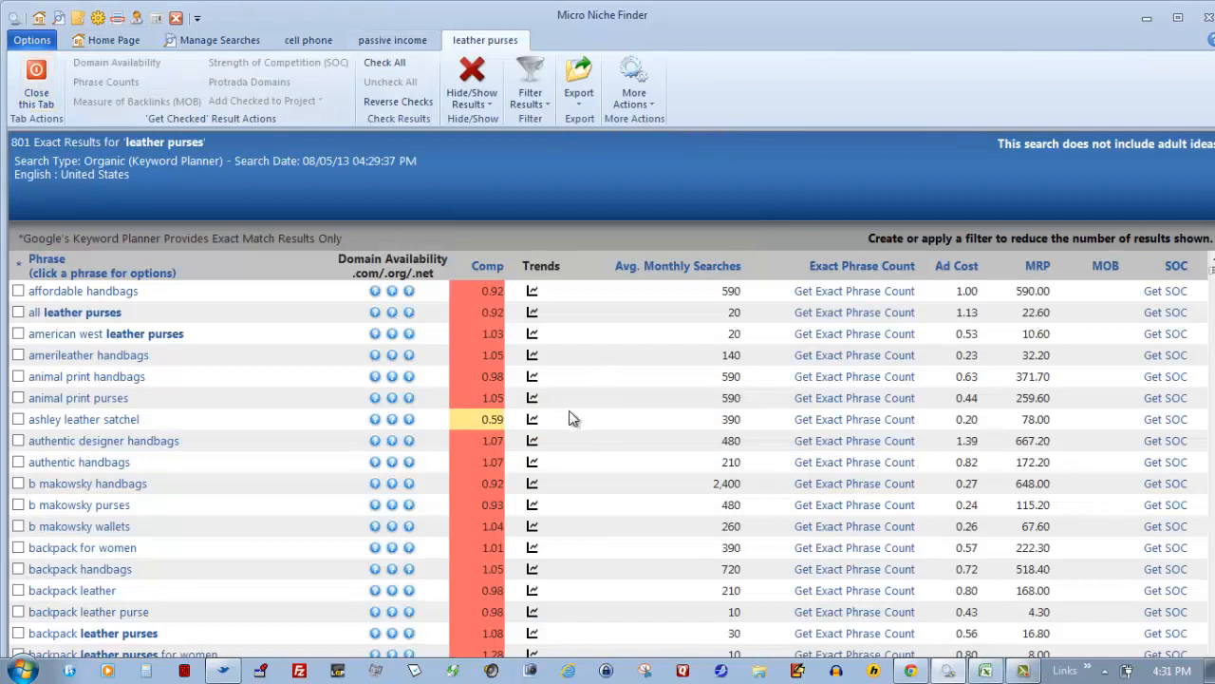
mouse_move(638, 388)
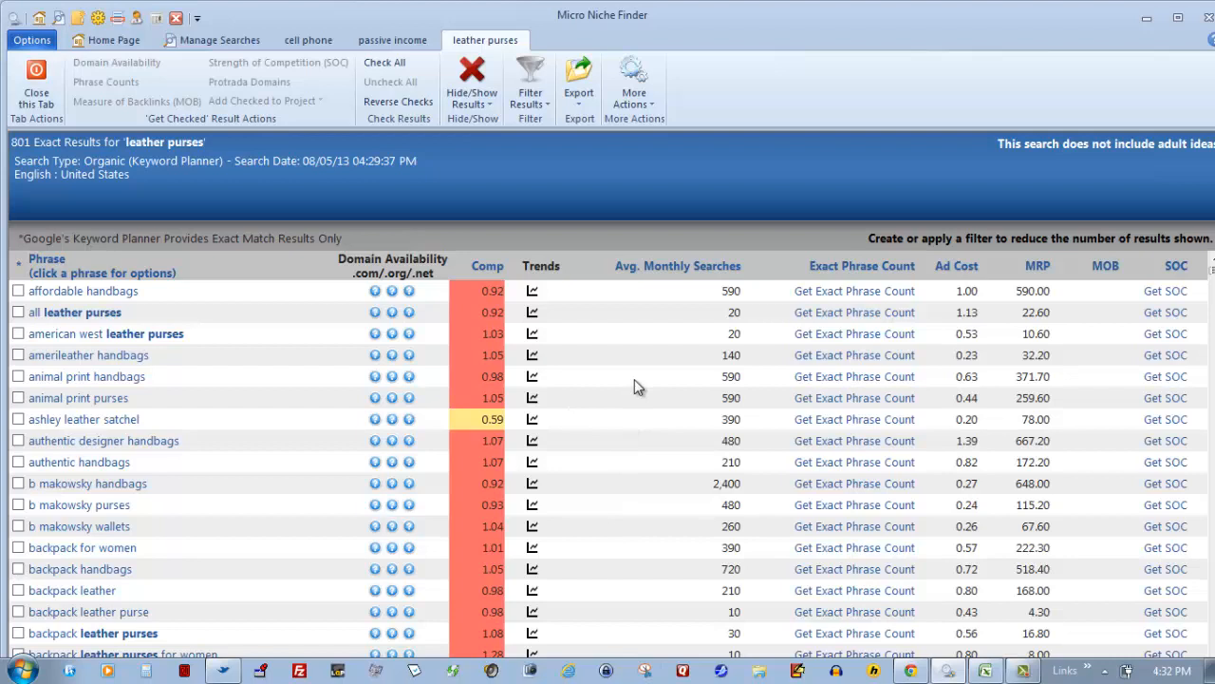
mouse_move(646, 315)
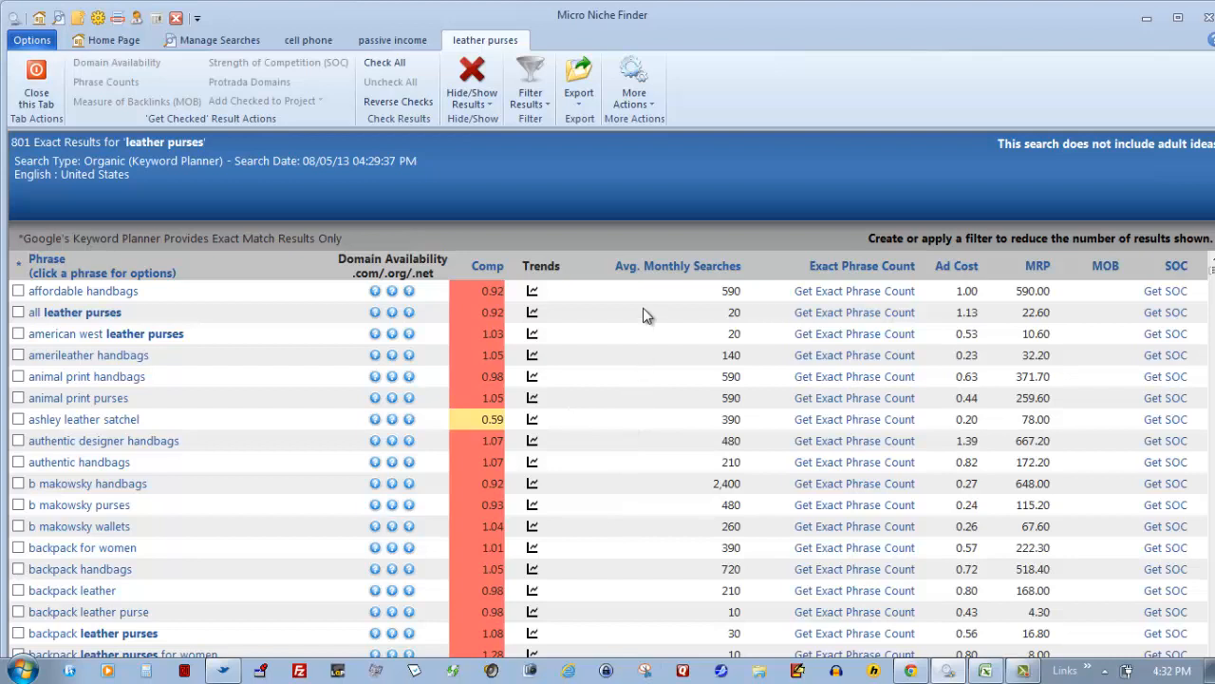
mouse_move(631, 467)
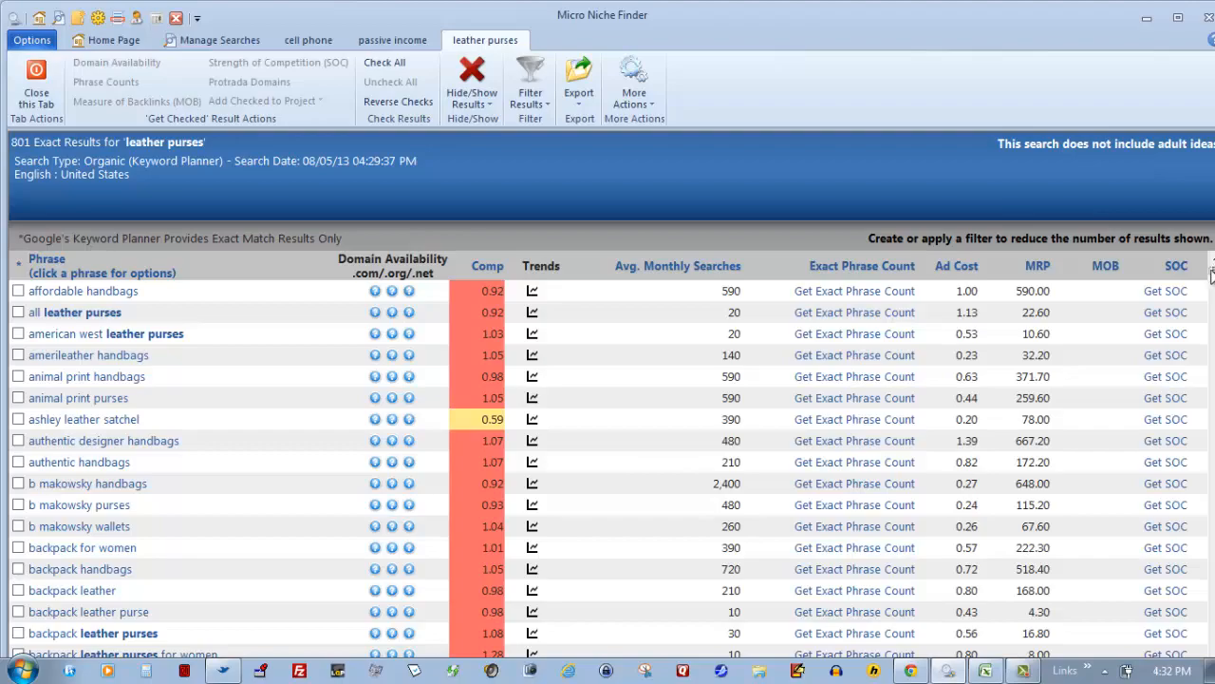
scroll("down", 3)
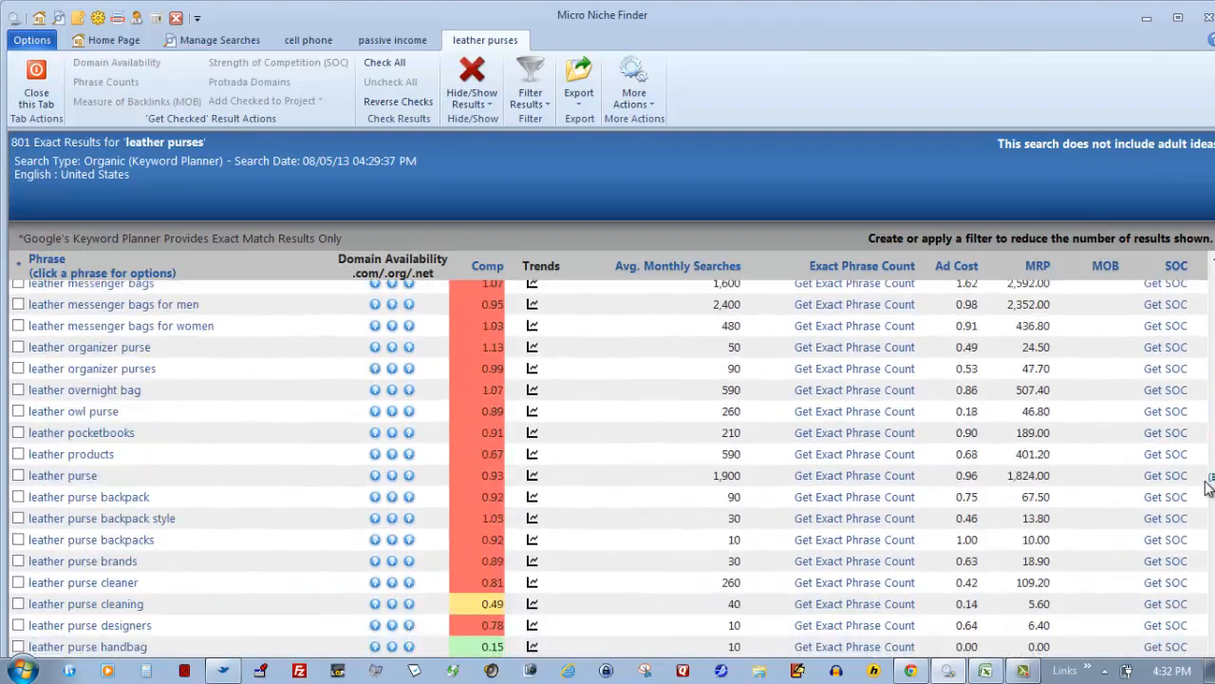
scroll("down", 3)
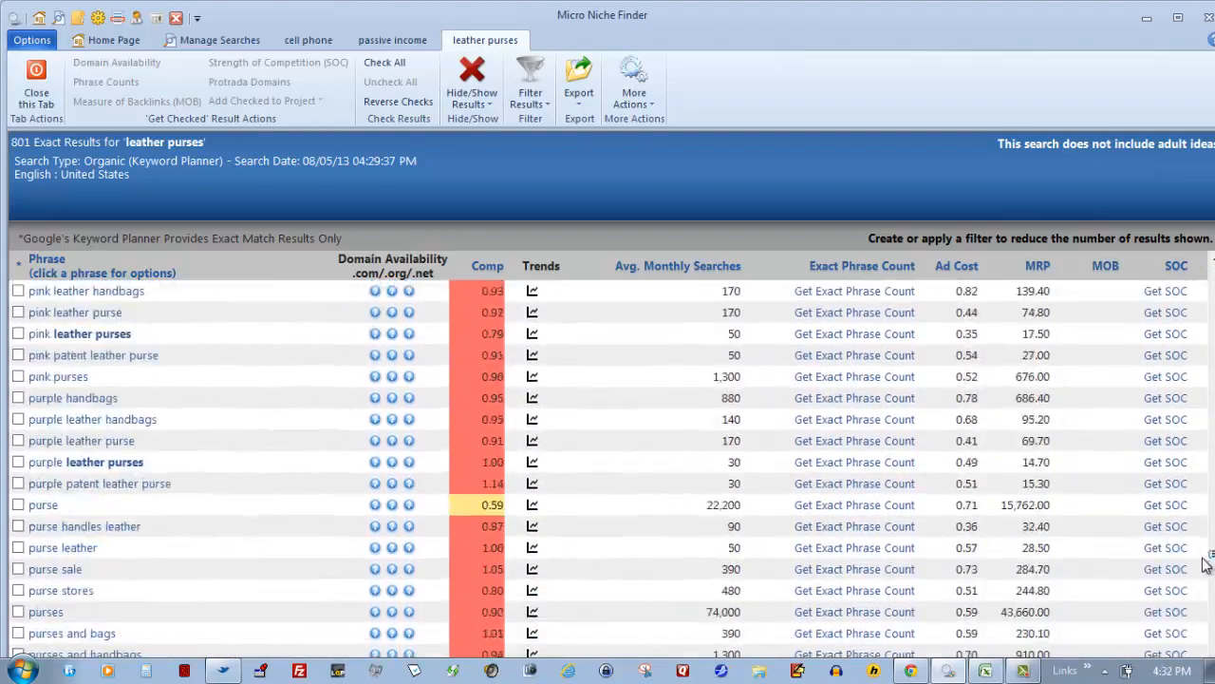
scroll("down", 3)
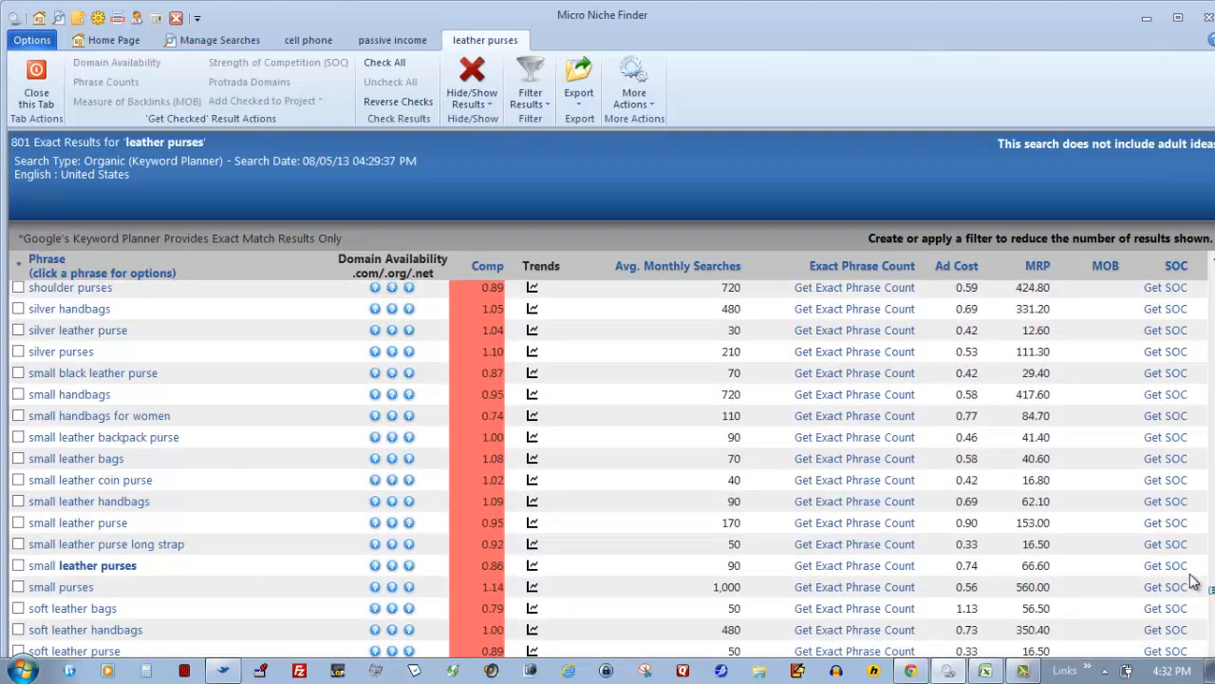
scroll("down", 3)
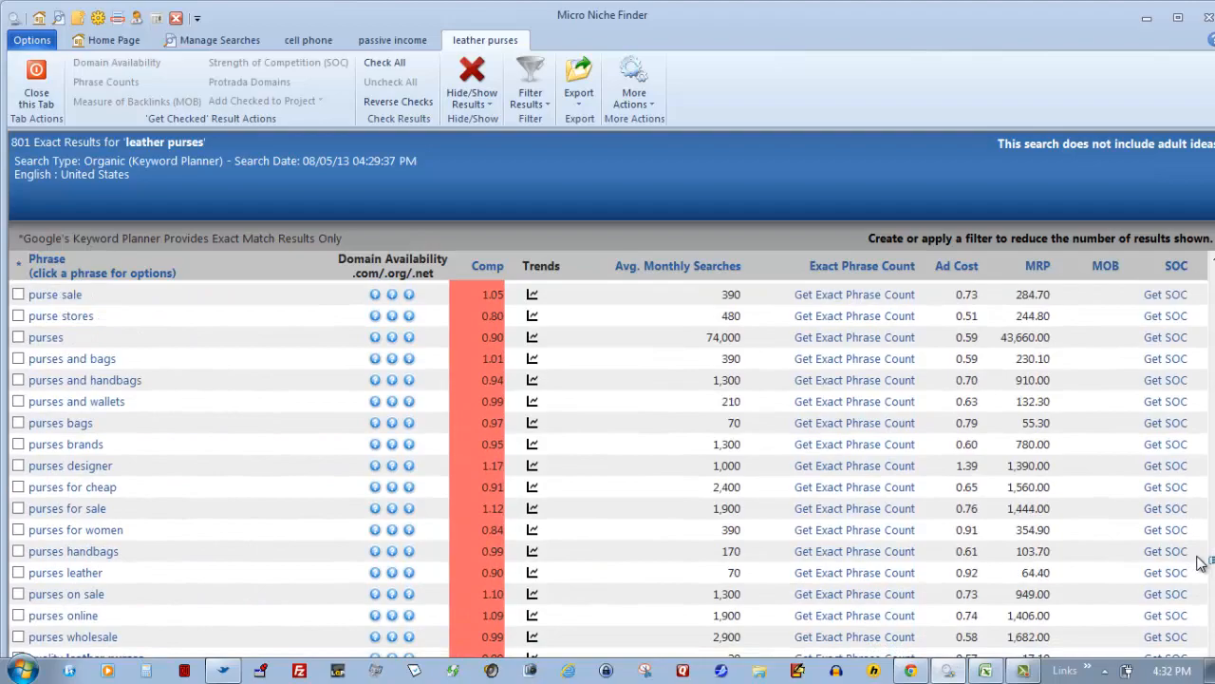
scroll("down", 3)
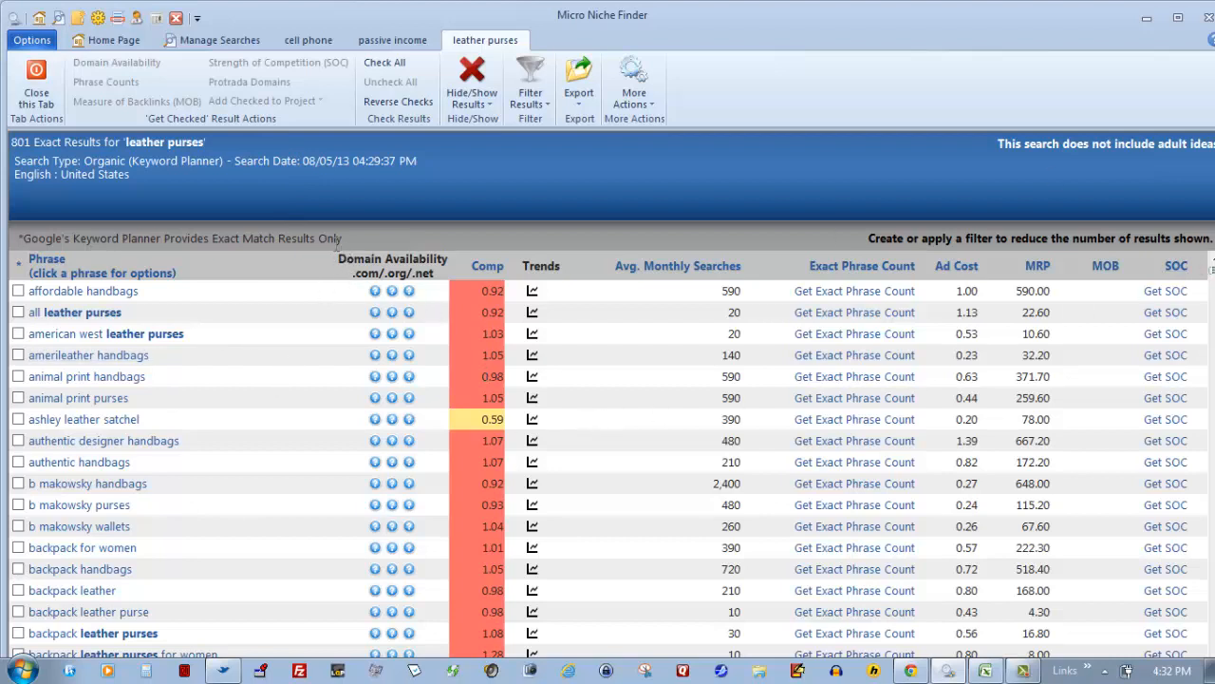
mouse_move(333, 255)
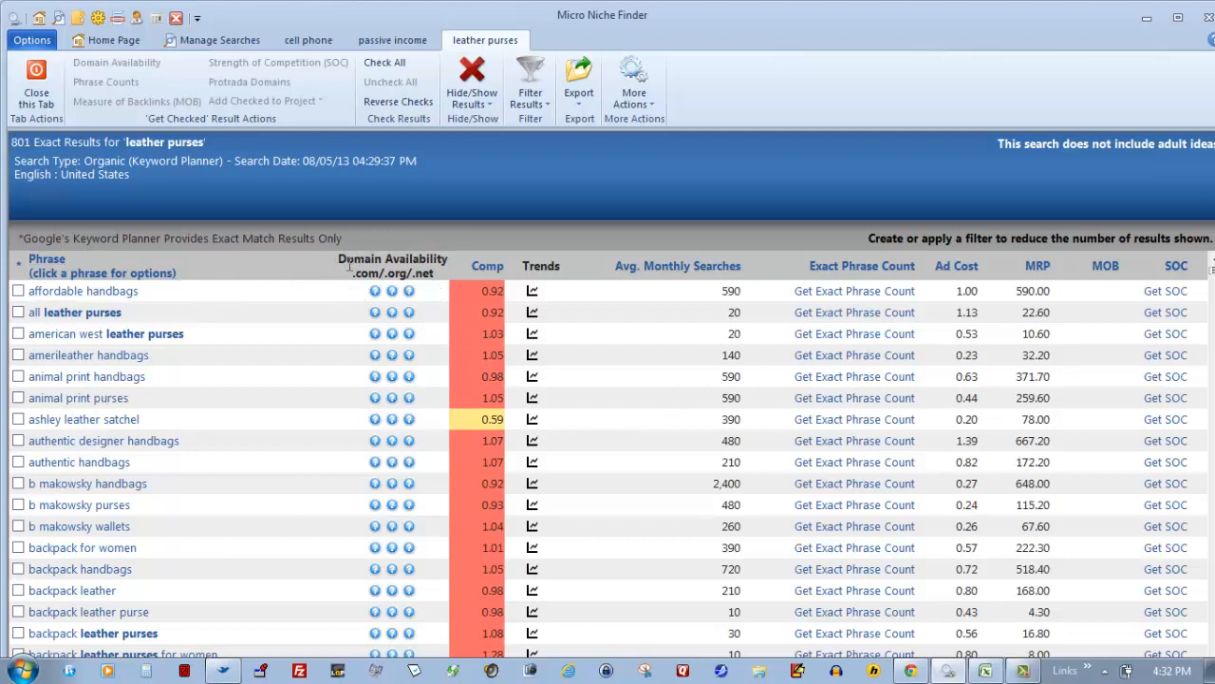
mouse_move(1098, 212)
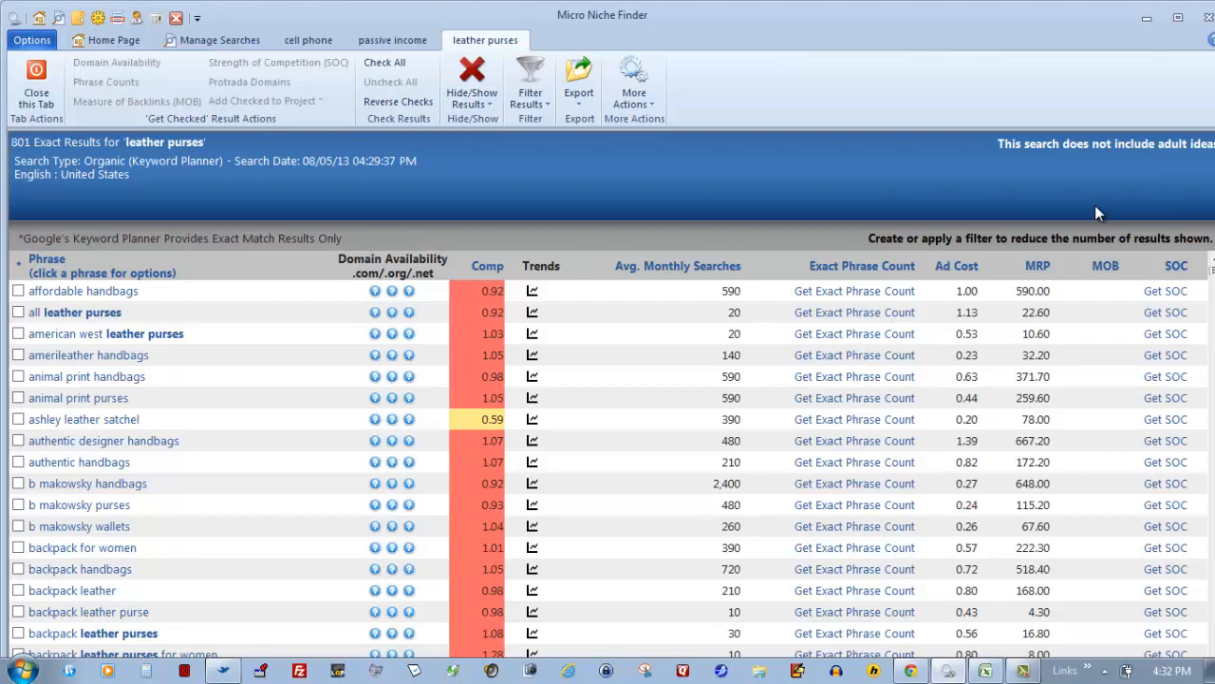
mouse_move(409, 346)
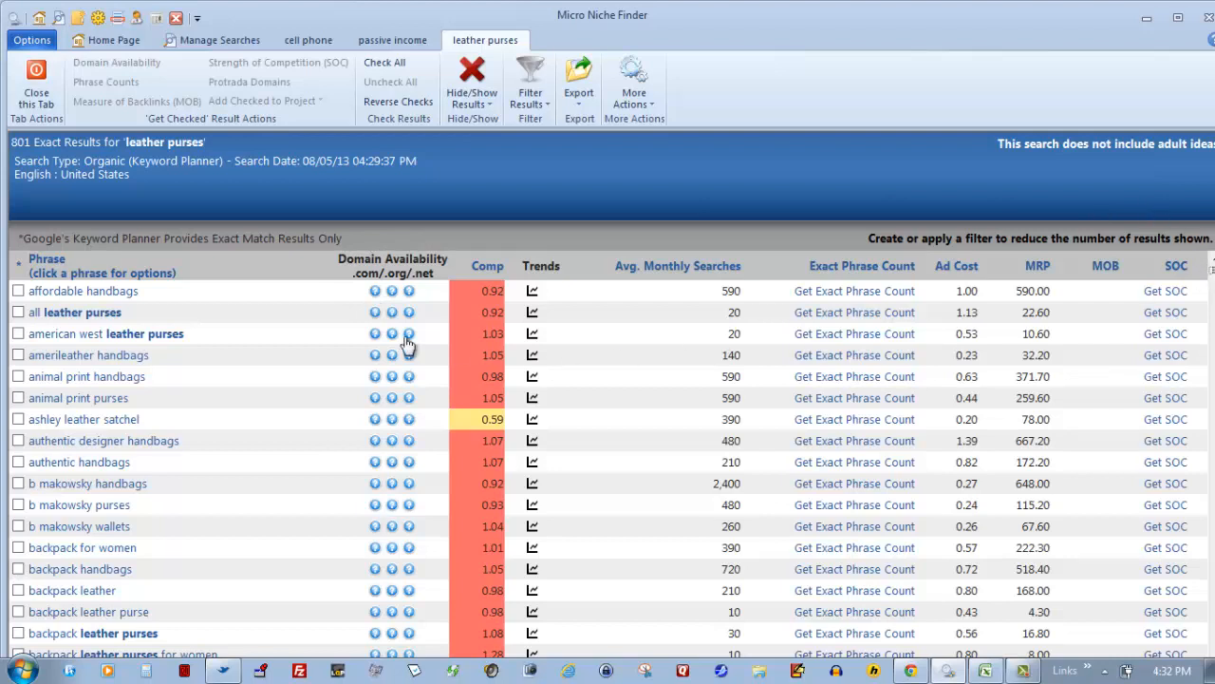
mouse_move(712, 275)
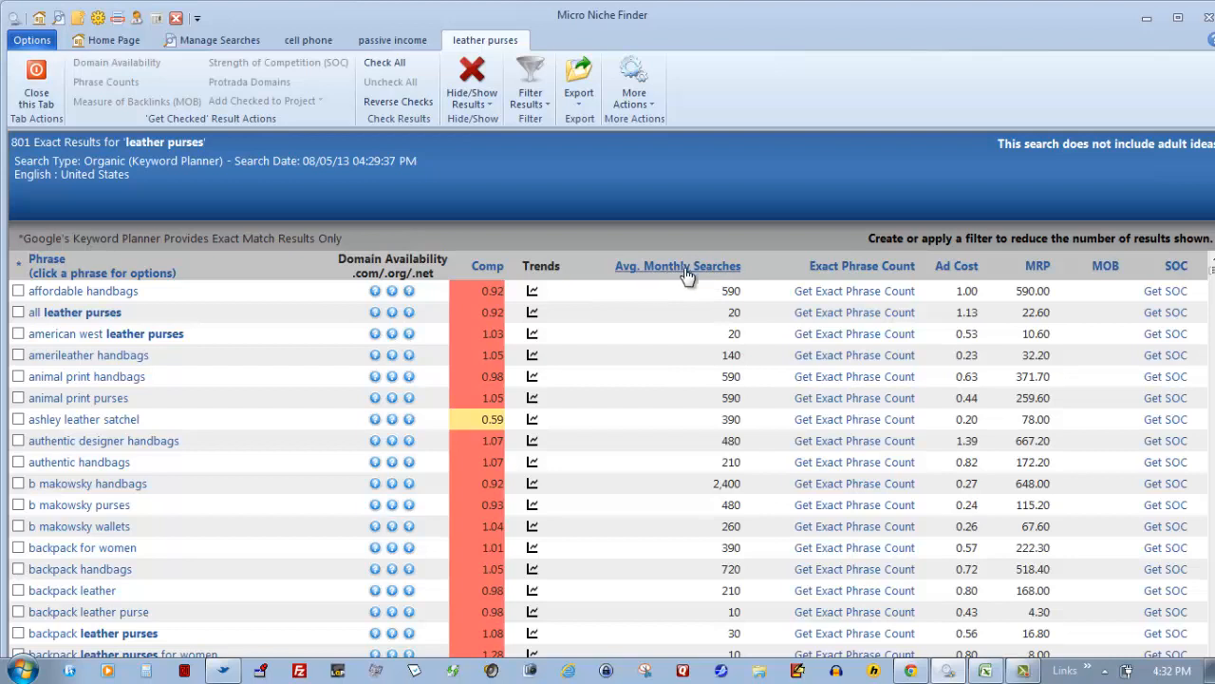
Step: Sort the results by Avg. Monthly Searches, highest first
left_click(676, 266)
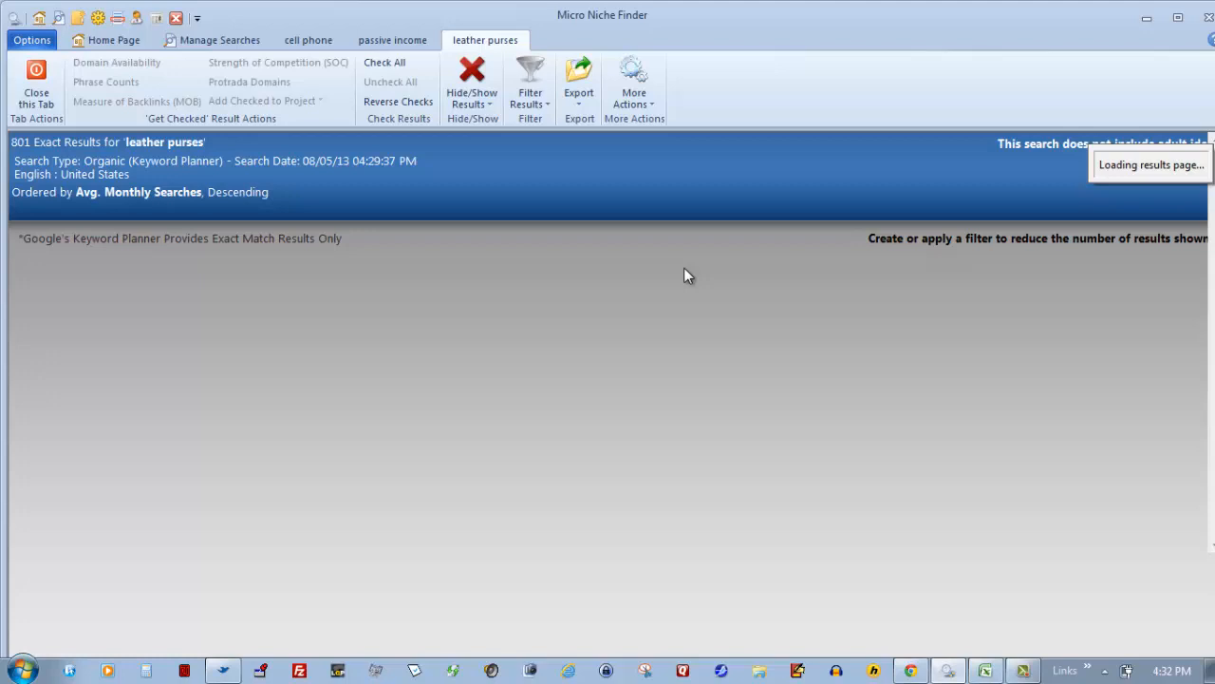
mouse_move(573, 137)
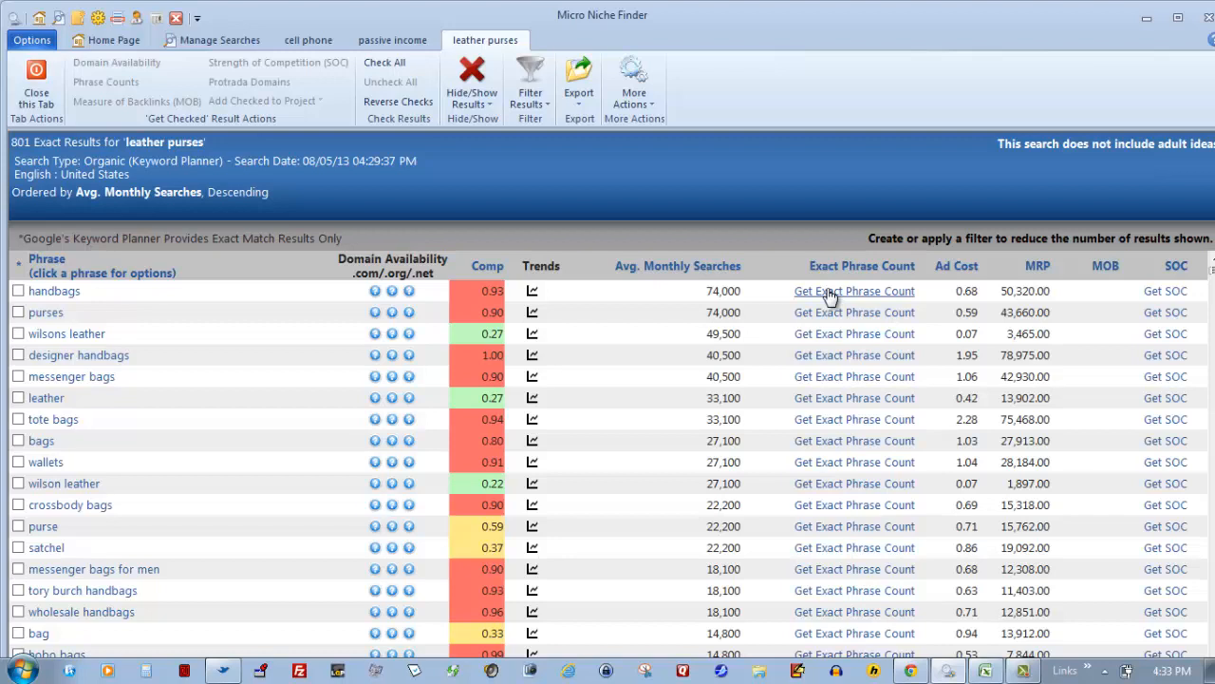
mouse_move(693, 275)
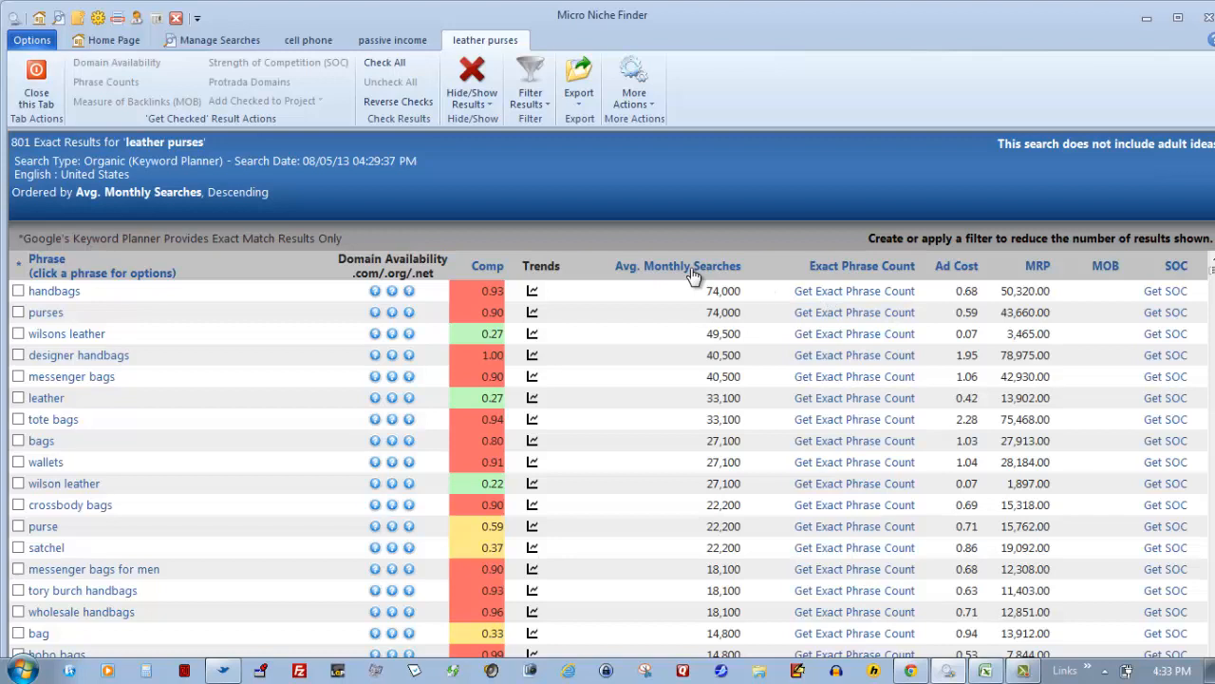
mouse_move(702, 288)
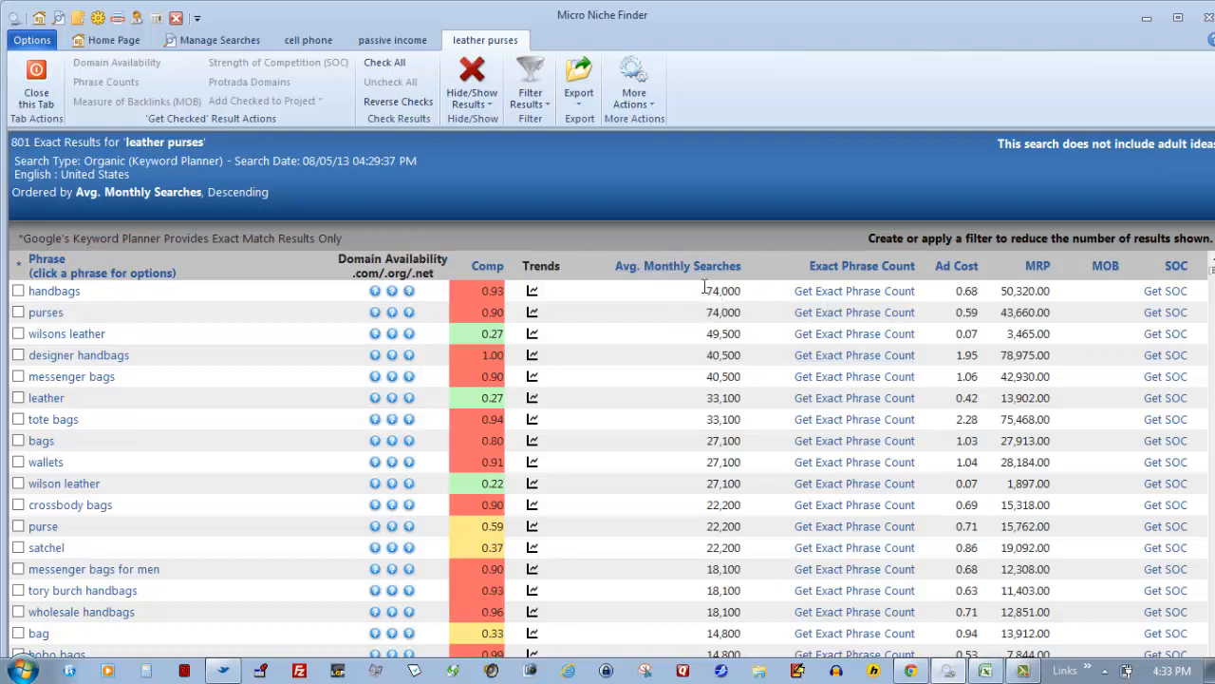
Step: Check phrases with over 999 monthly searches and hide the 476 unchecked results
left_click(530, 80)
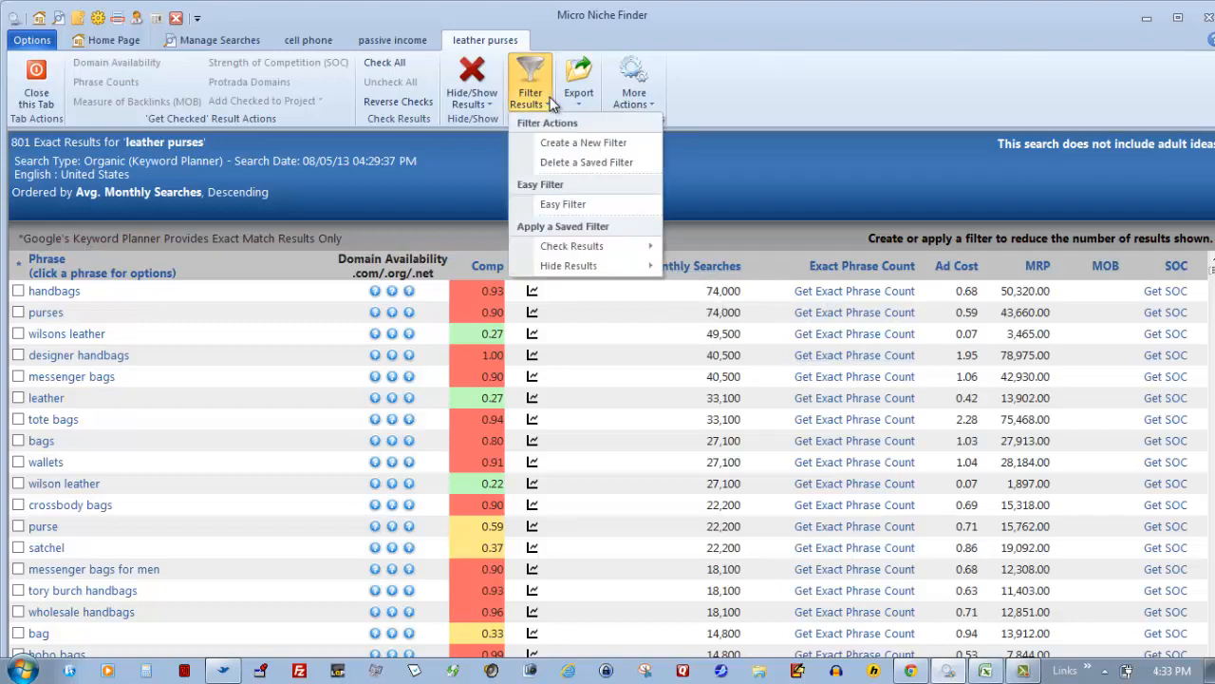
mouse_move(571, 247)
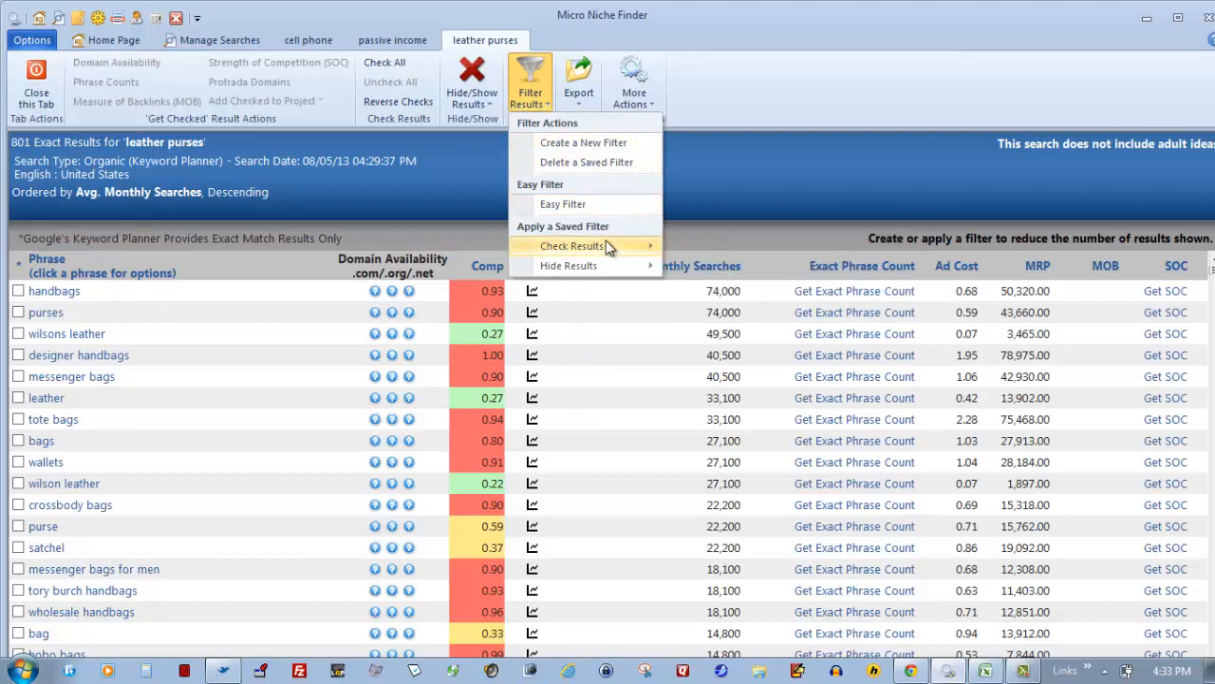
mouse_move(583, 141)
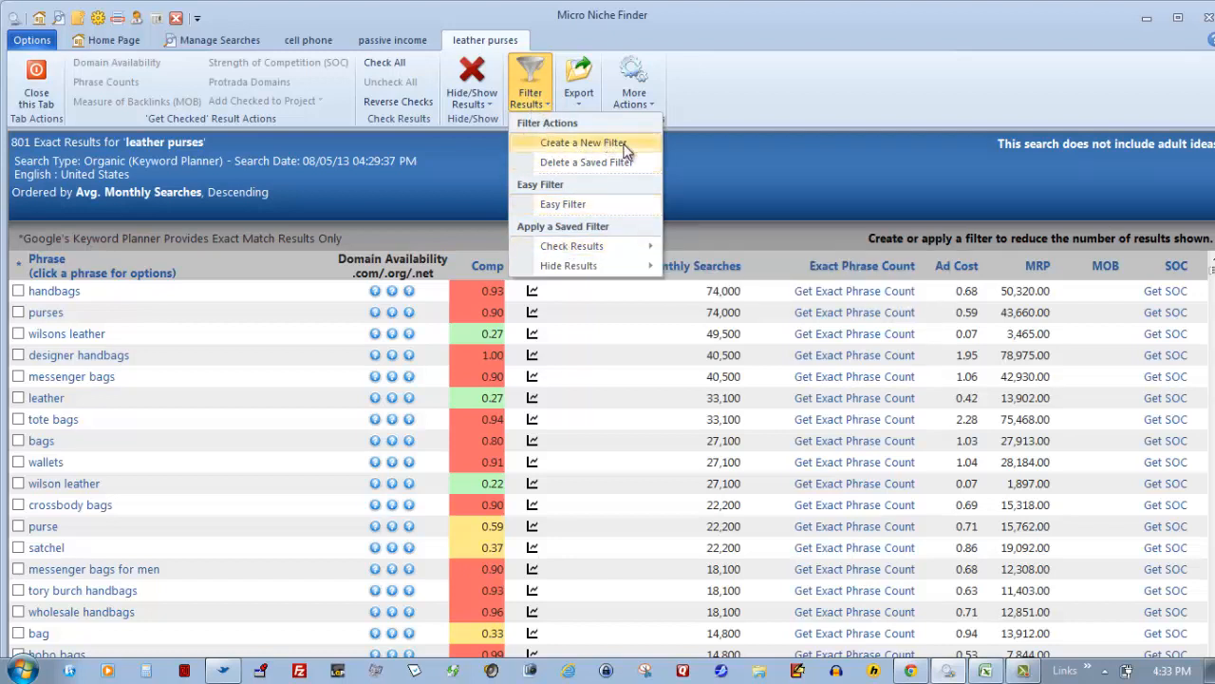
mouse_move(572, 247)
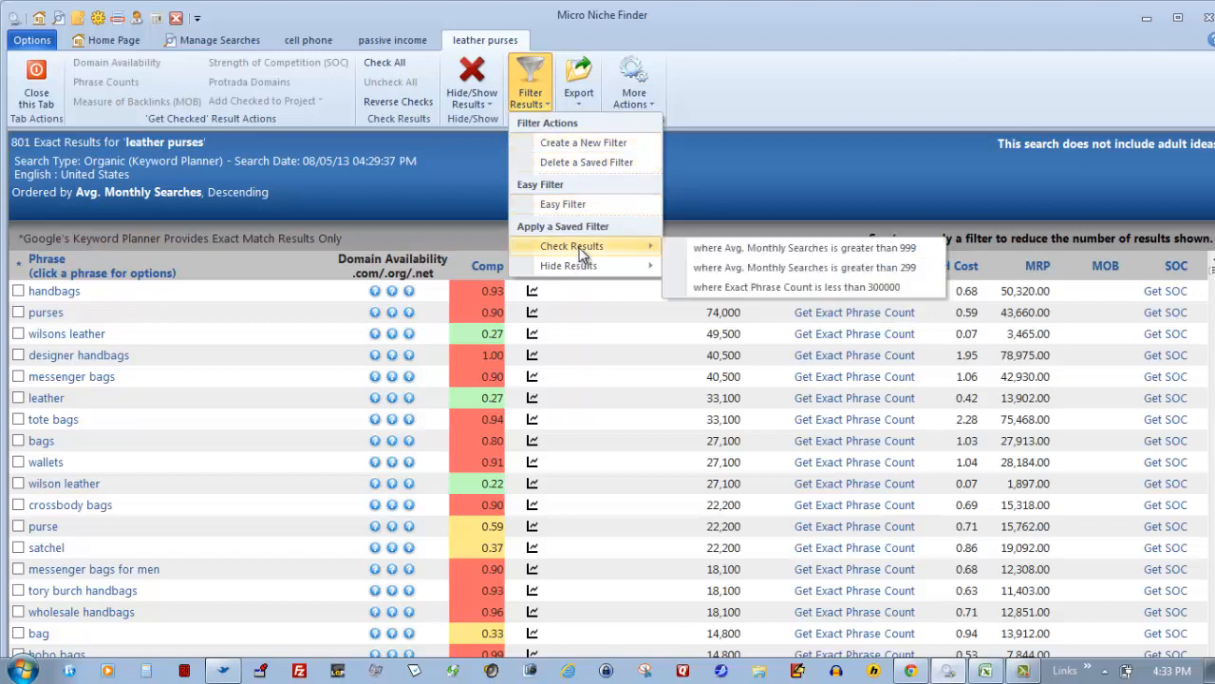
mouse_move(801, 247)
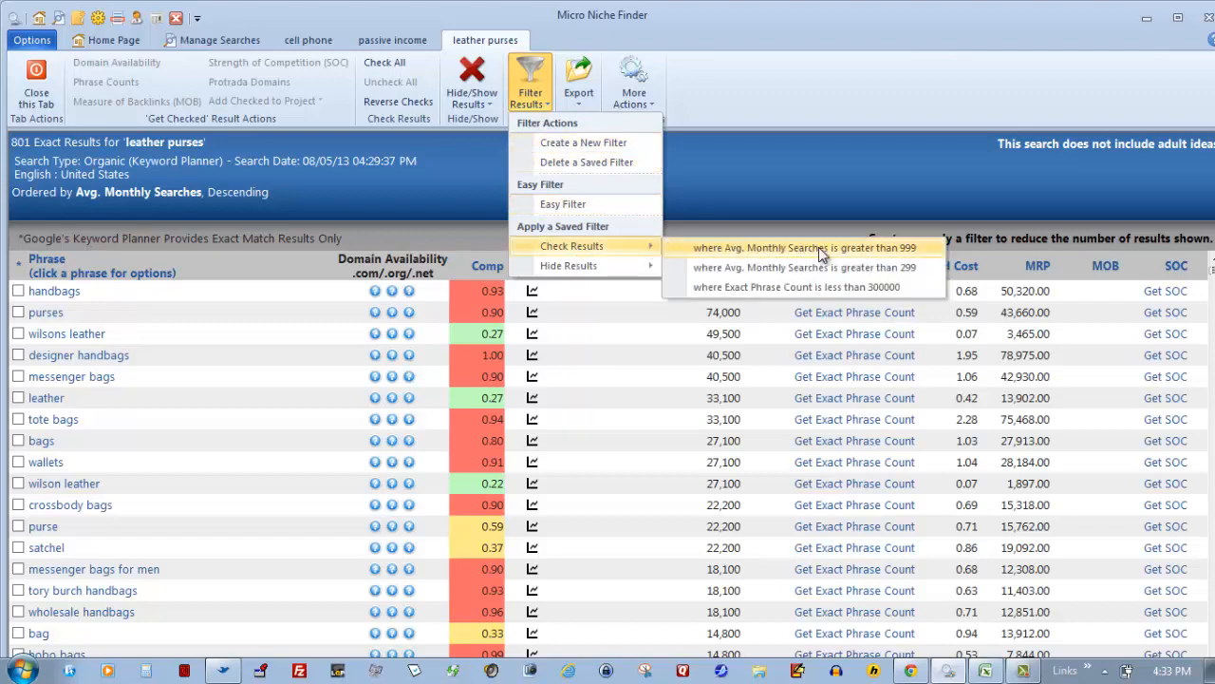
mouse_move(826, 266)
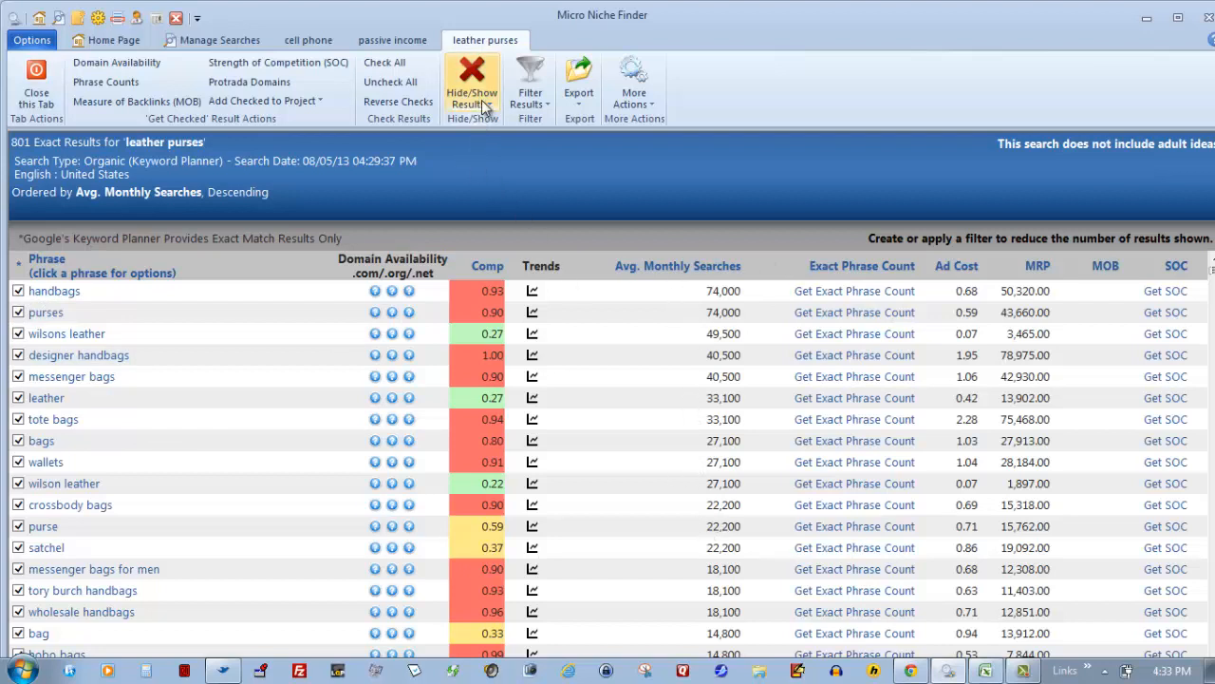
left_click(471, 80)
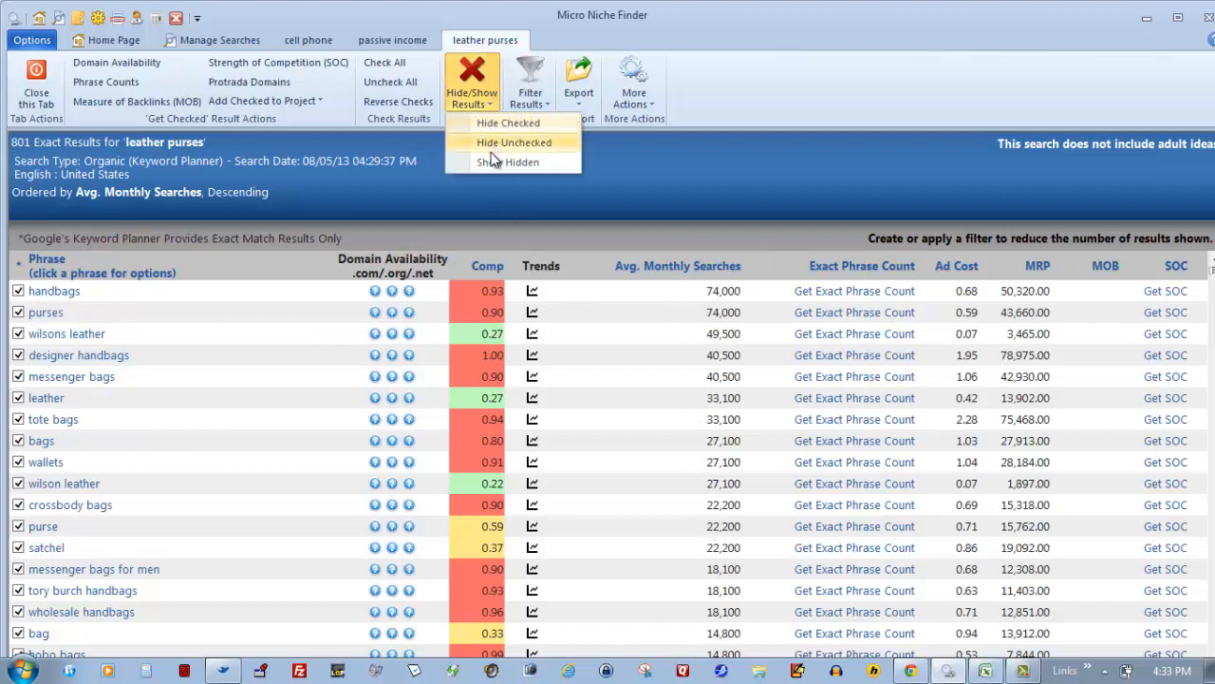
mouse_move(513, 142)
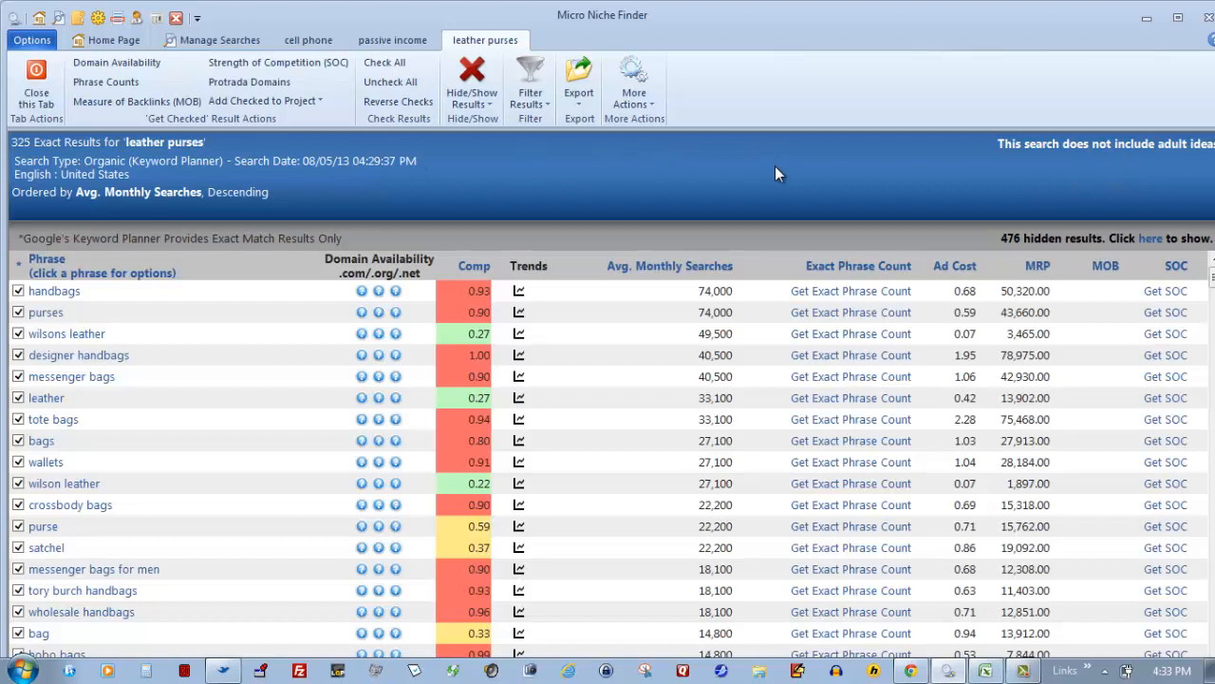
mouse_move(670, 302)
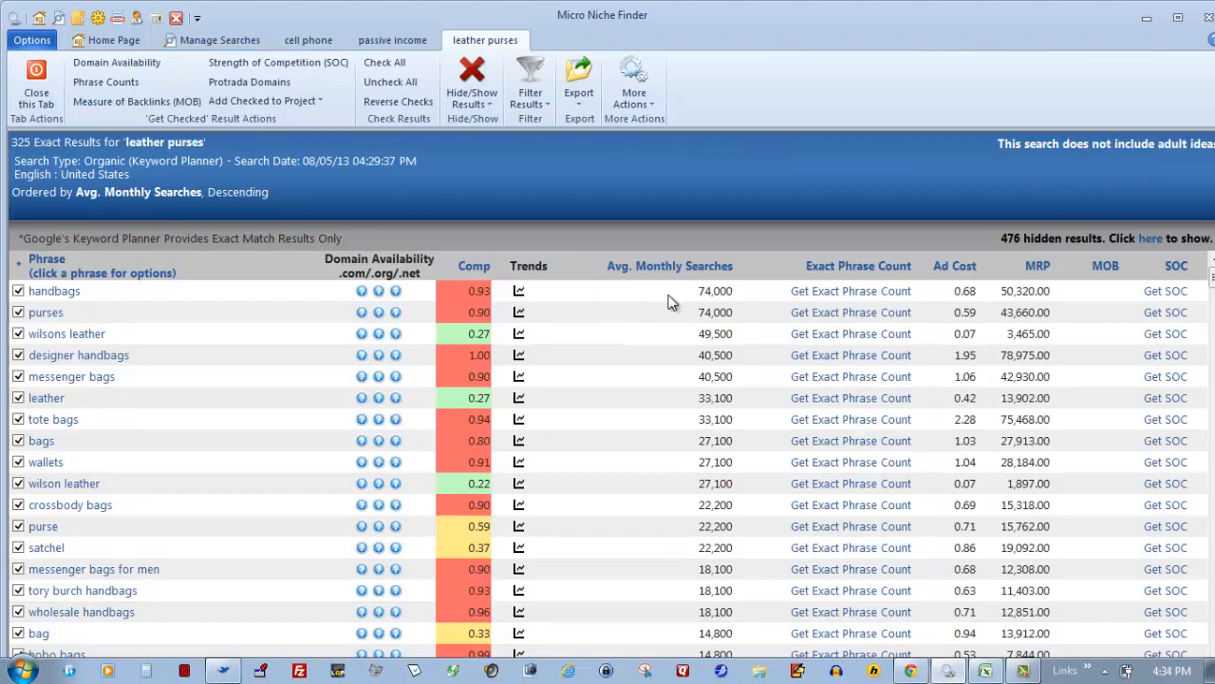
mouse_move(862, 273)
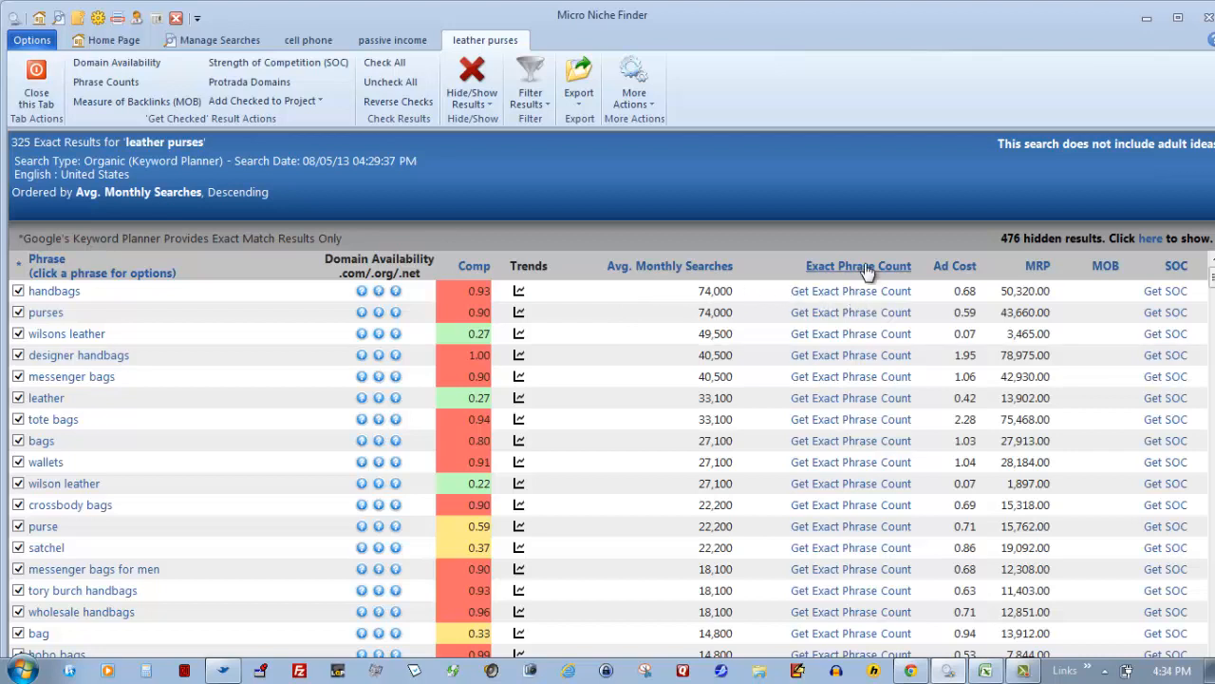
mouse_move(873, 258)
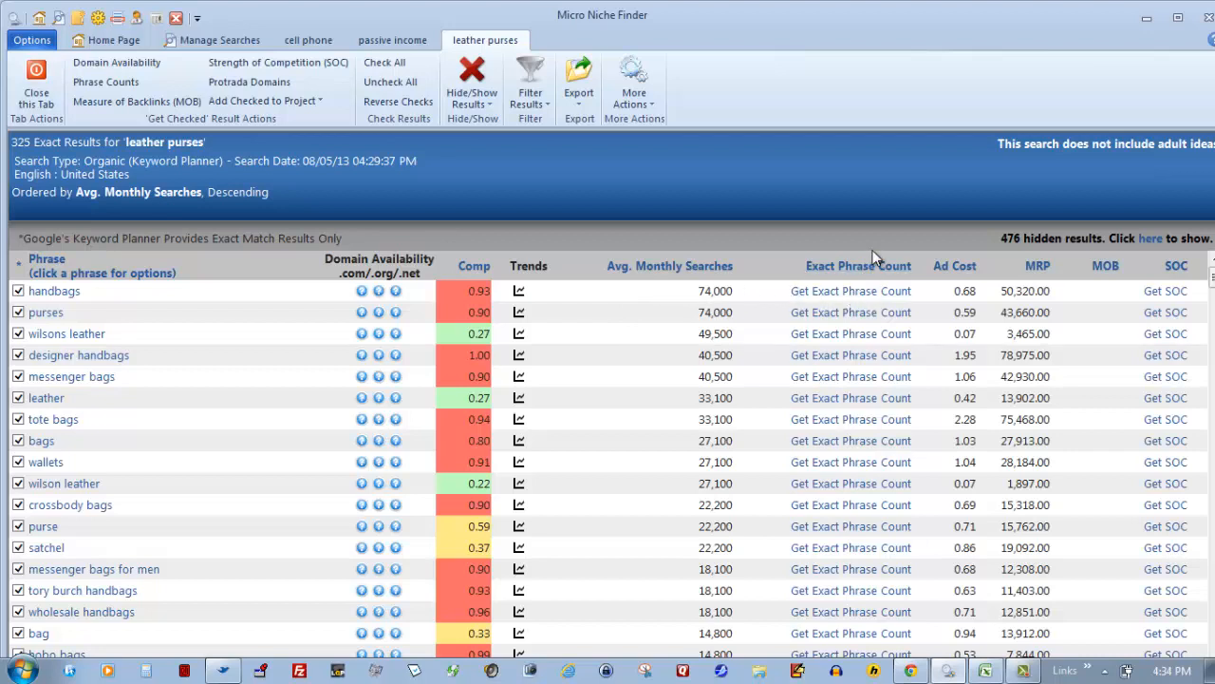
mouse_move(907, 338)
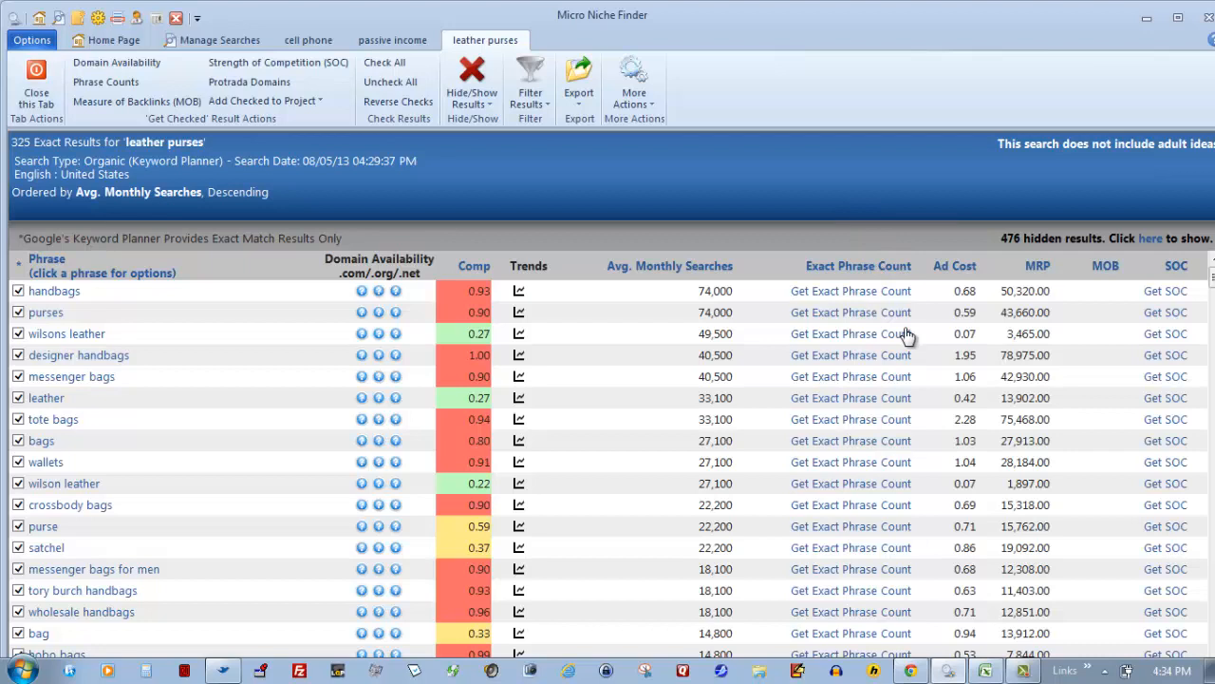
mouse_move(834, 278)
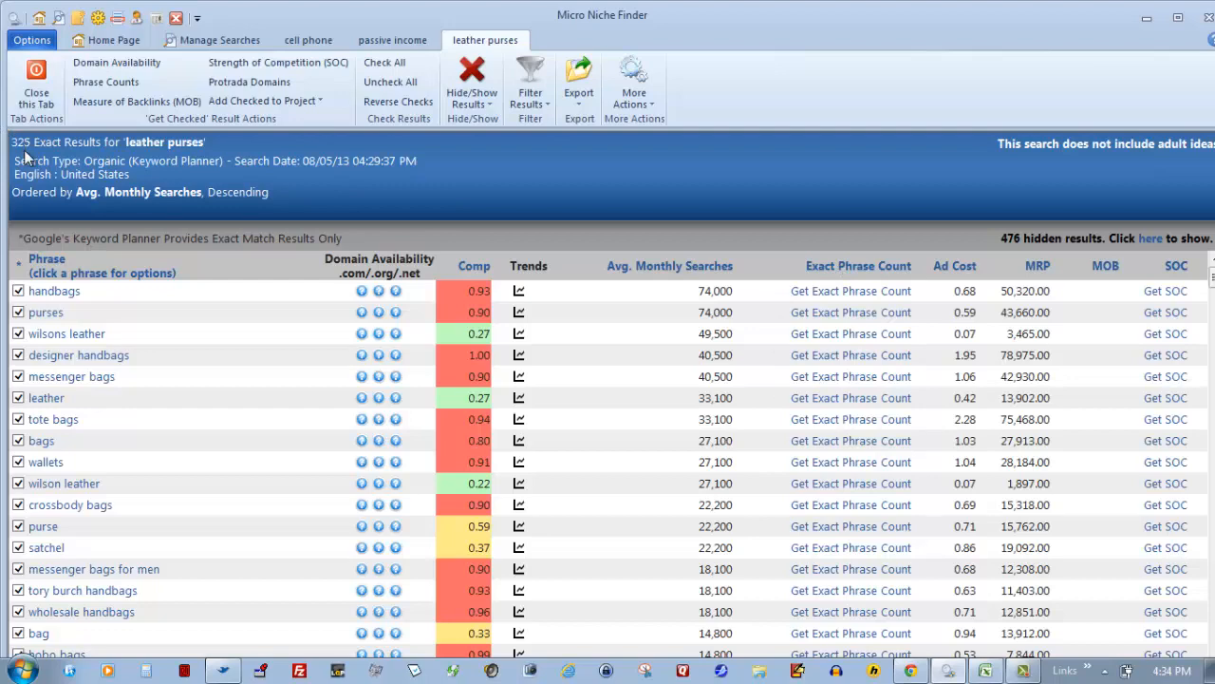
mouse_move(1166, 270)
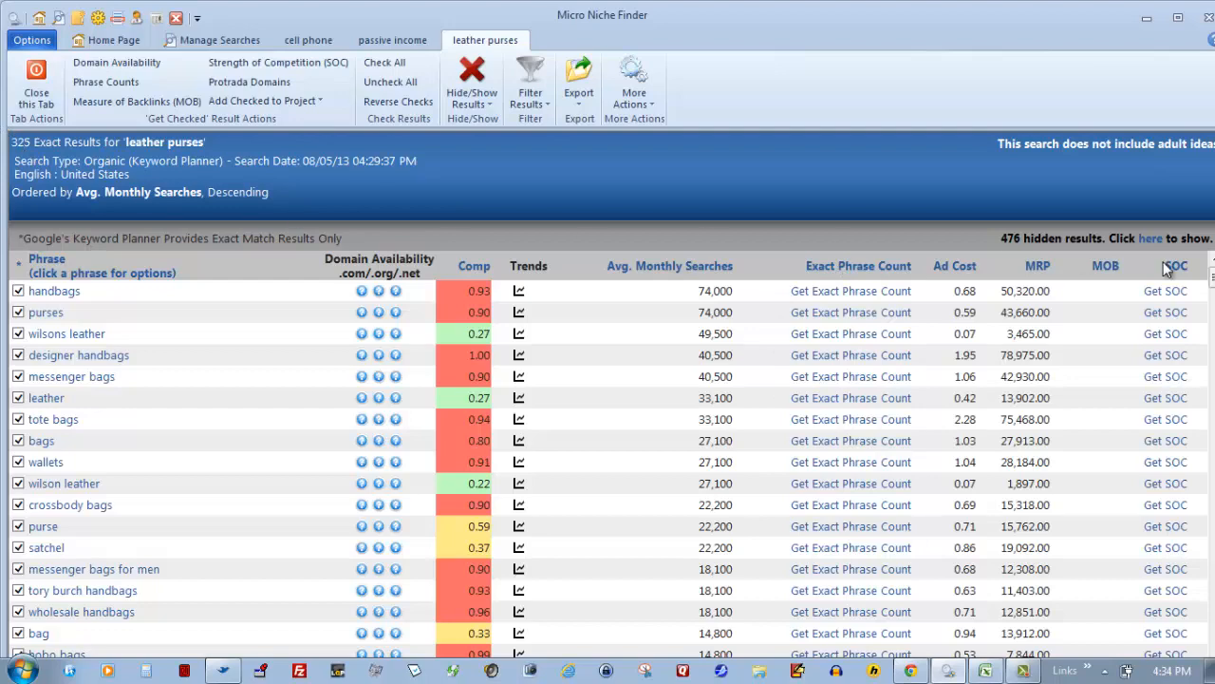
scroll("down", 3)
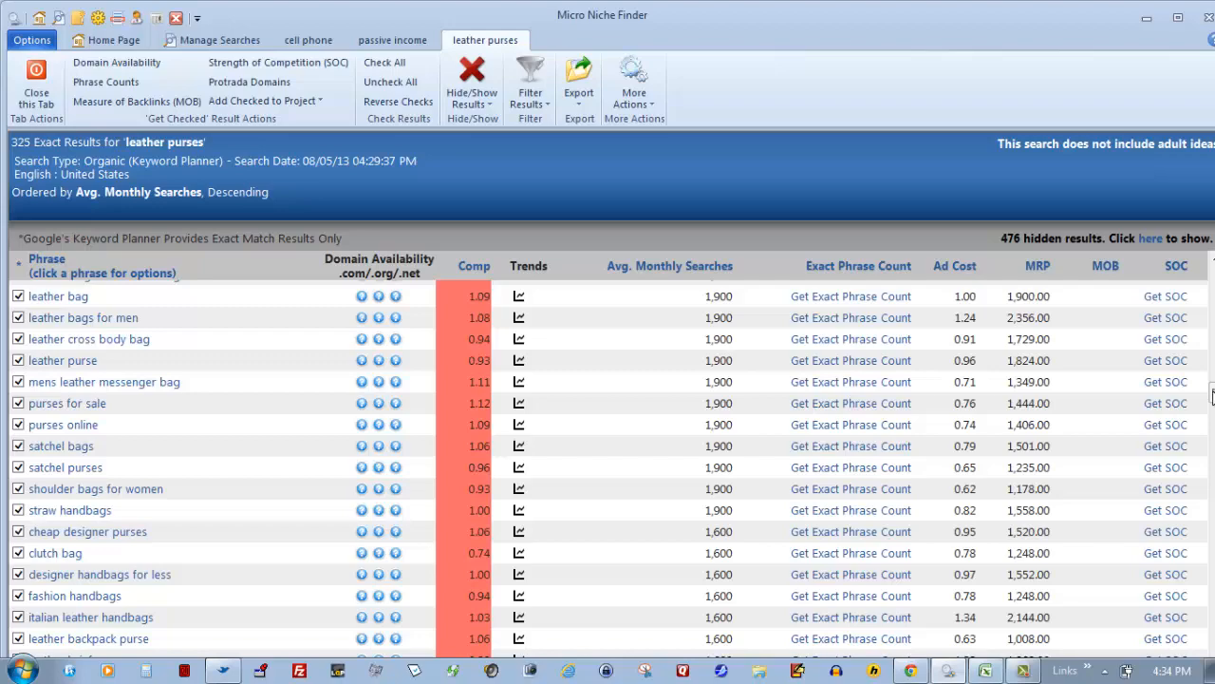
scroll("up", 3)
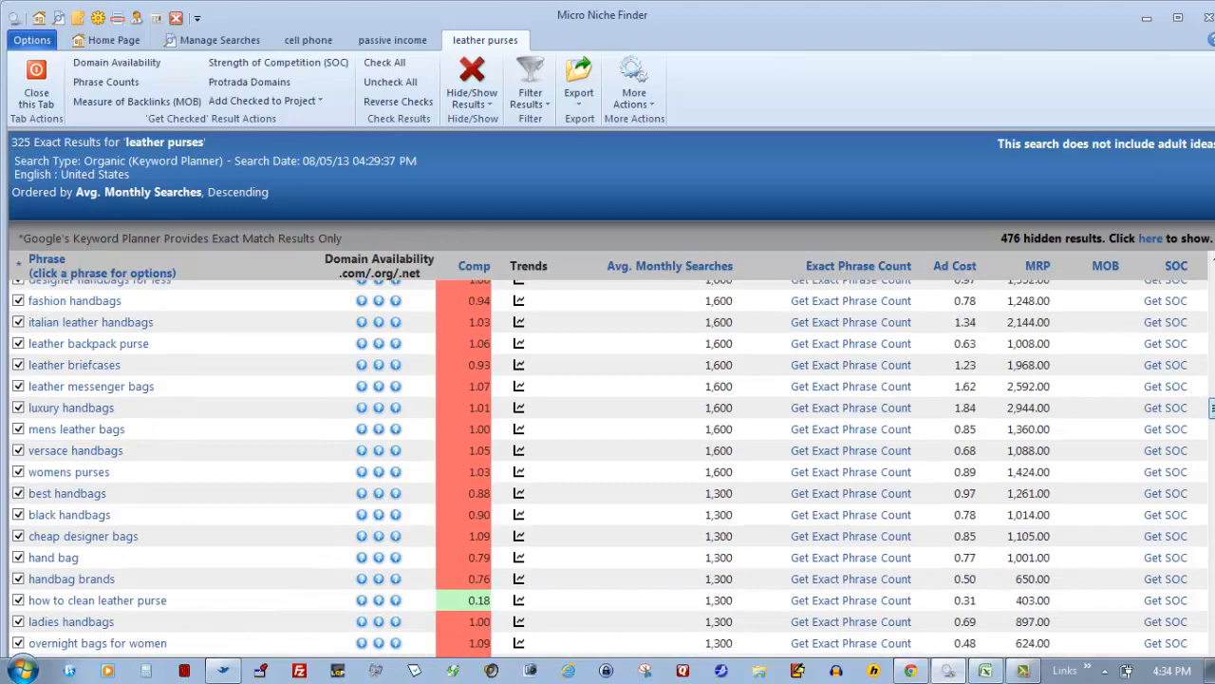
scroll("up", 3)
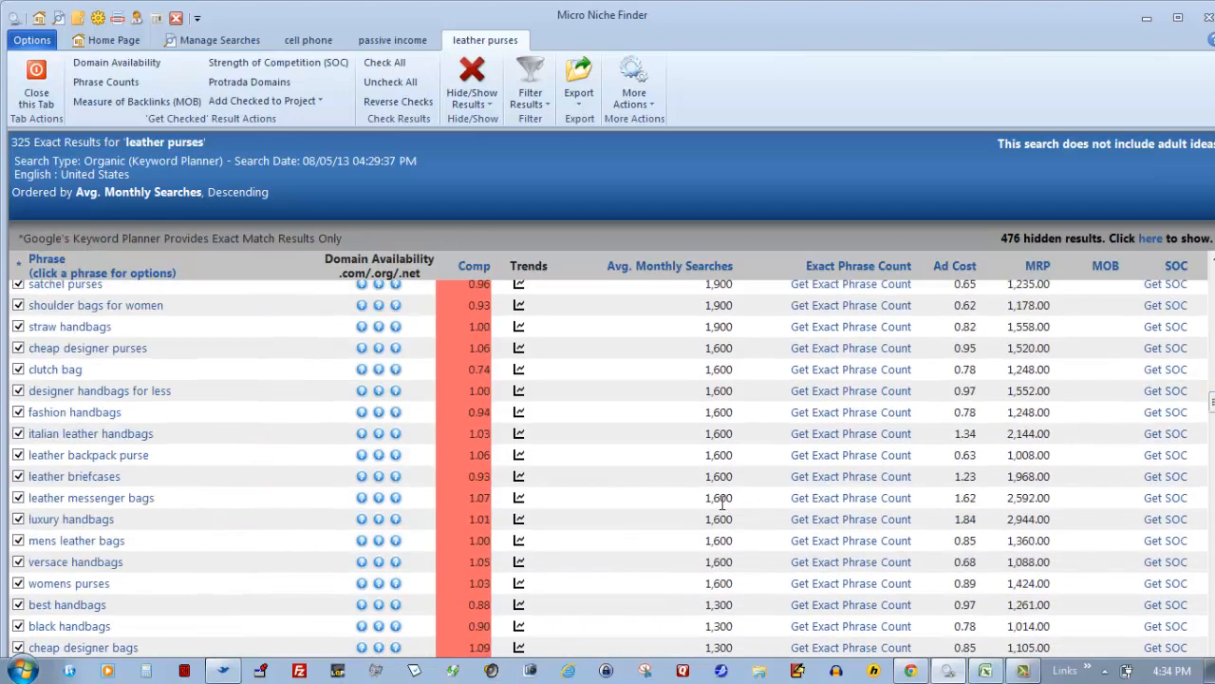
mouse_move(321, 414)
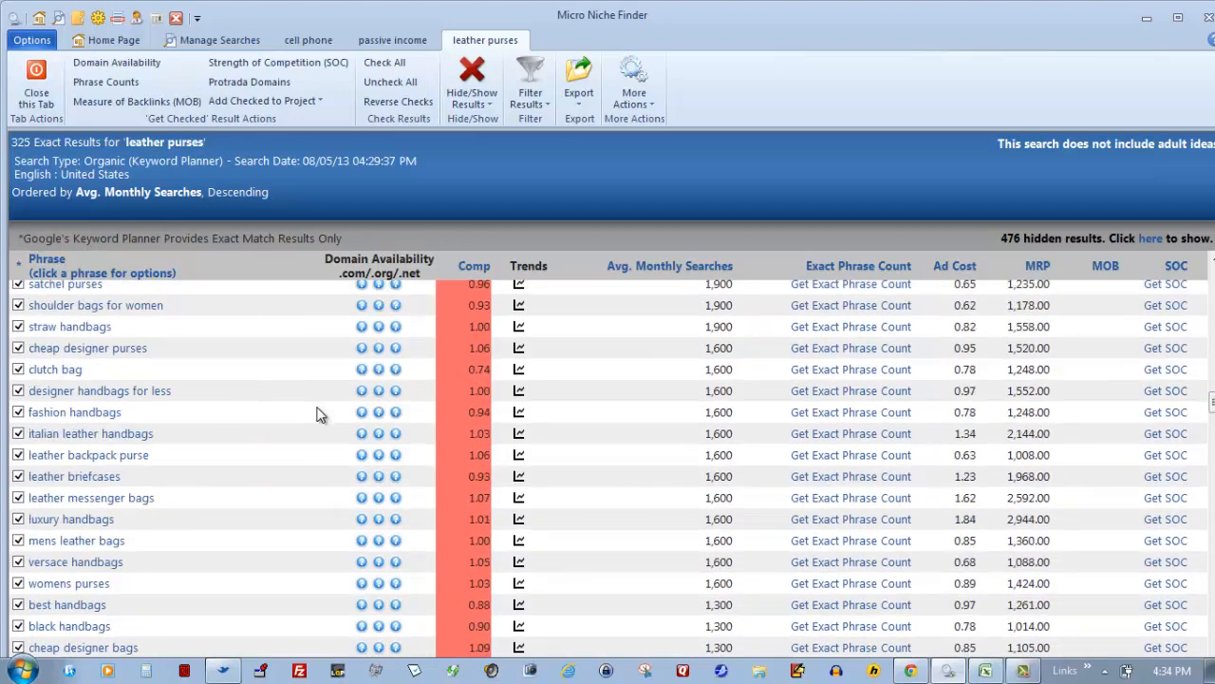
mouse_move(896, 293)
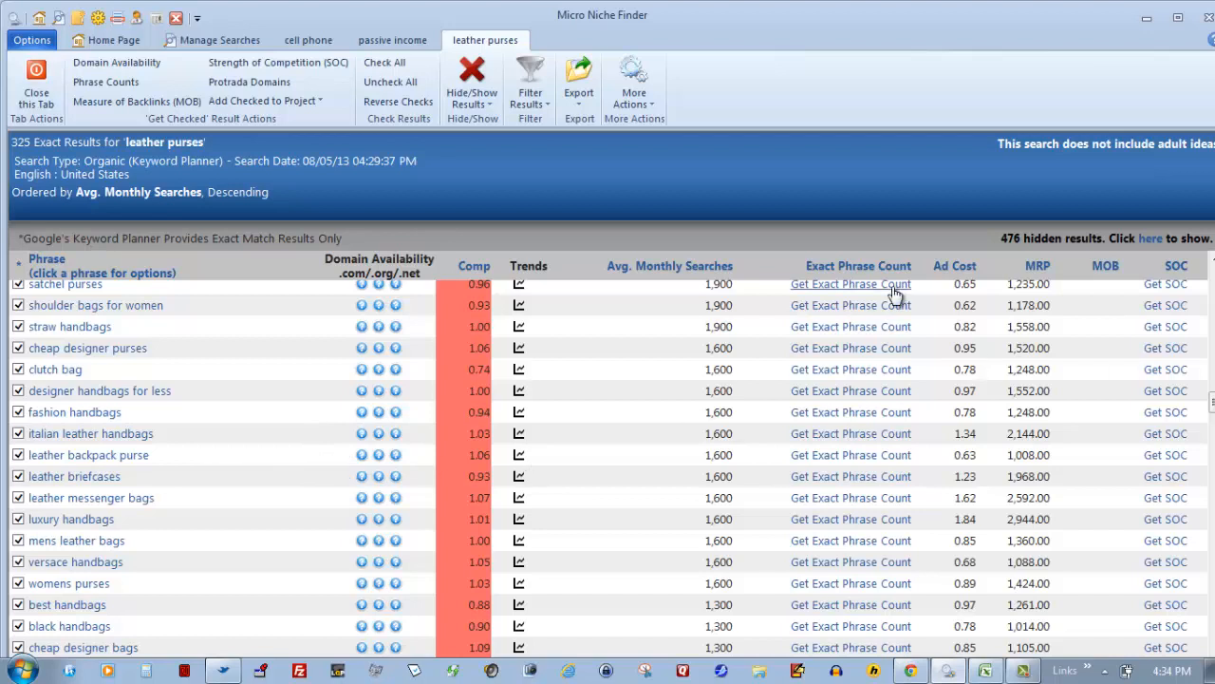
mouse_move(845, 465)
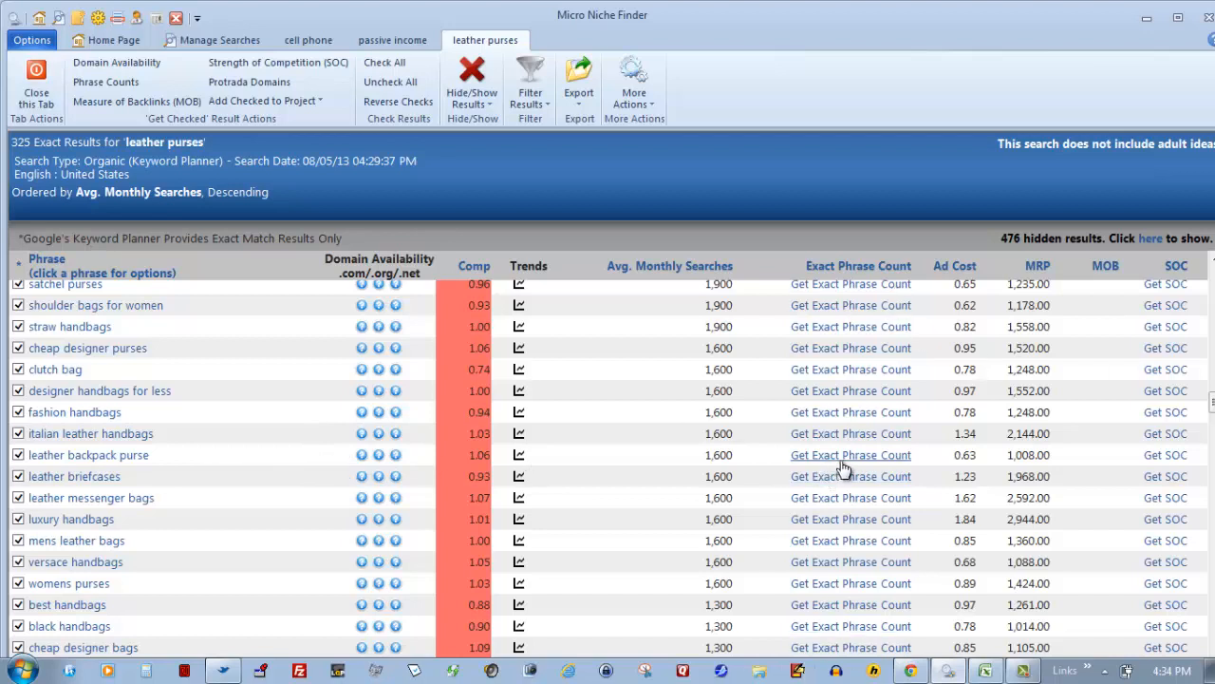
mouse_move(858, 435)
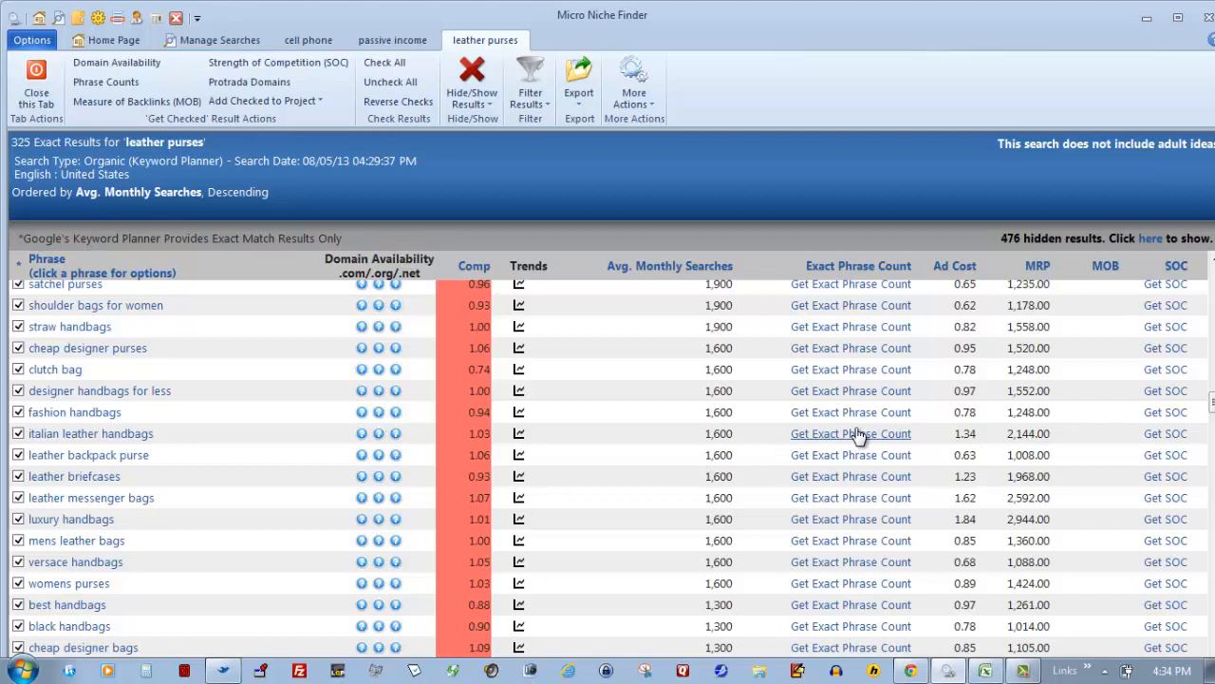
Step: Fetch the exact phrase count for 'italian leather handbags' (60,300)
left_click(851, 433)
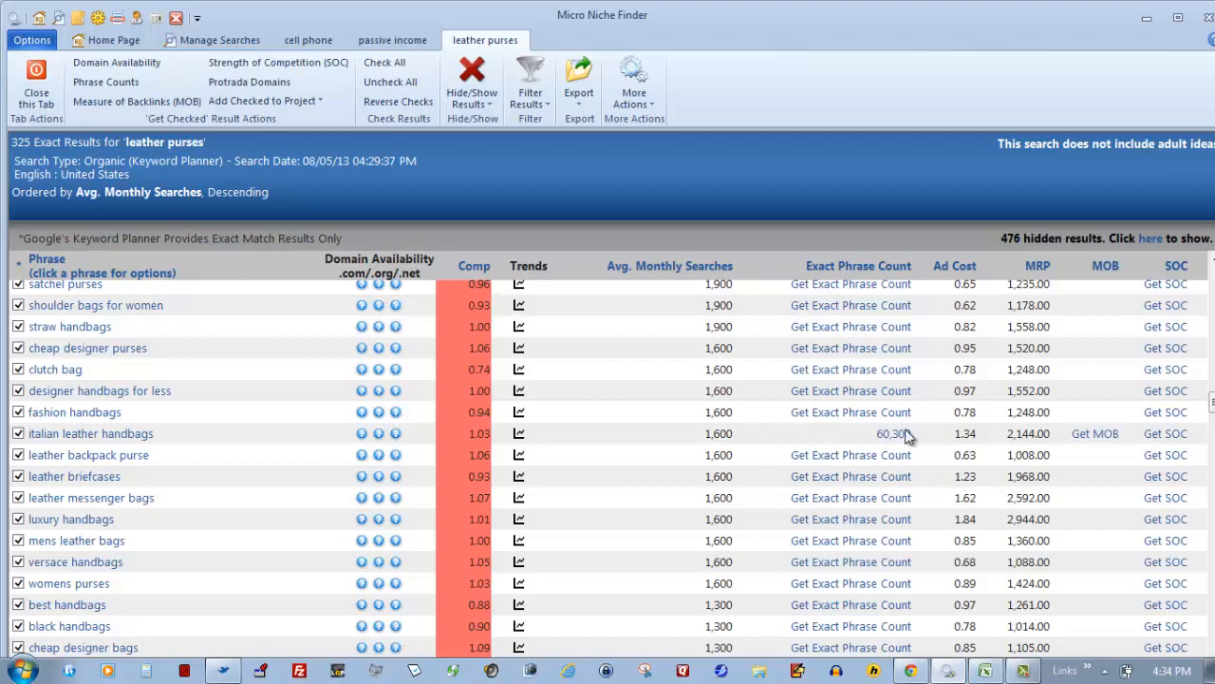
mouse_move(892, 433)
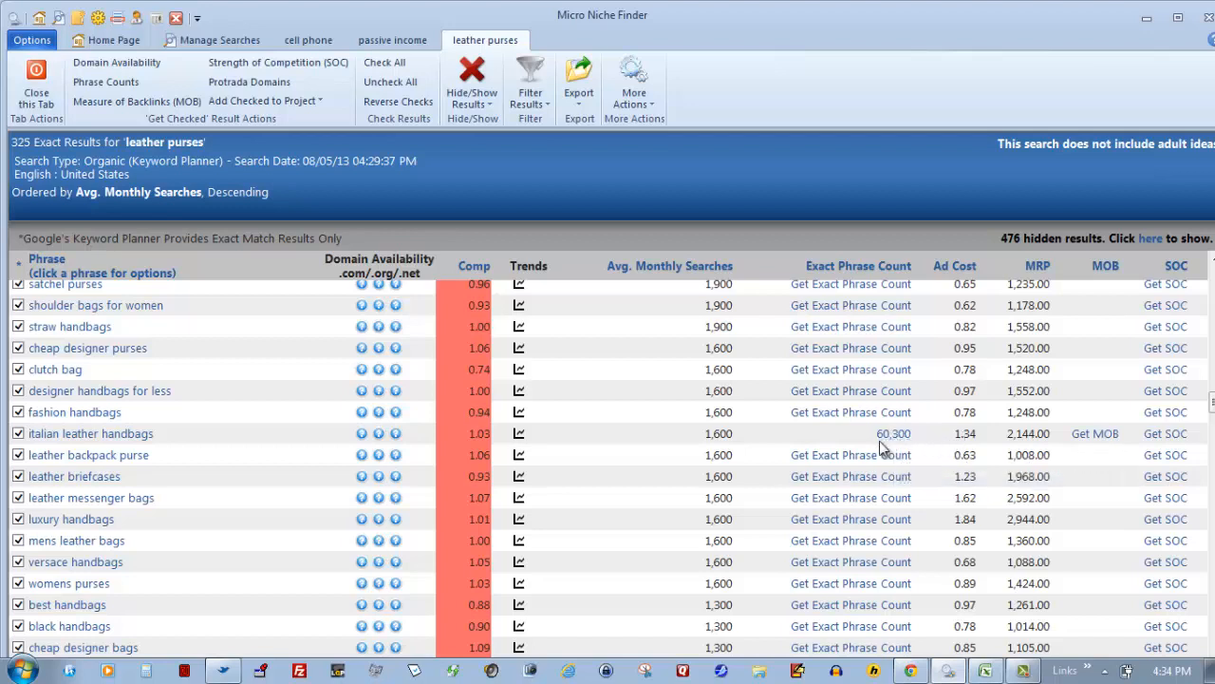
mouse_move(877, 403)
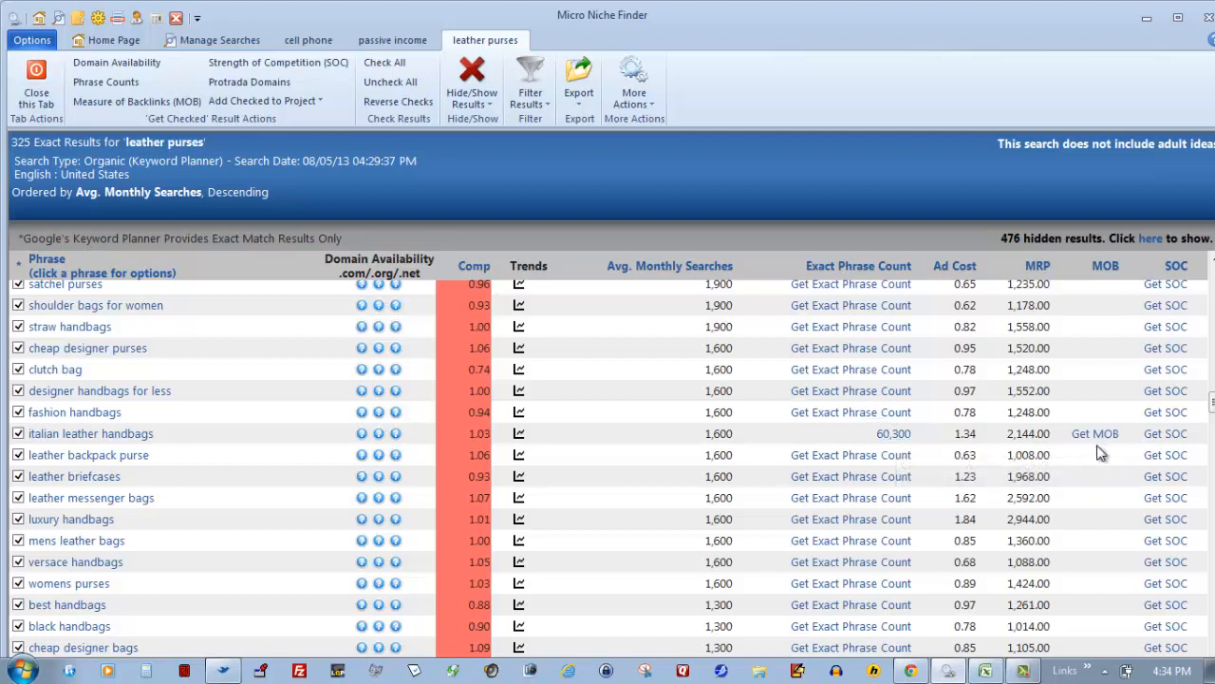
mouse_move(1166, 439)
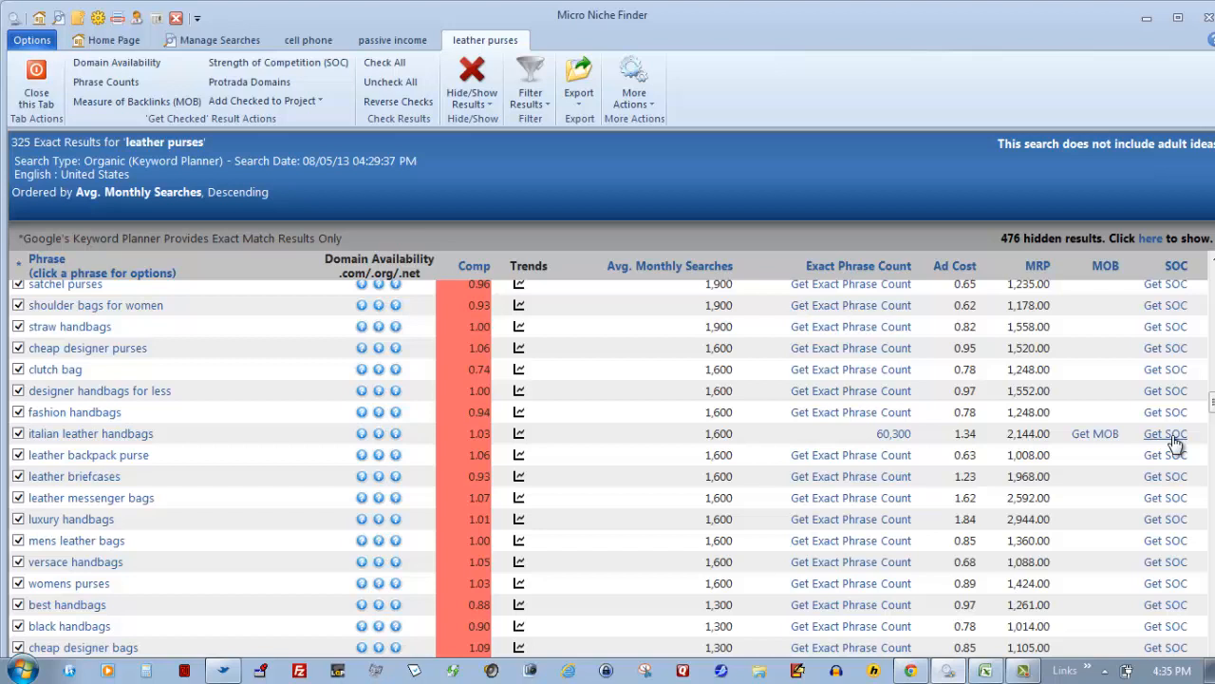
Step: Retrieve the SOC for 'italian leather handbags', giving 772 with a red cross
left_click(1166, 433)
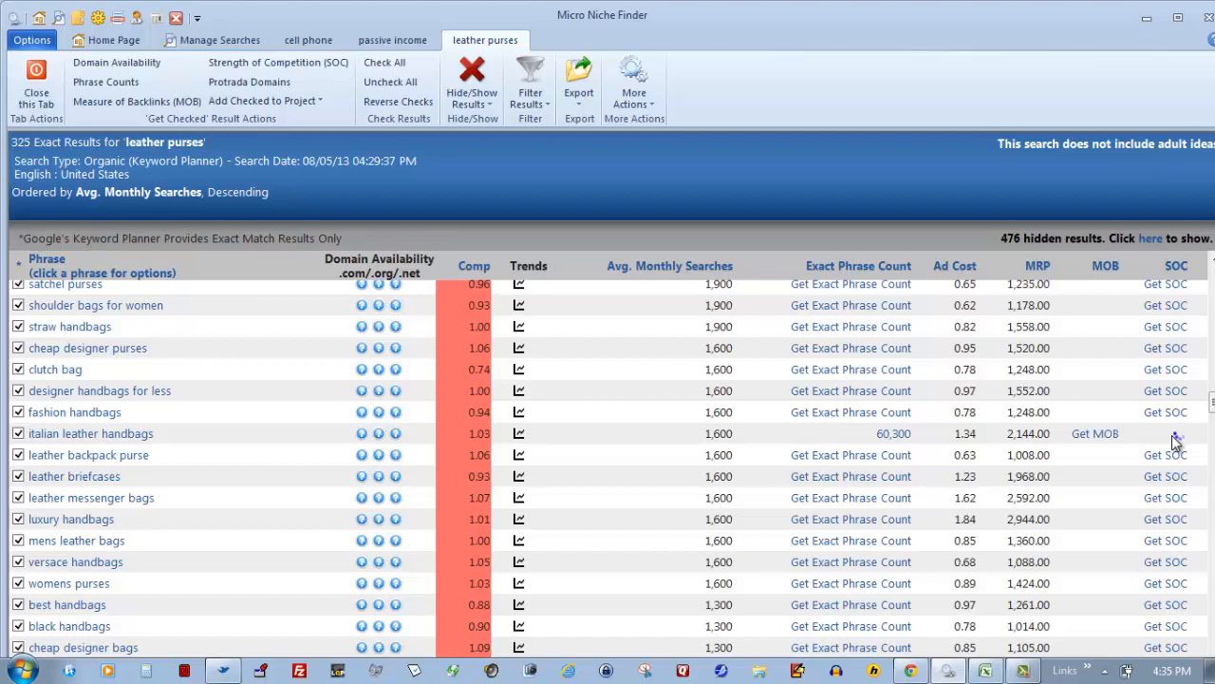
left_click(1166, 433)
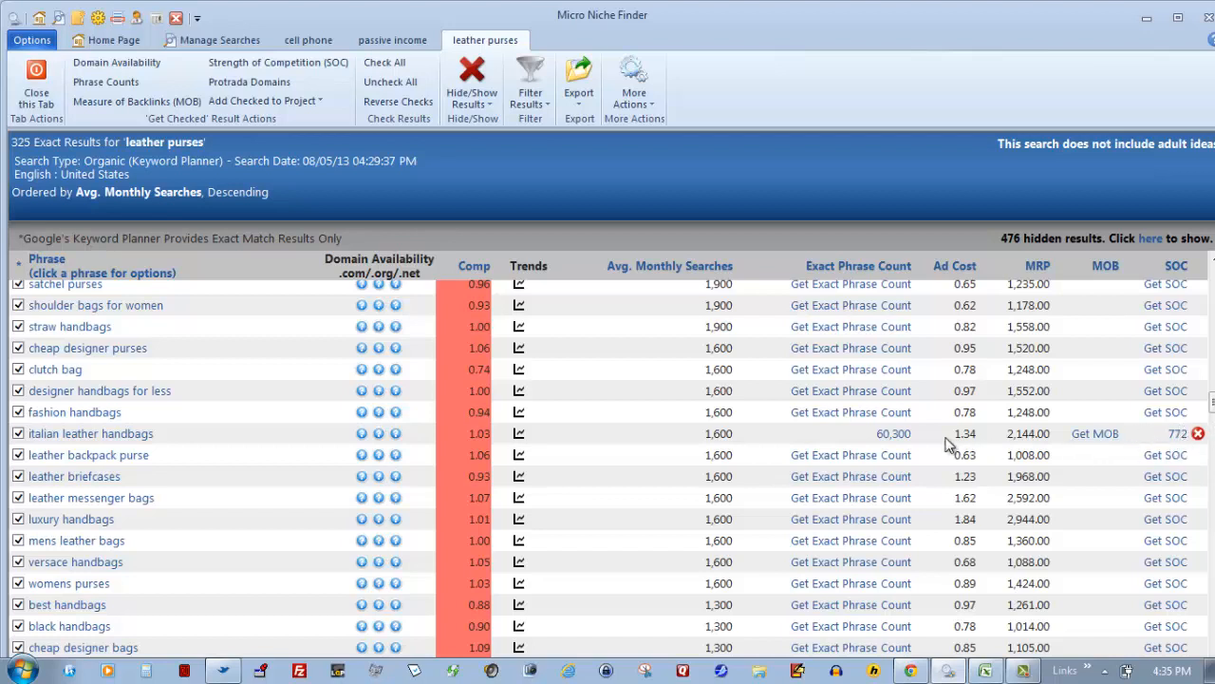
mouse_move(750, 444)
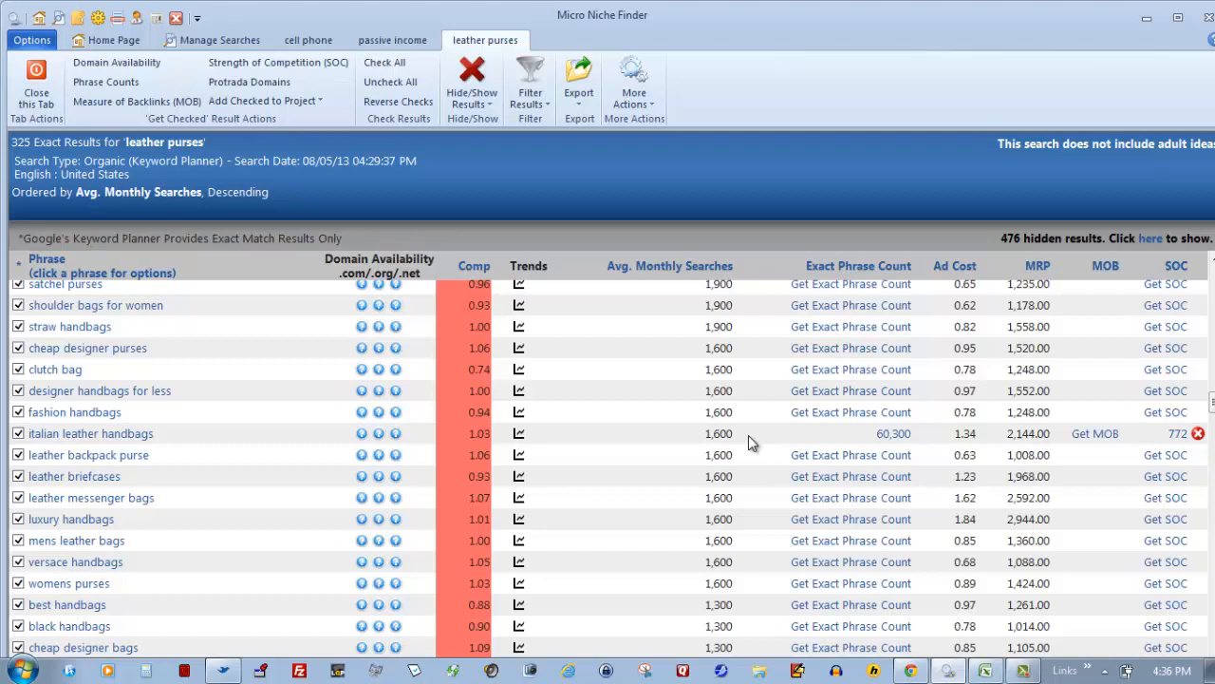
mouse_move(767, 441)
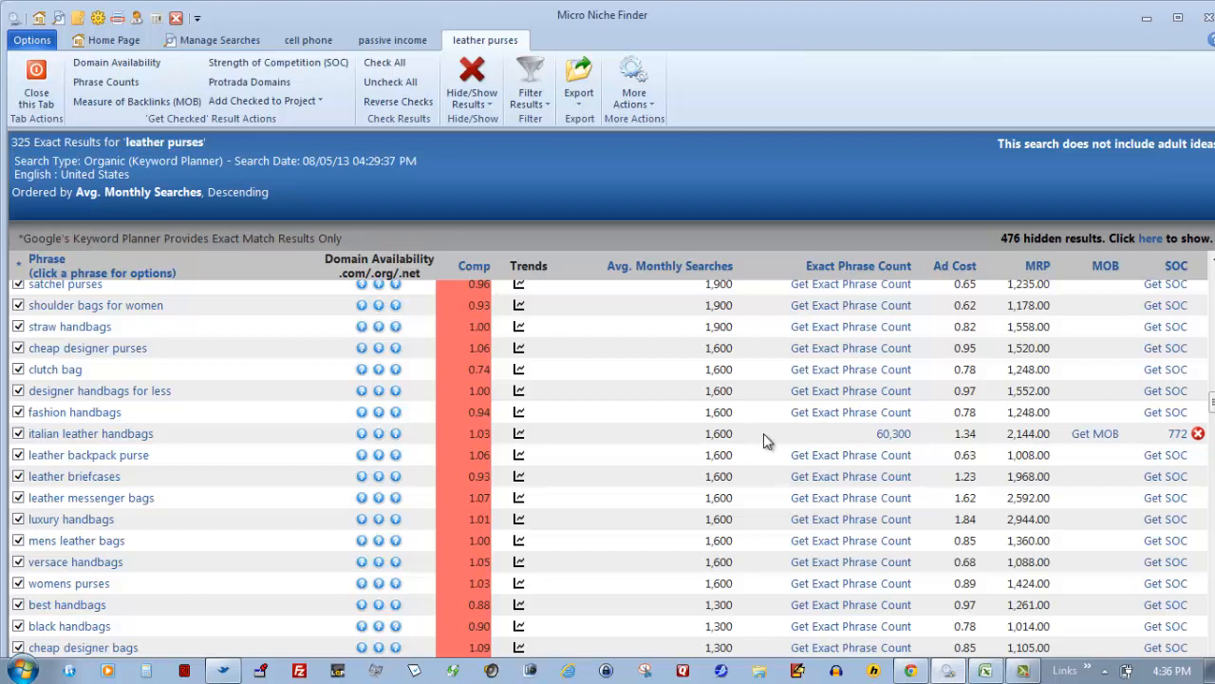
mouse_move(1206, 456)
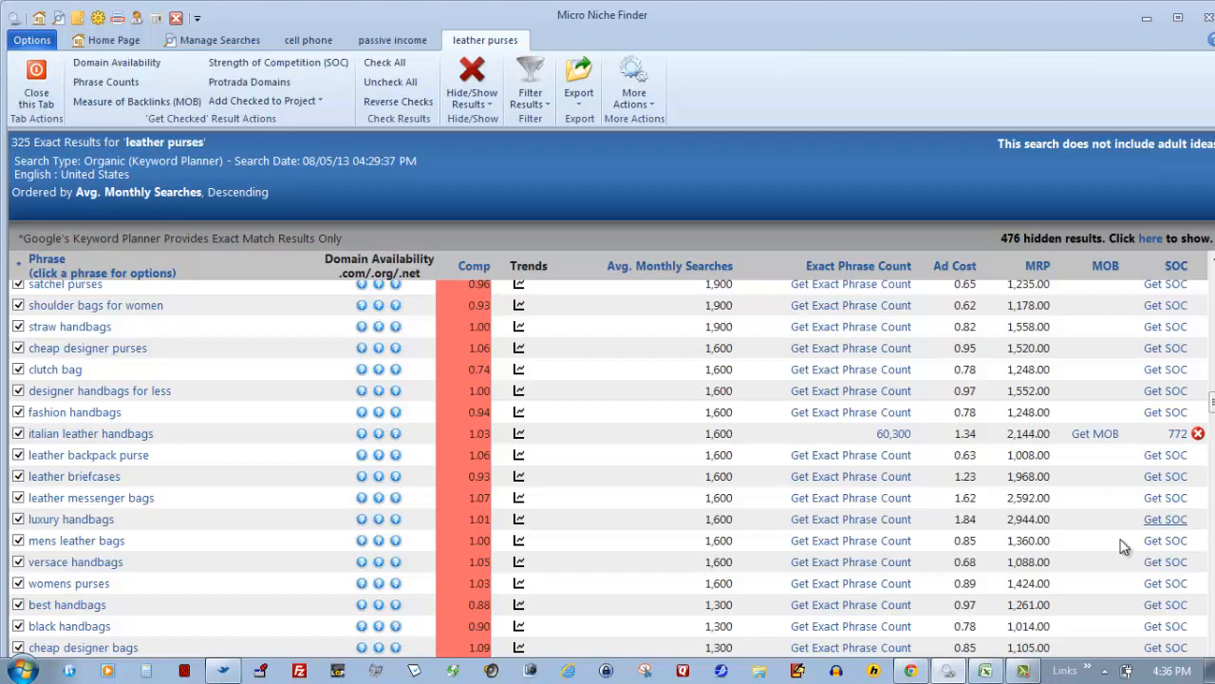
mouse_move(1110, 570)
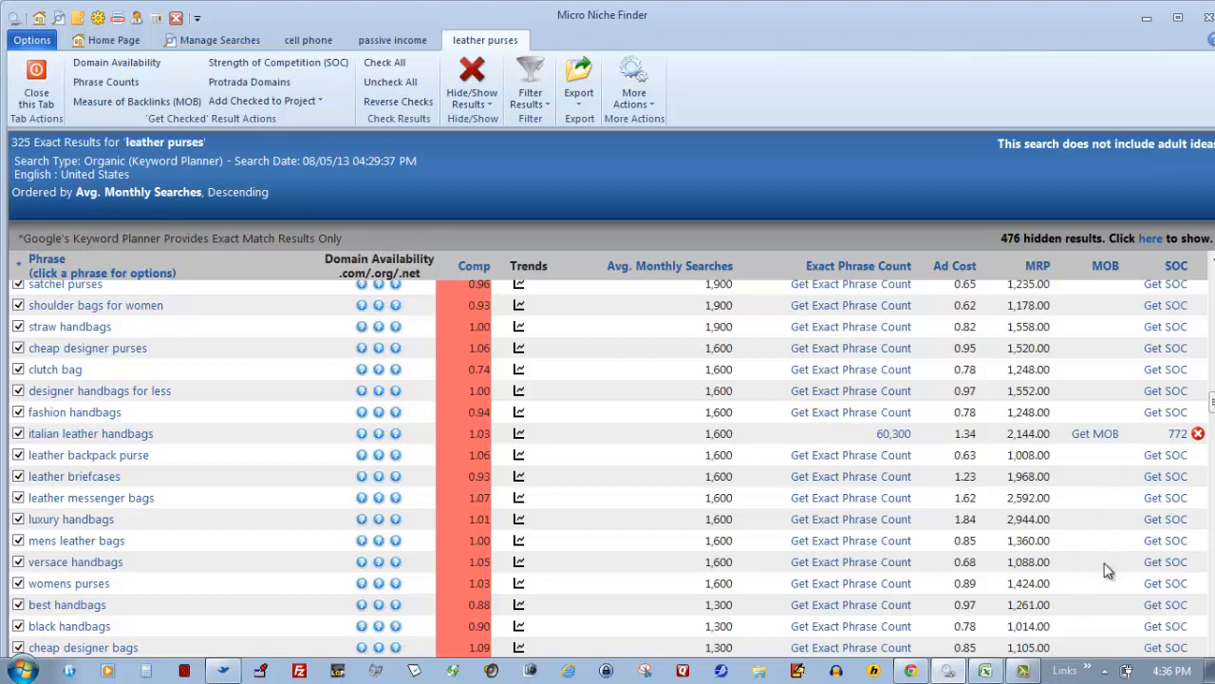
mouse_move(1094, 444)
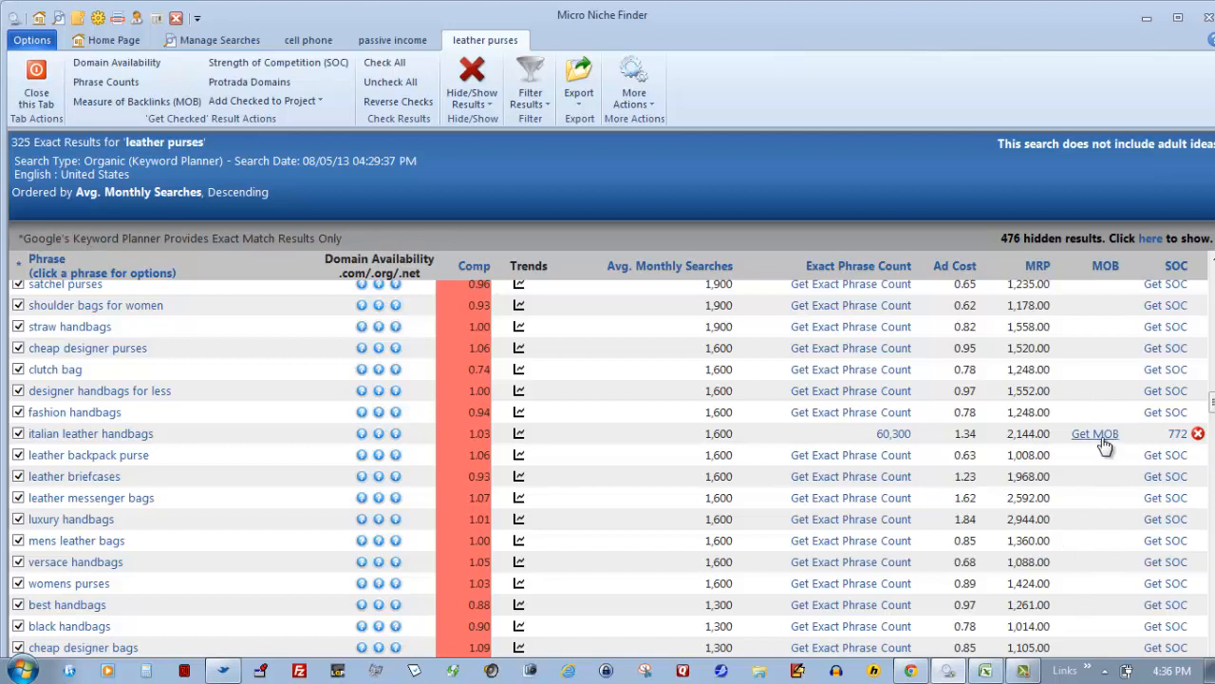
mouse_move(1149, 446)
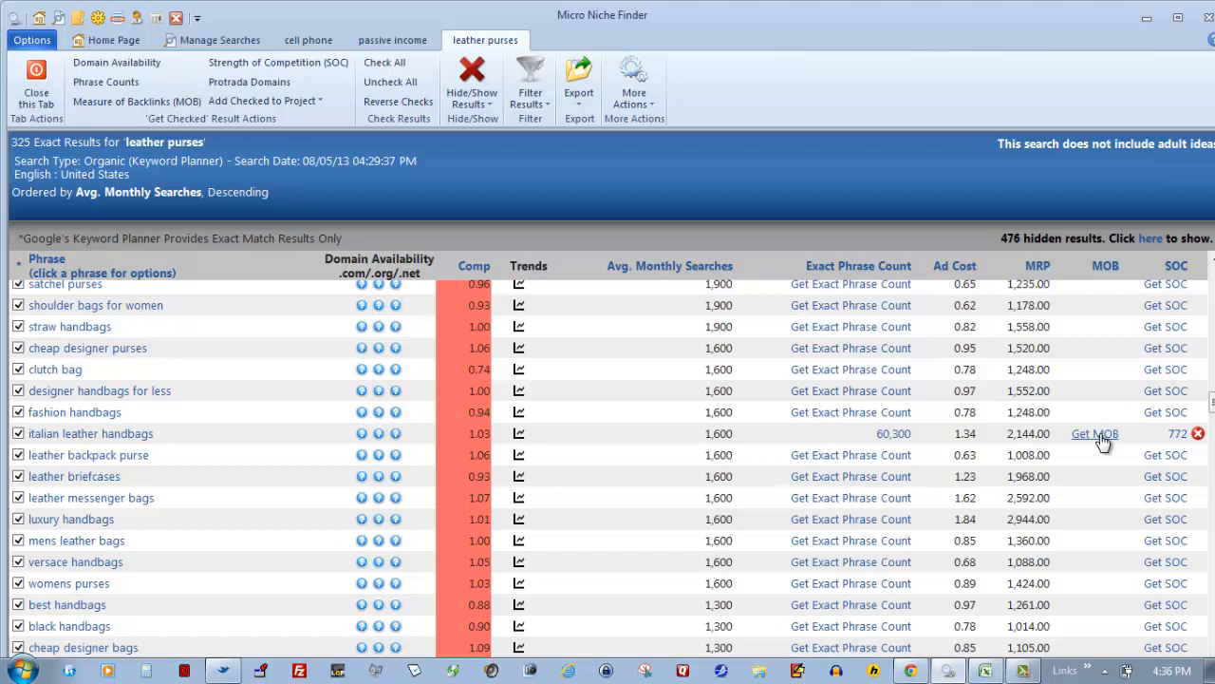
mouse_move(1119, 494)
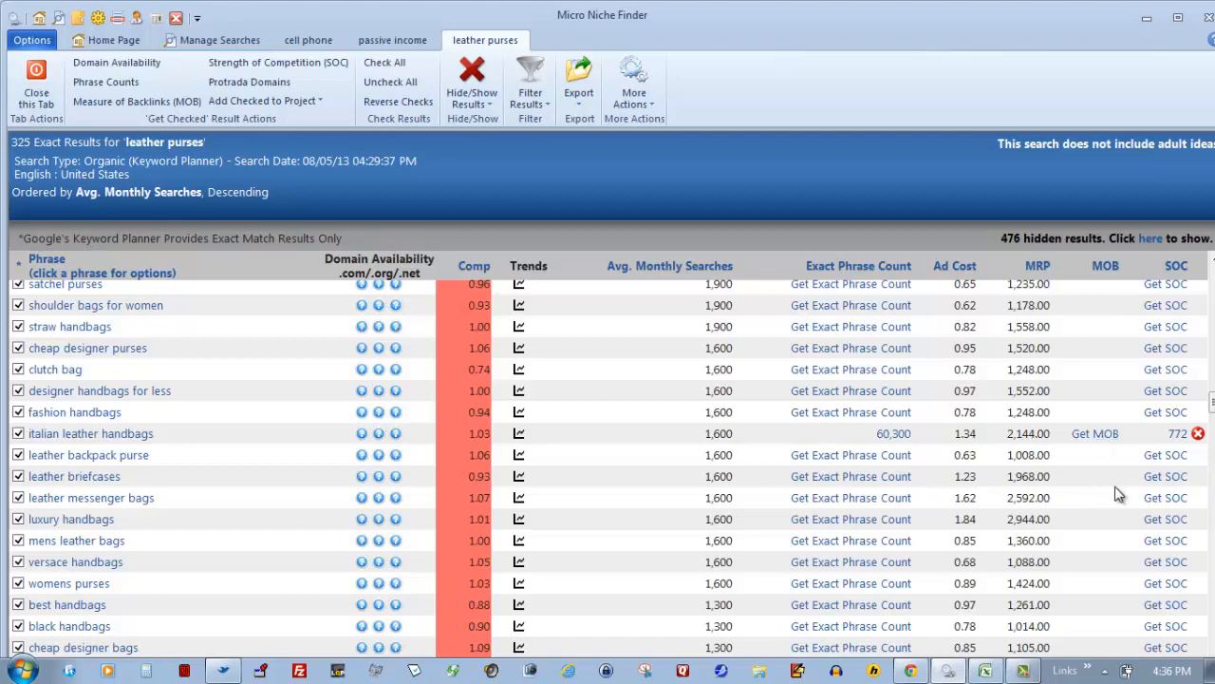
mouse_move(1094, 433)
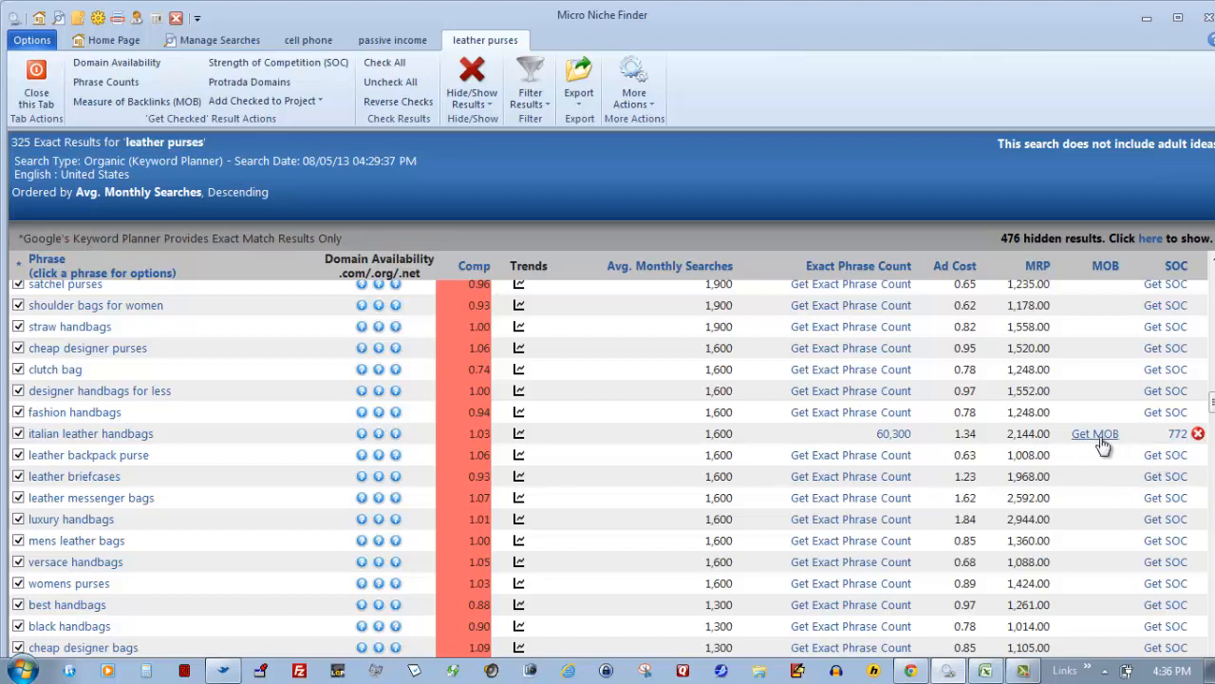
mouse_move(520, 502)
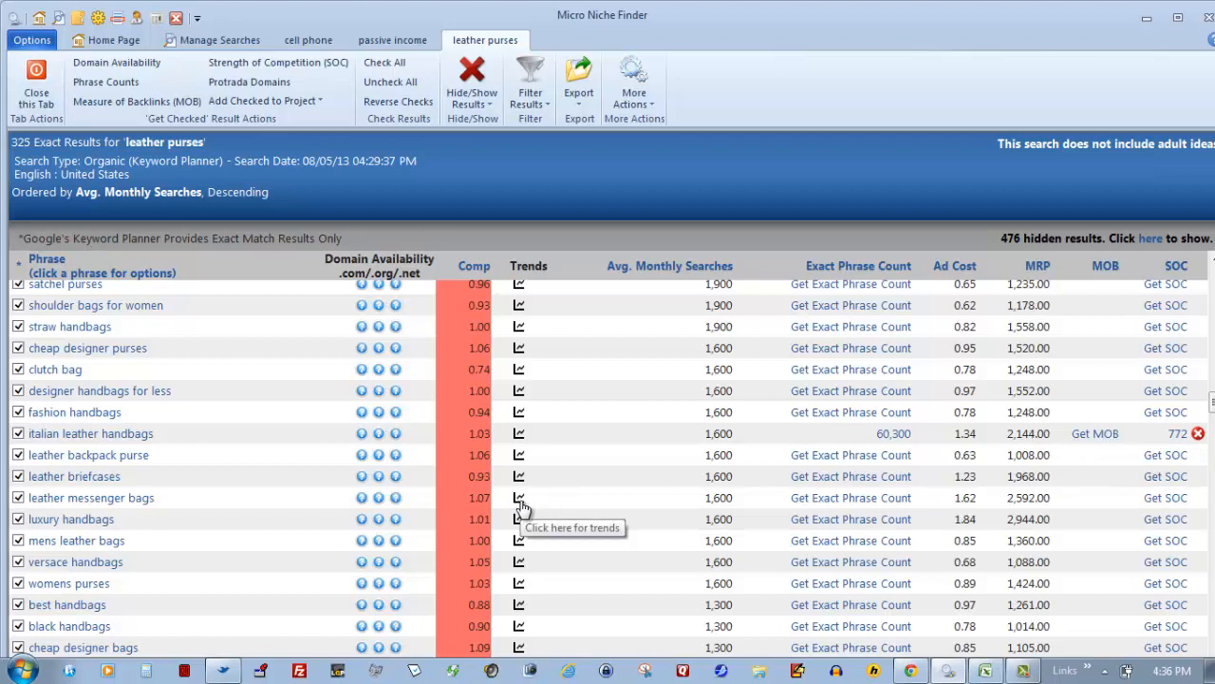
mouse_move(585, 593)
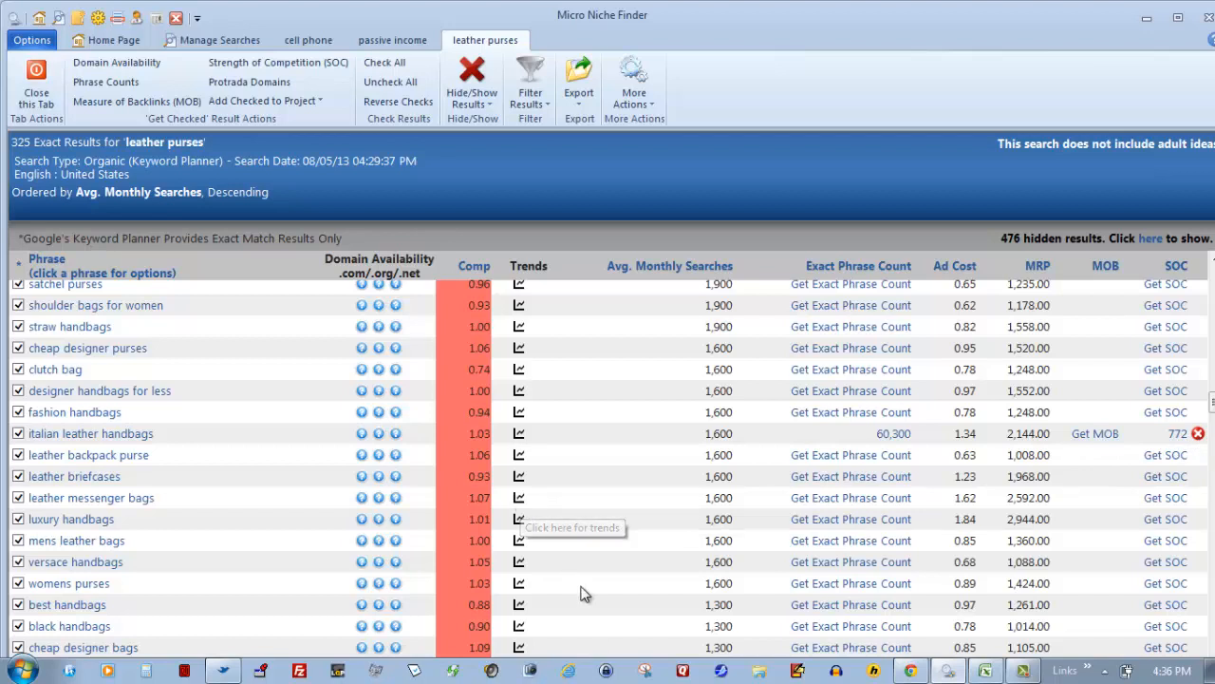
mouse_move(1091, 454)
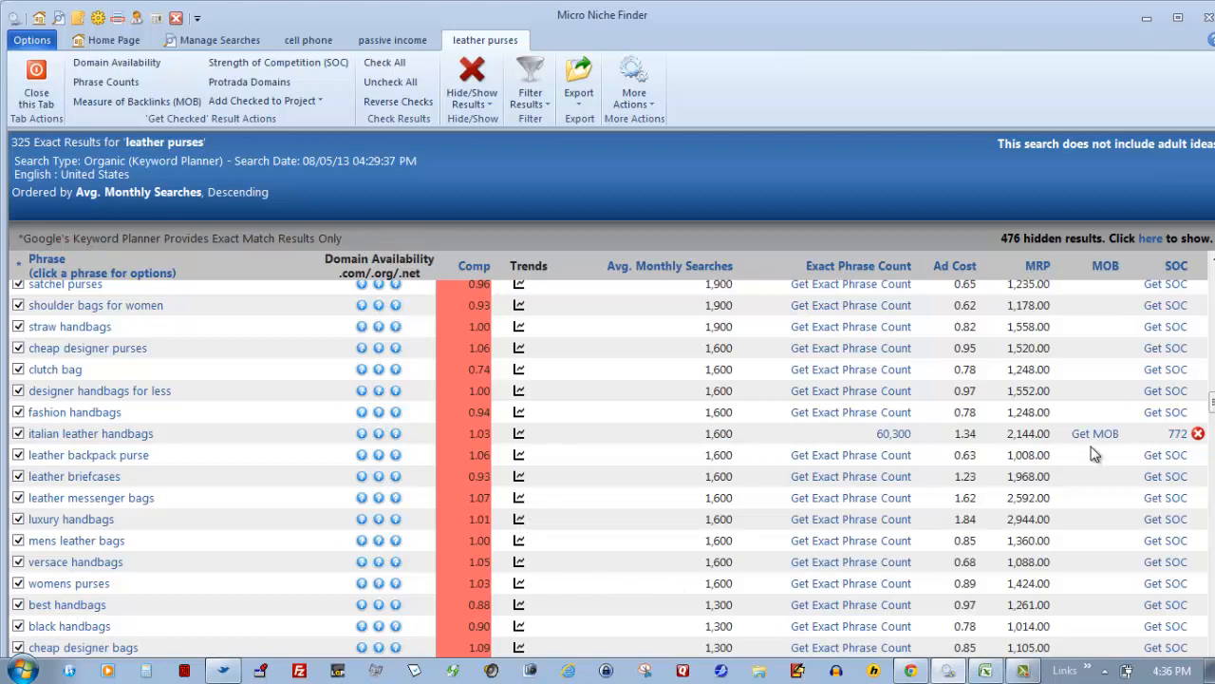
mouse_move(921, 583)
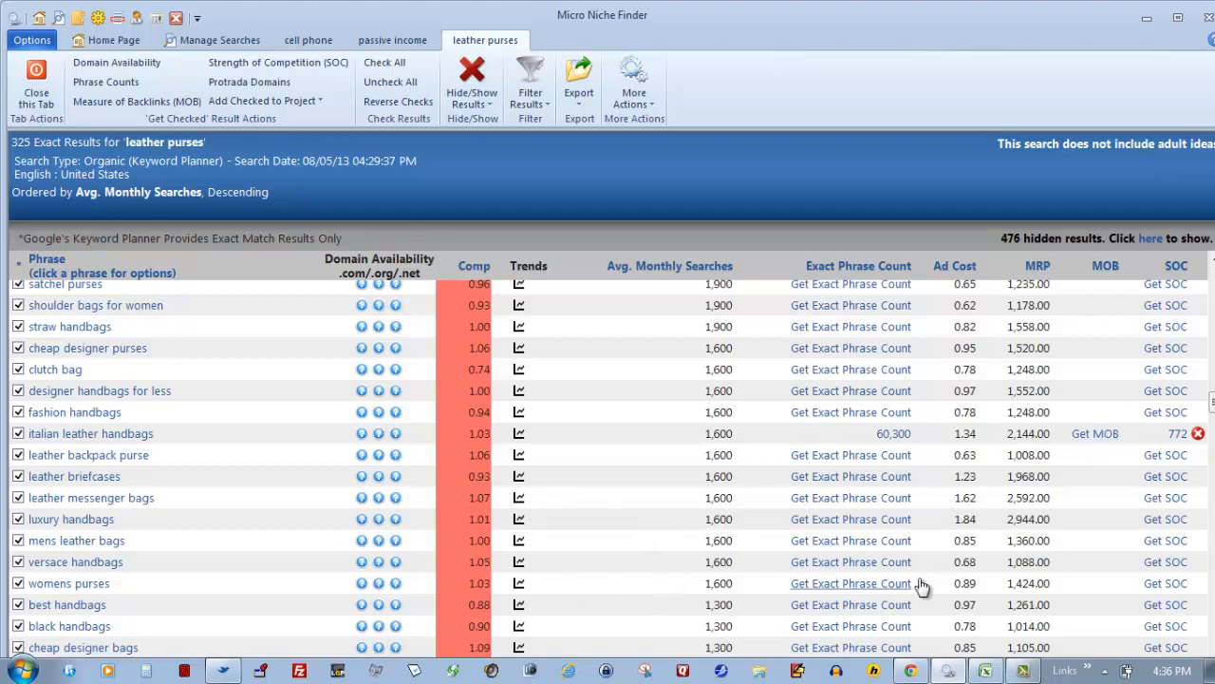
mouse_move(921, 583)
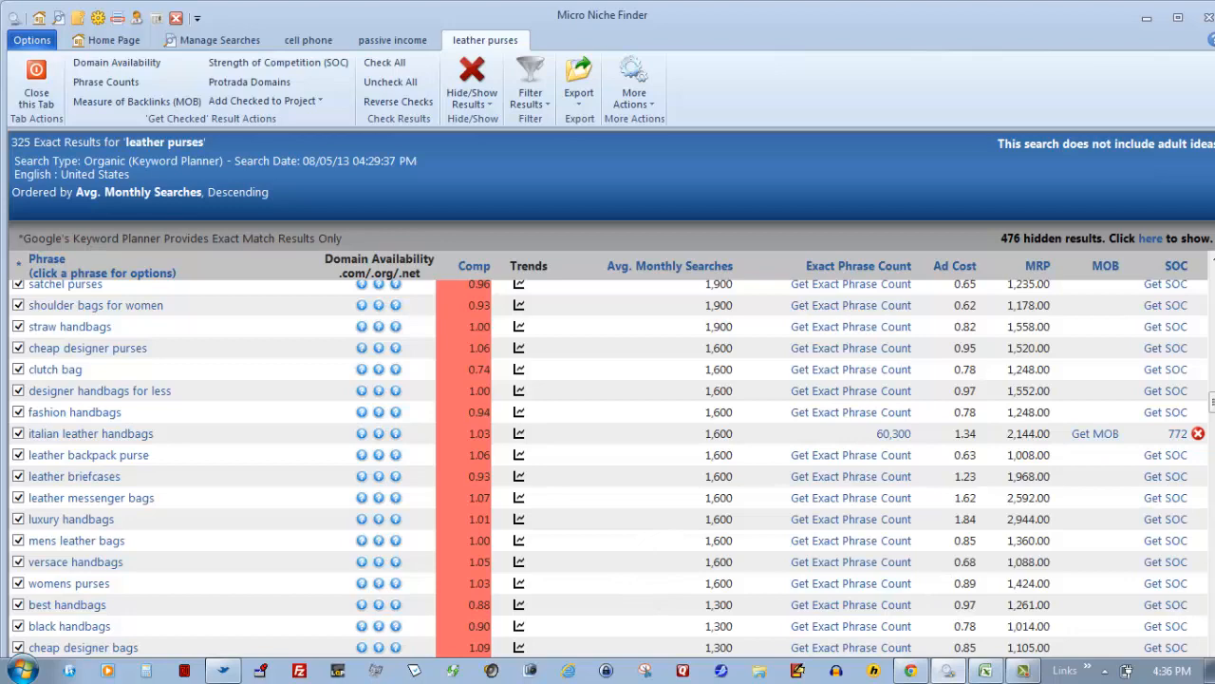
Step: Check .com, .org and .net domain availability for 'italian leather handbags'
scroll("down", 3)
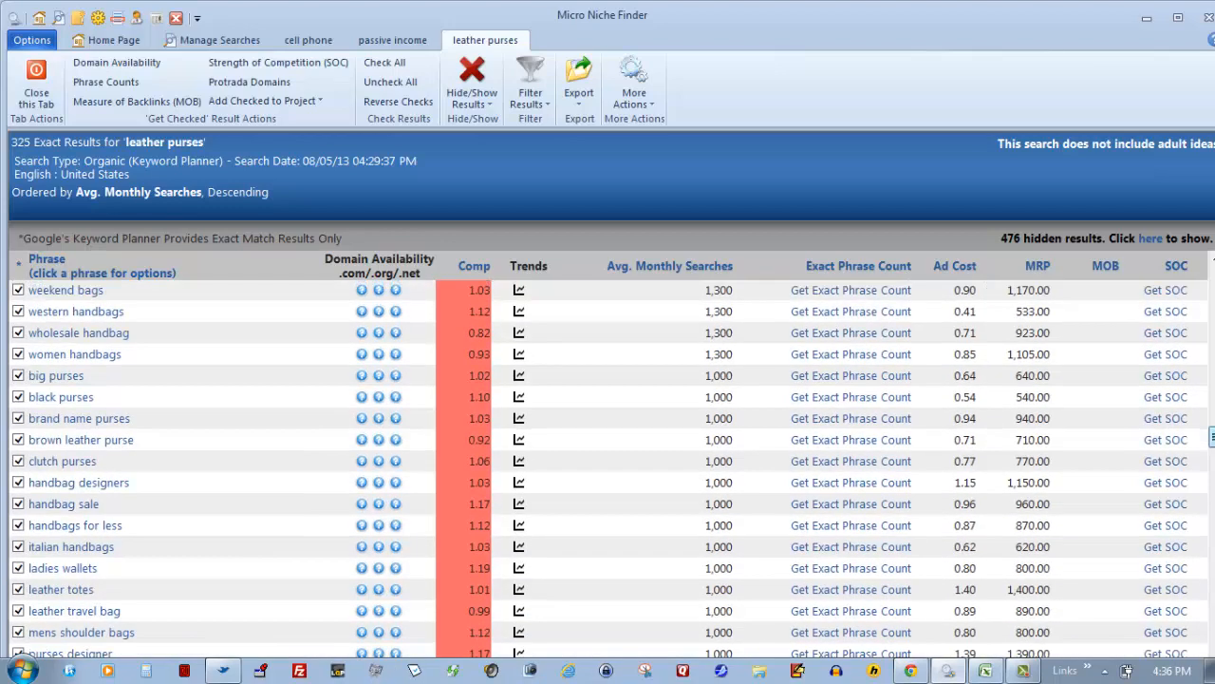
scroll("down", 3)
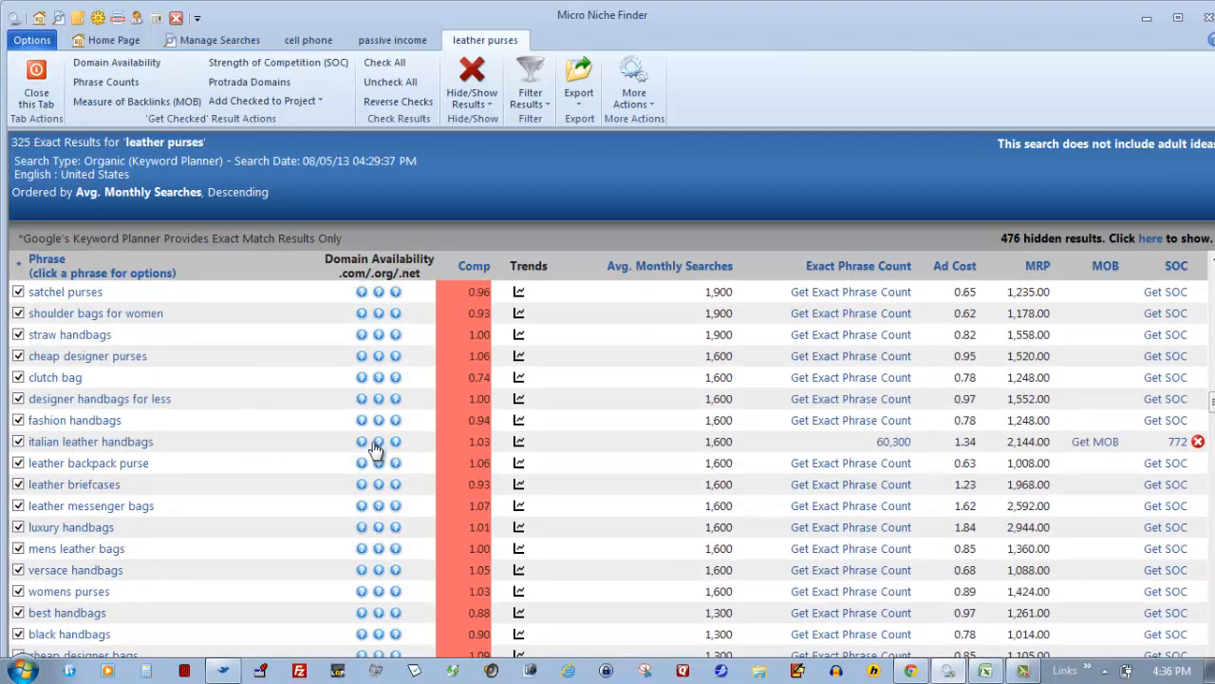
left_click(376, 440)
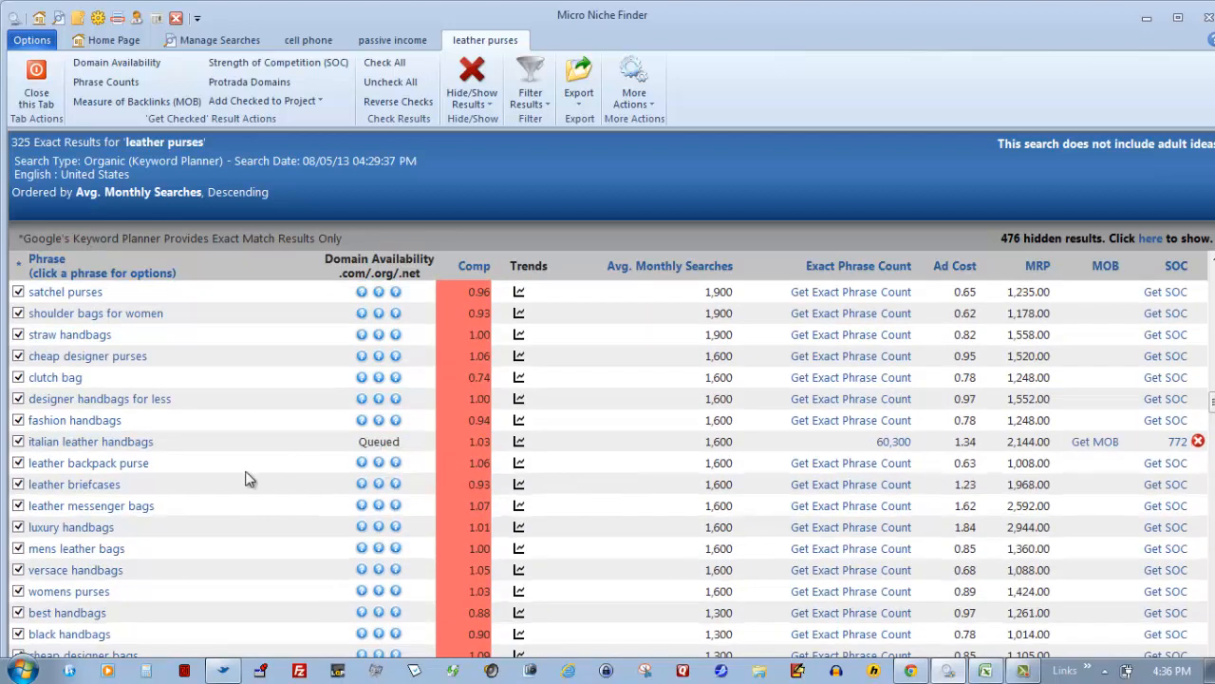
mouse_move(163, 448)
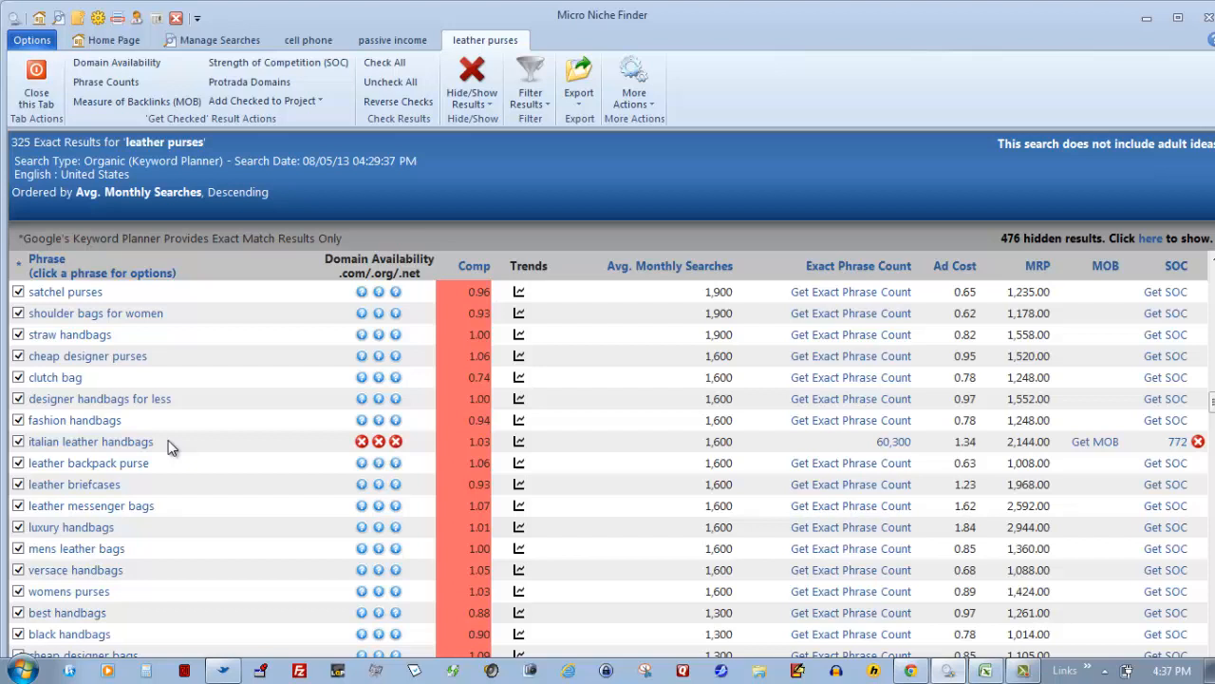
mouse_move(361, 447)
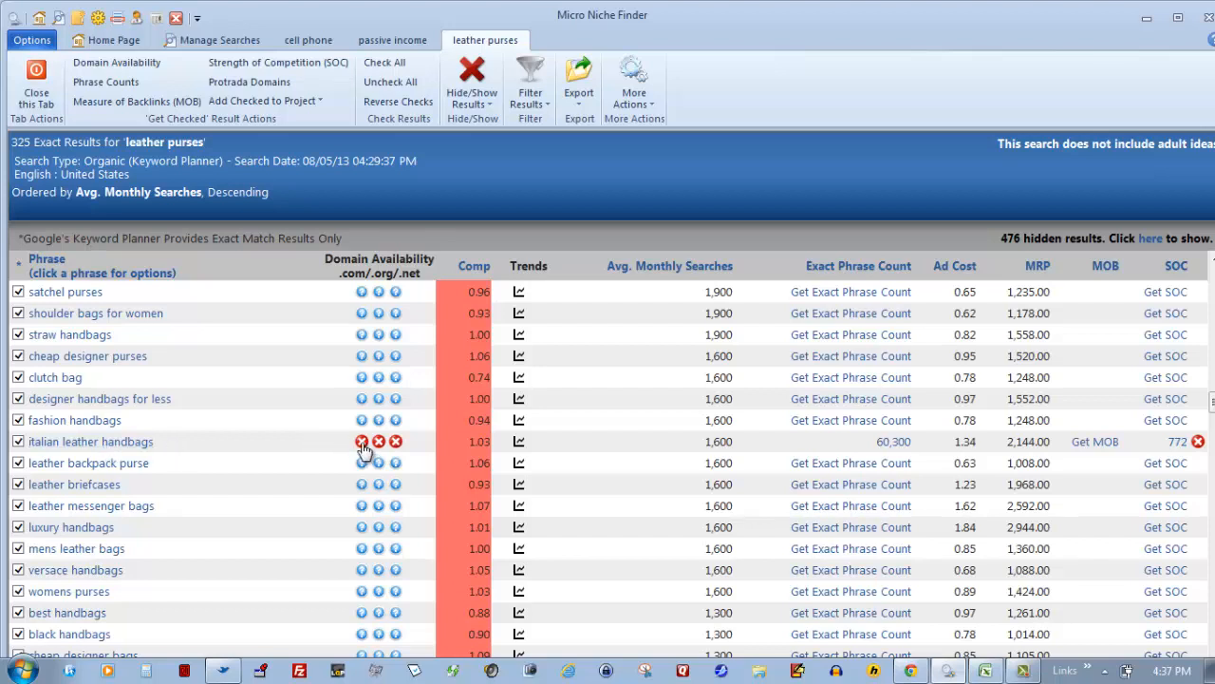
mouse_move(370, 448)
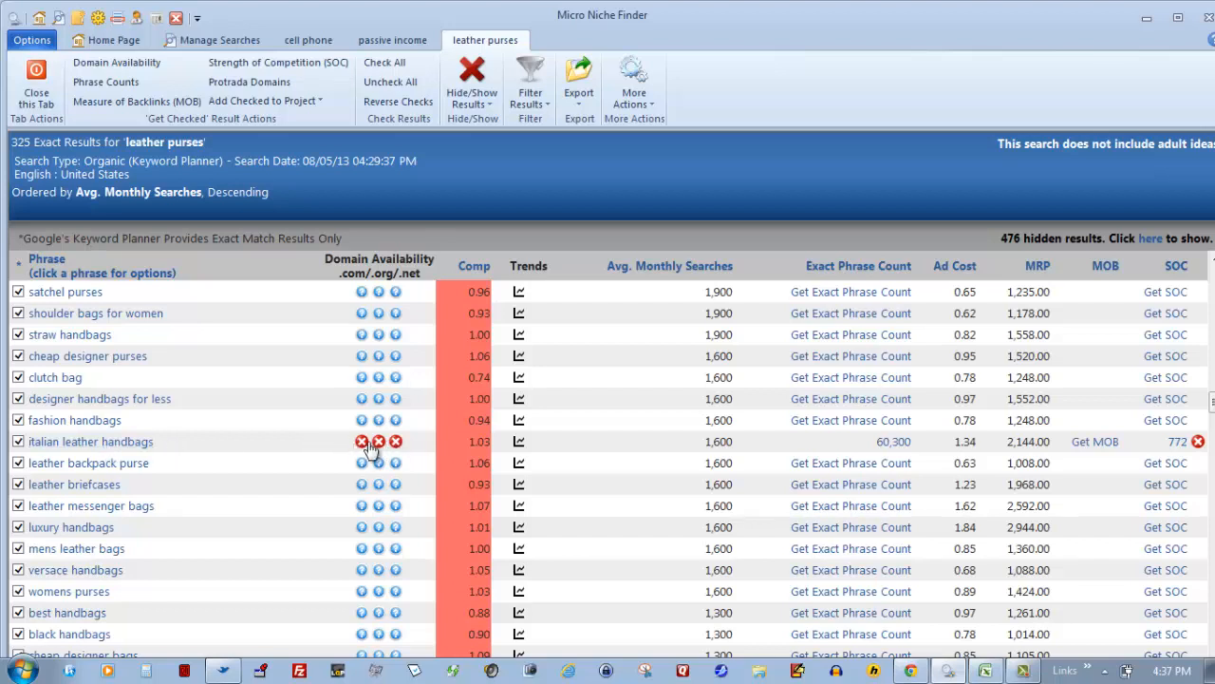
mouse_move(395, 292)
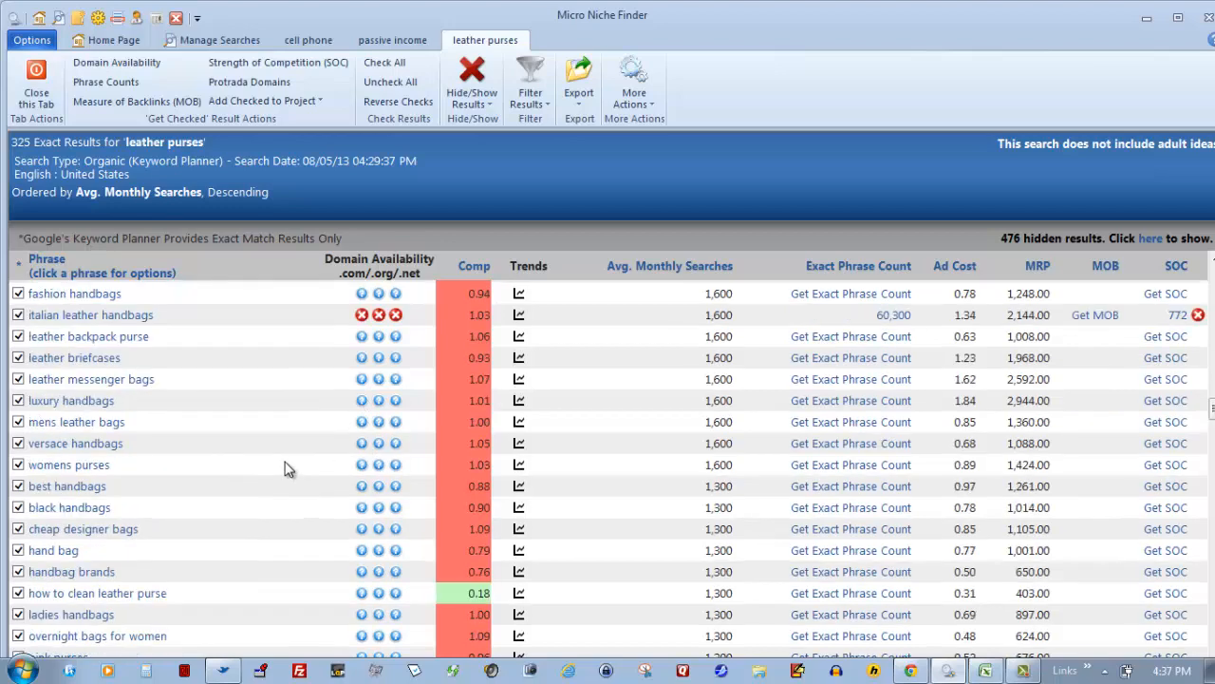
Step: Fetch the exact phrase count for 'overnight bags for women' (30,000)
scroll("down", 3)
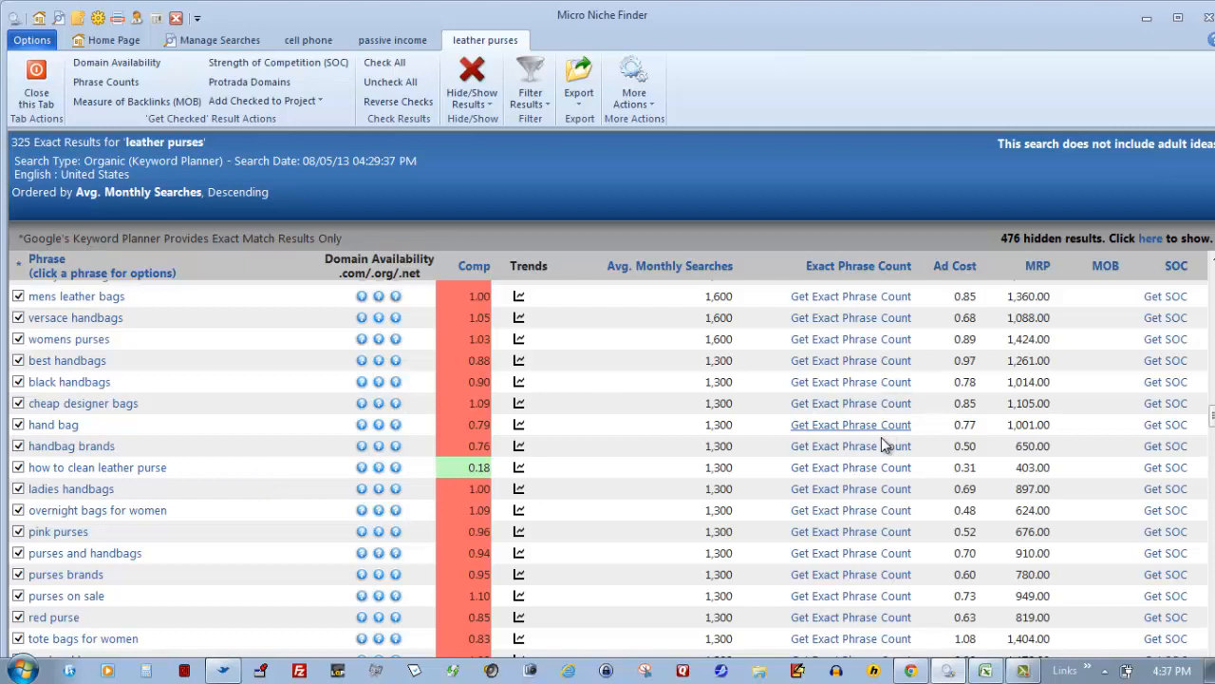
mouse_move(274, 469)
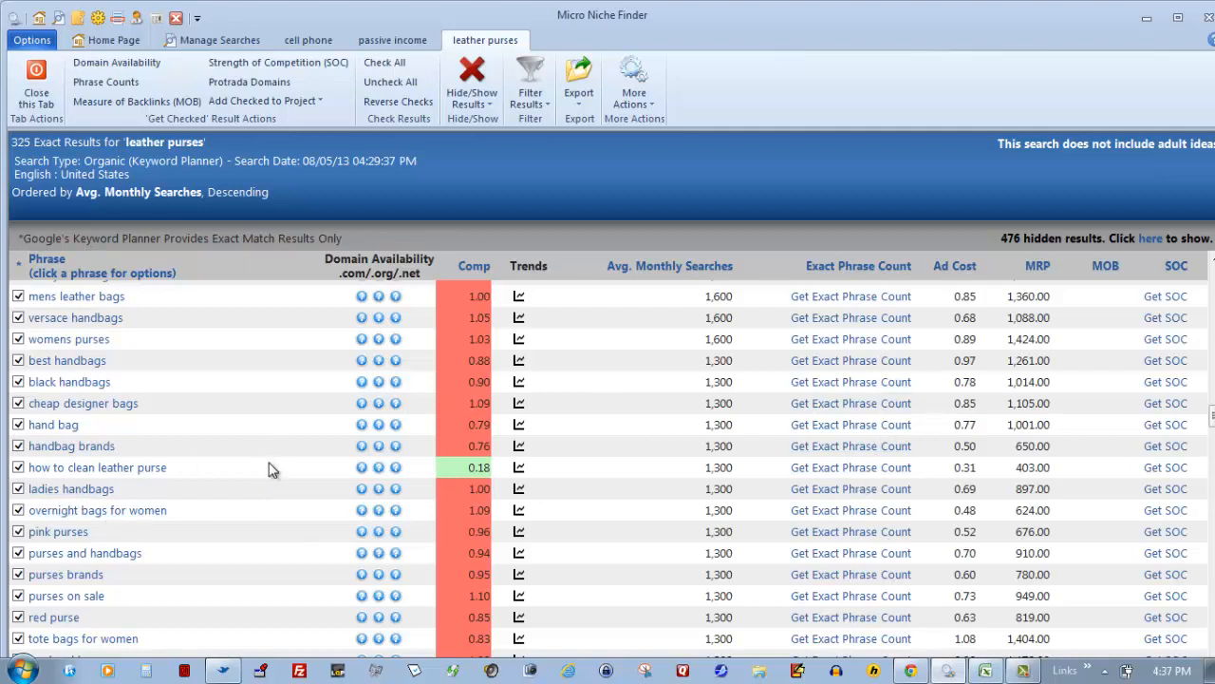
mouse_move(256, 517)
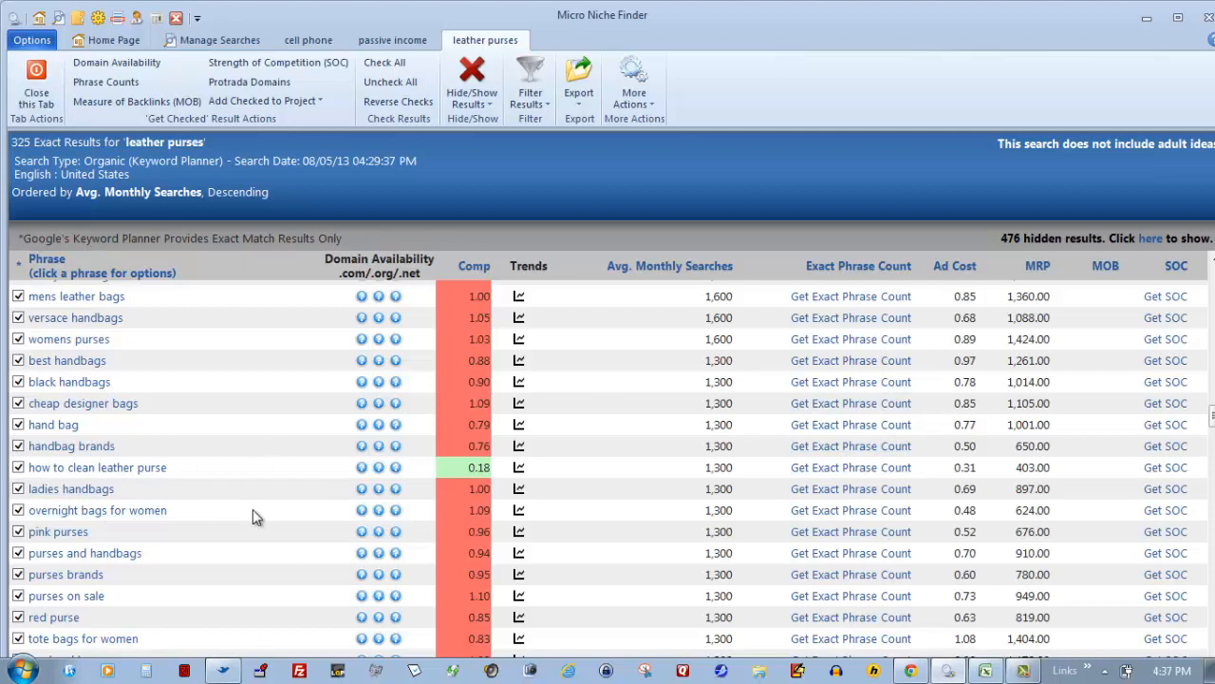
left_click(851, 509)
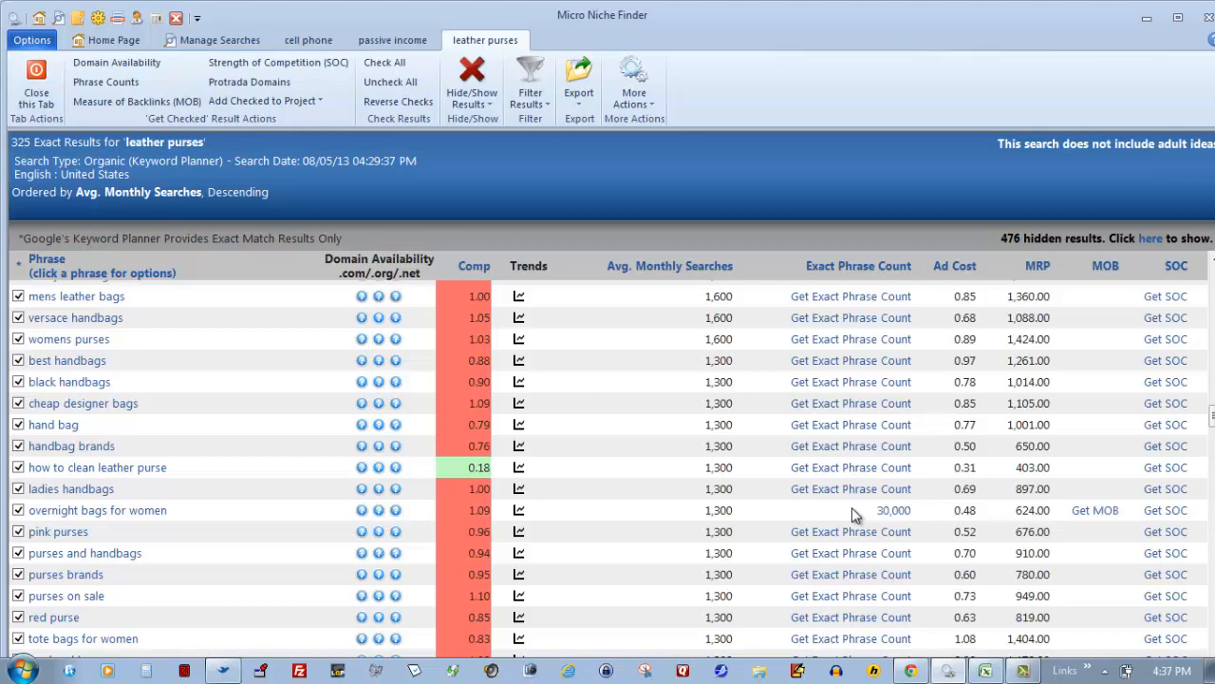
mouse_move(1166, 509)
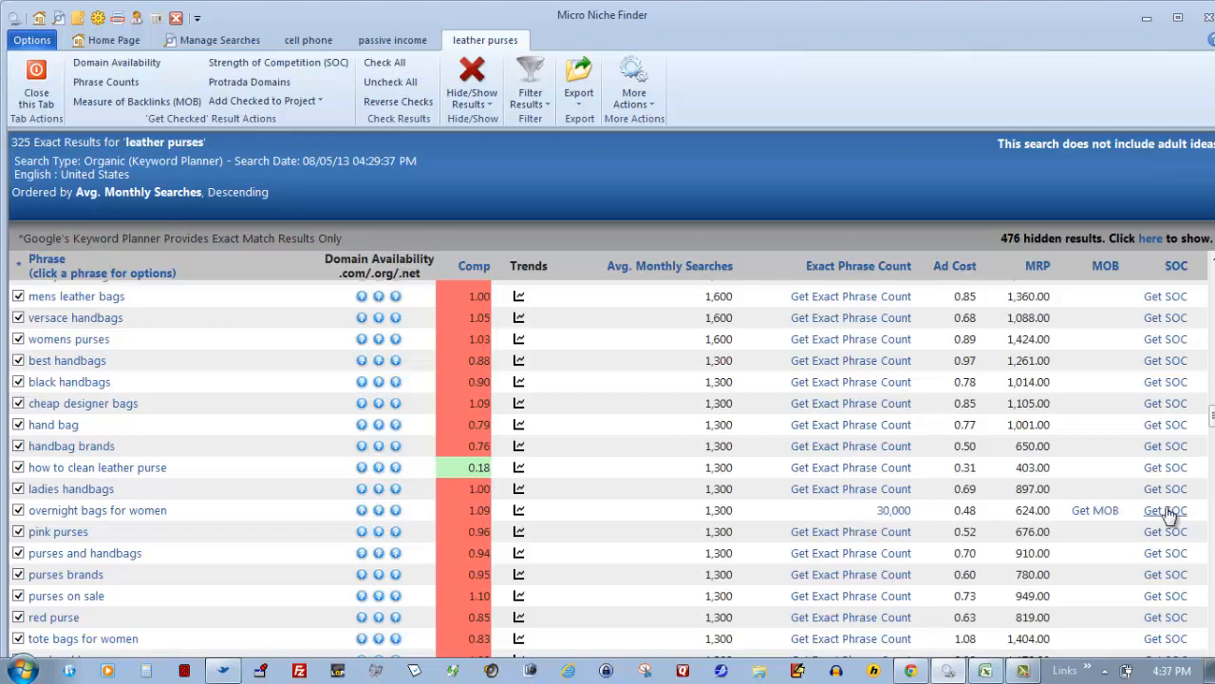
Step: Retrieve the SOC for 'overnight bags for women', giving 46 marked green
left_click(1166, 509)
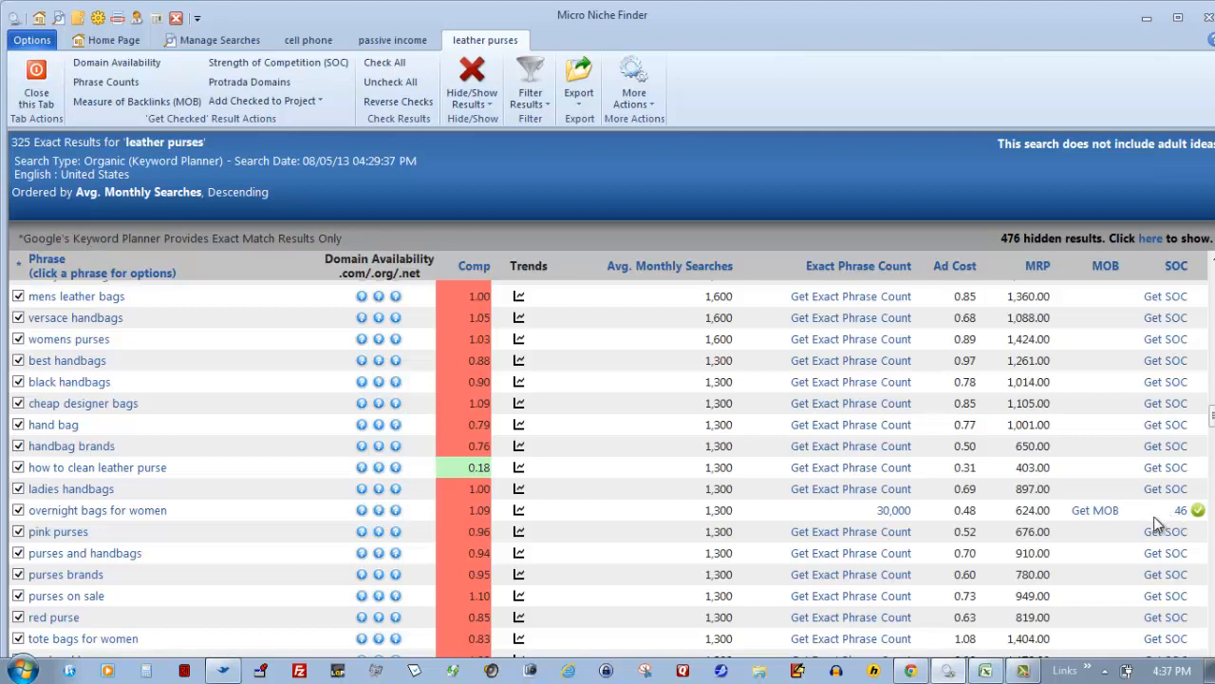
mouse_move(1155, 524)
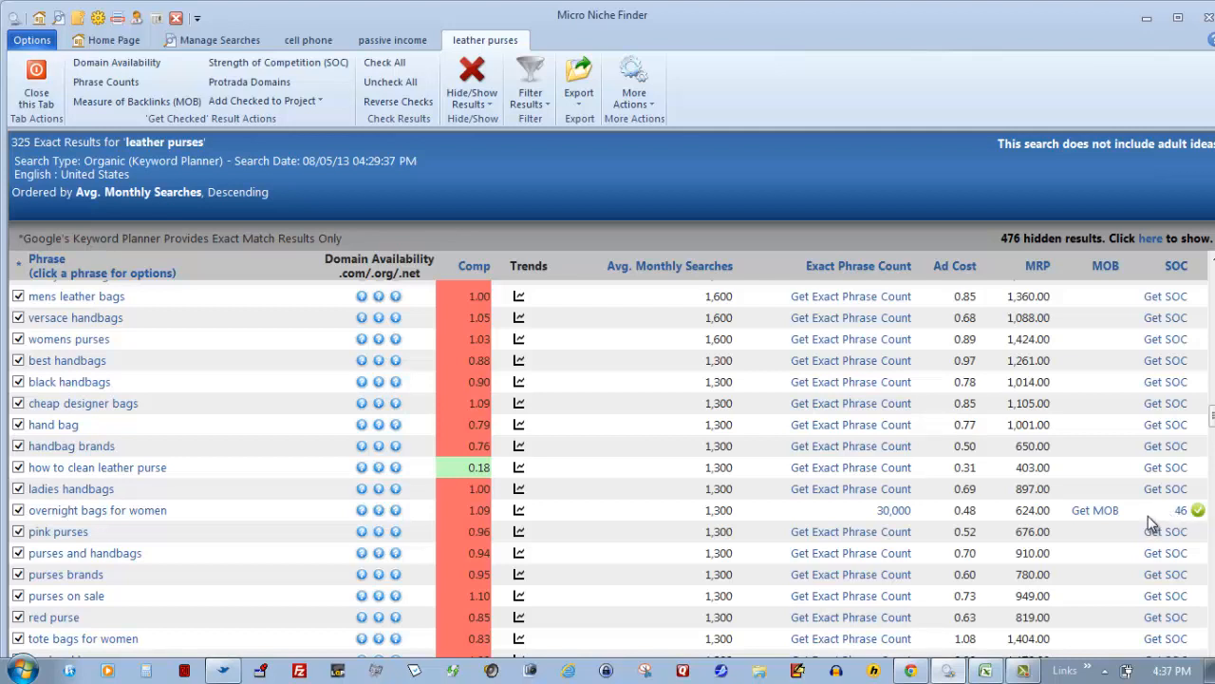
mouse_move(1187, 513)
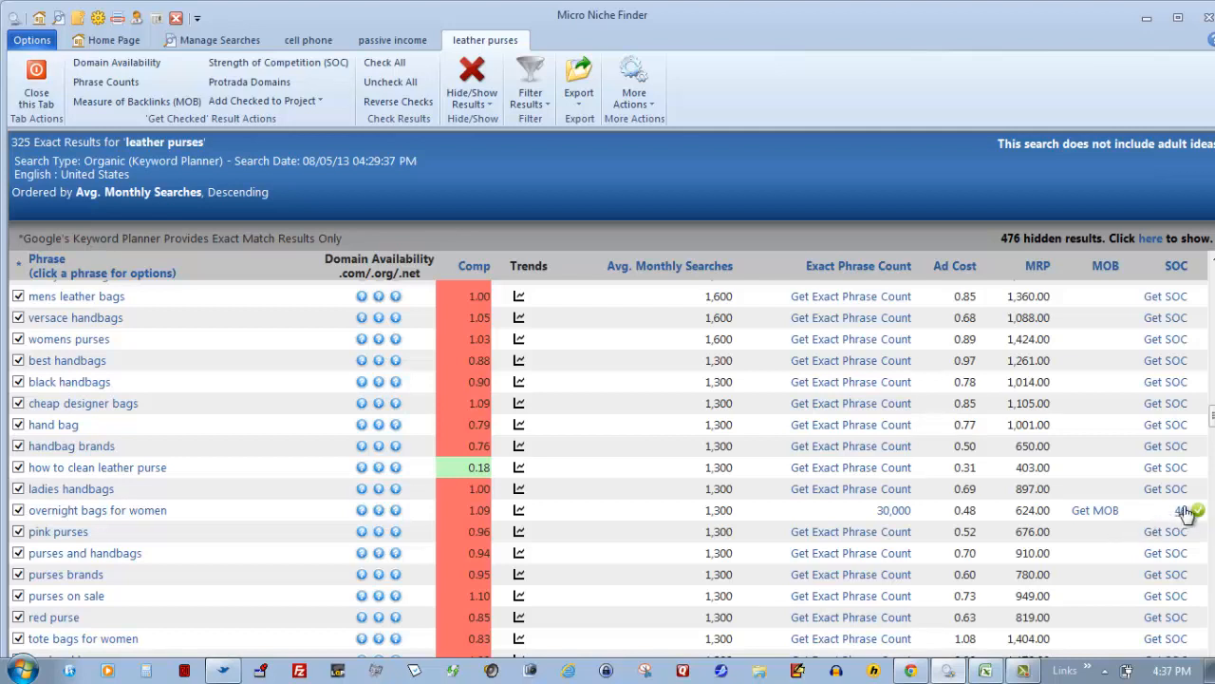
mouse_move(1151, 517)
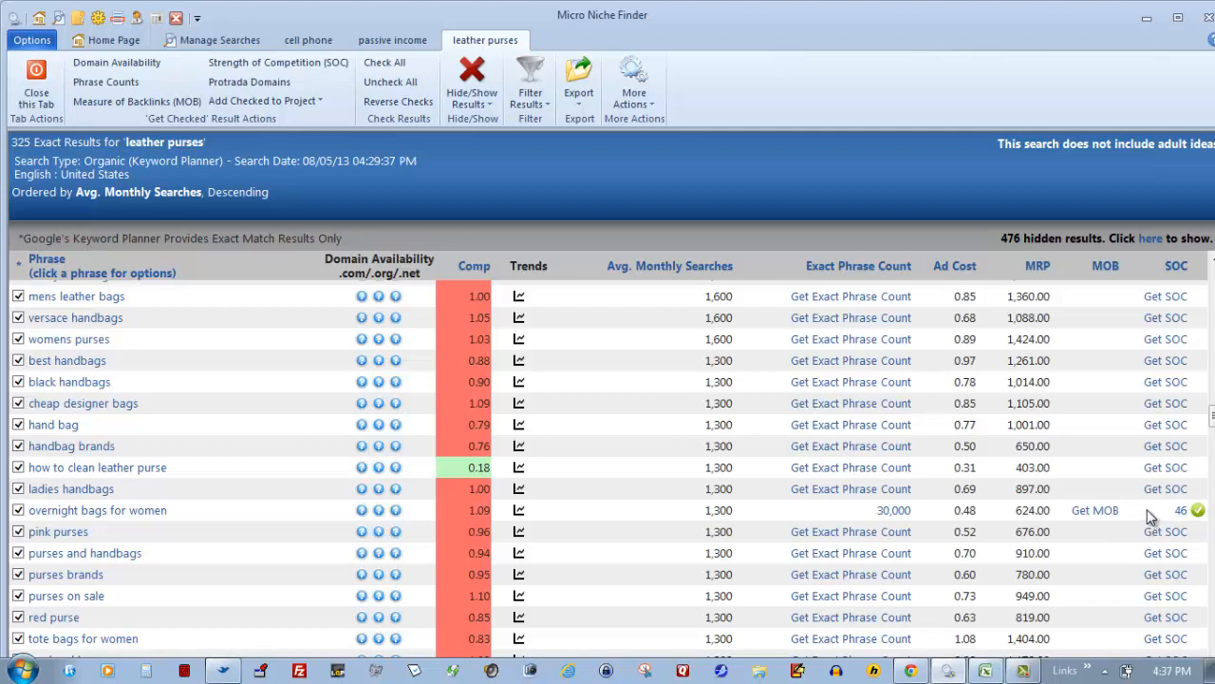
mouse_move(621, 546)
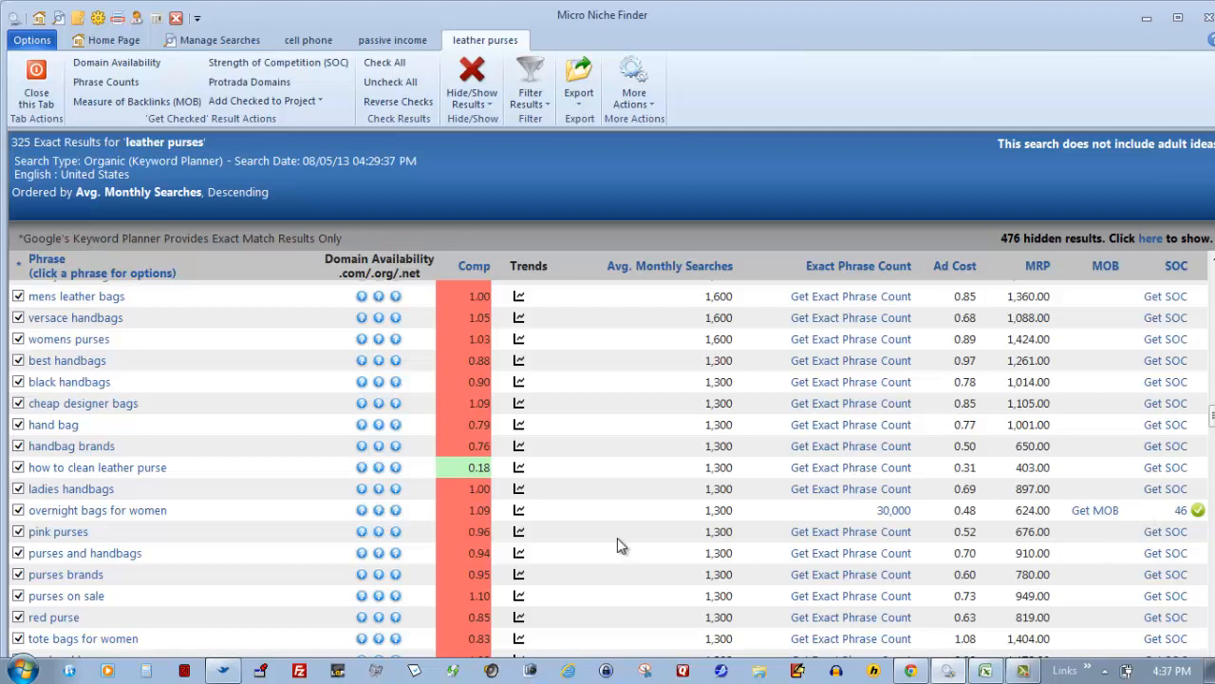
mouse_move(717, 503)
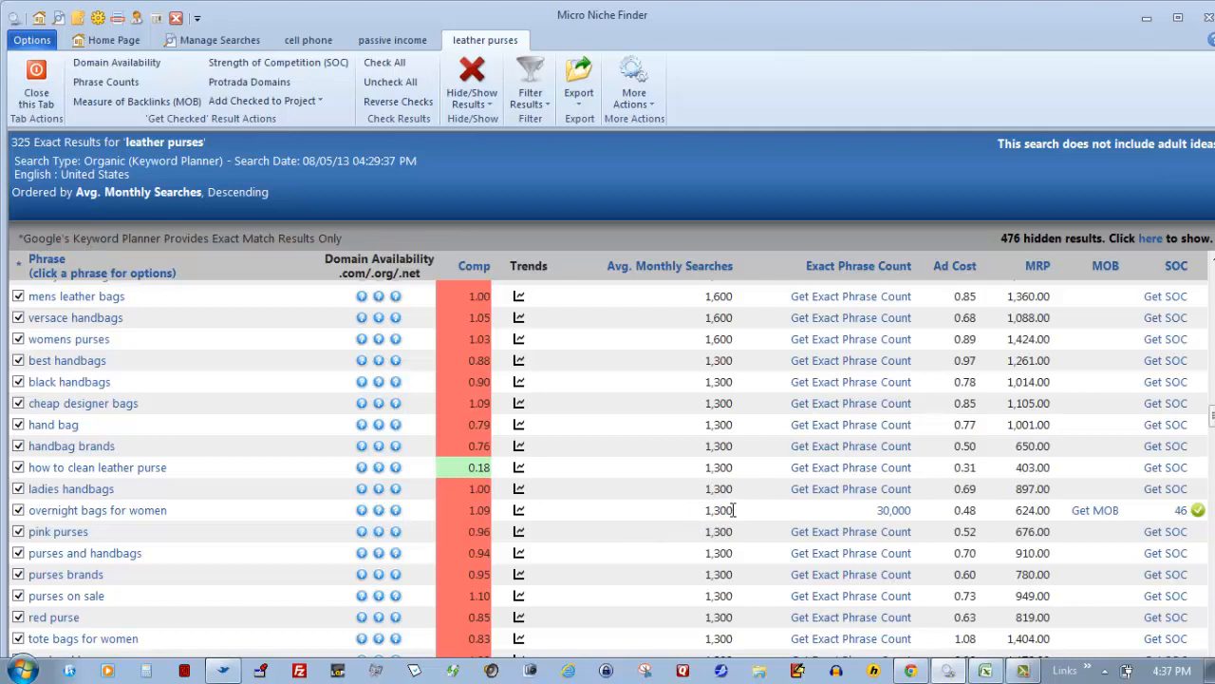
mouse_move(1094, 509)
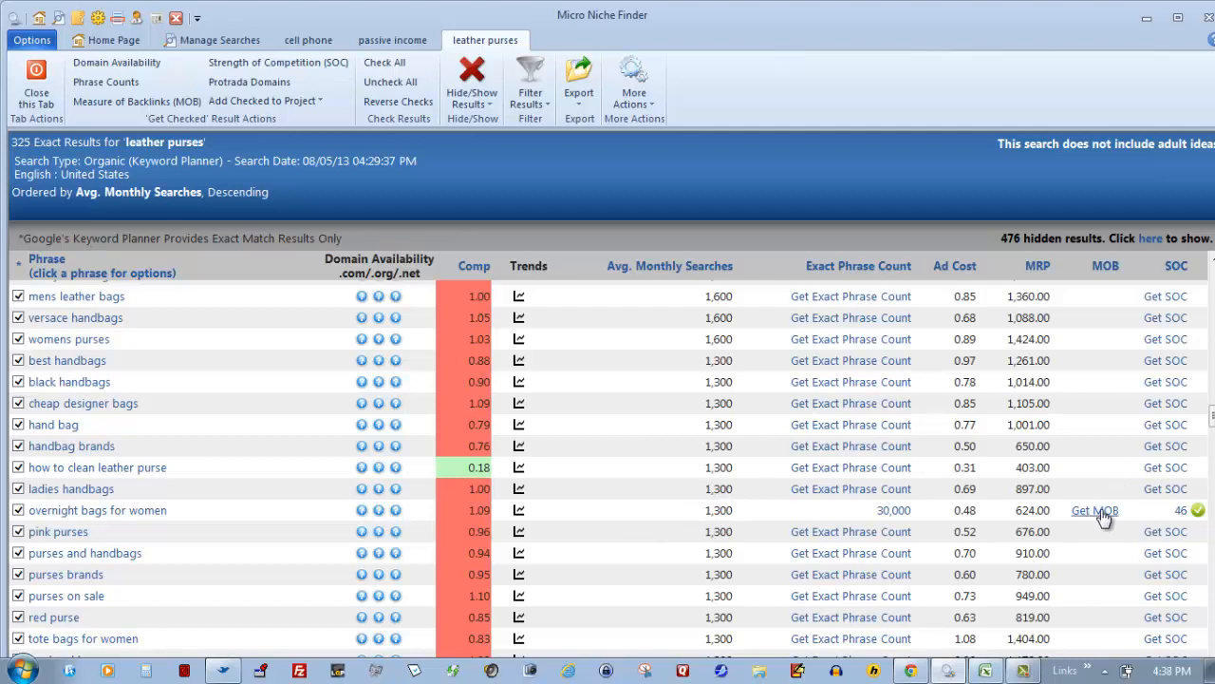
Step: Get the MOB of 9 for 'overnight bags for women' and view its green SOC icon
left_click(1094, 509)
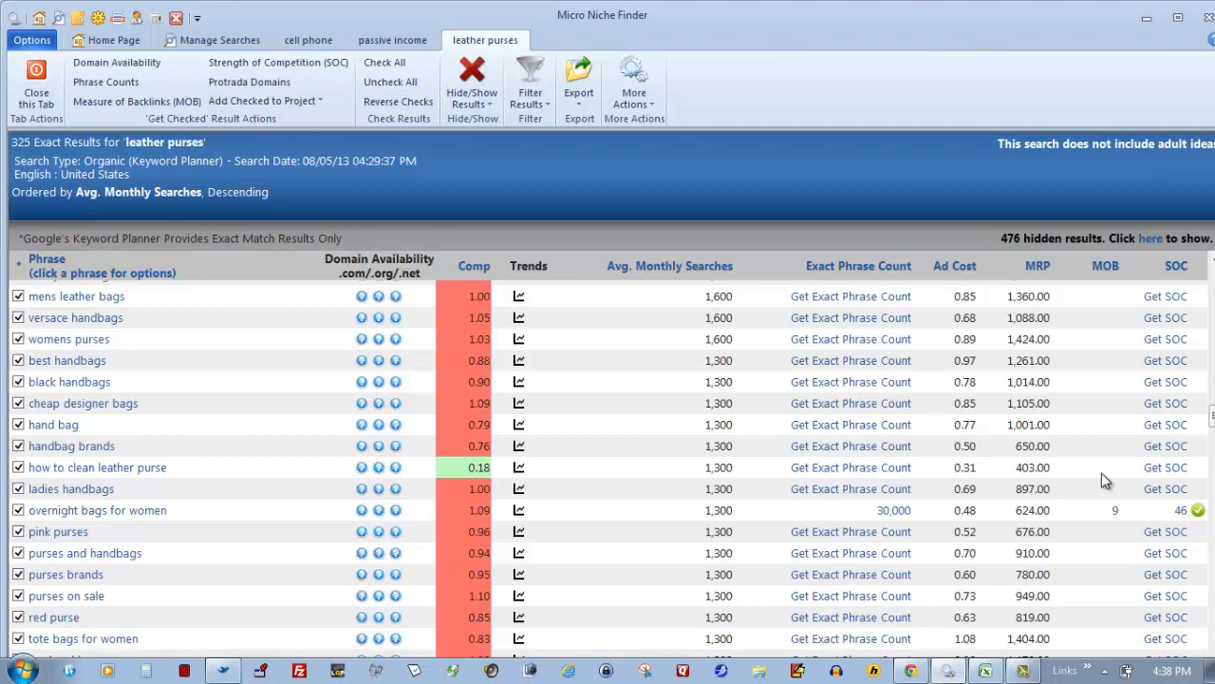
mouse_move(1128, 520)
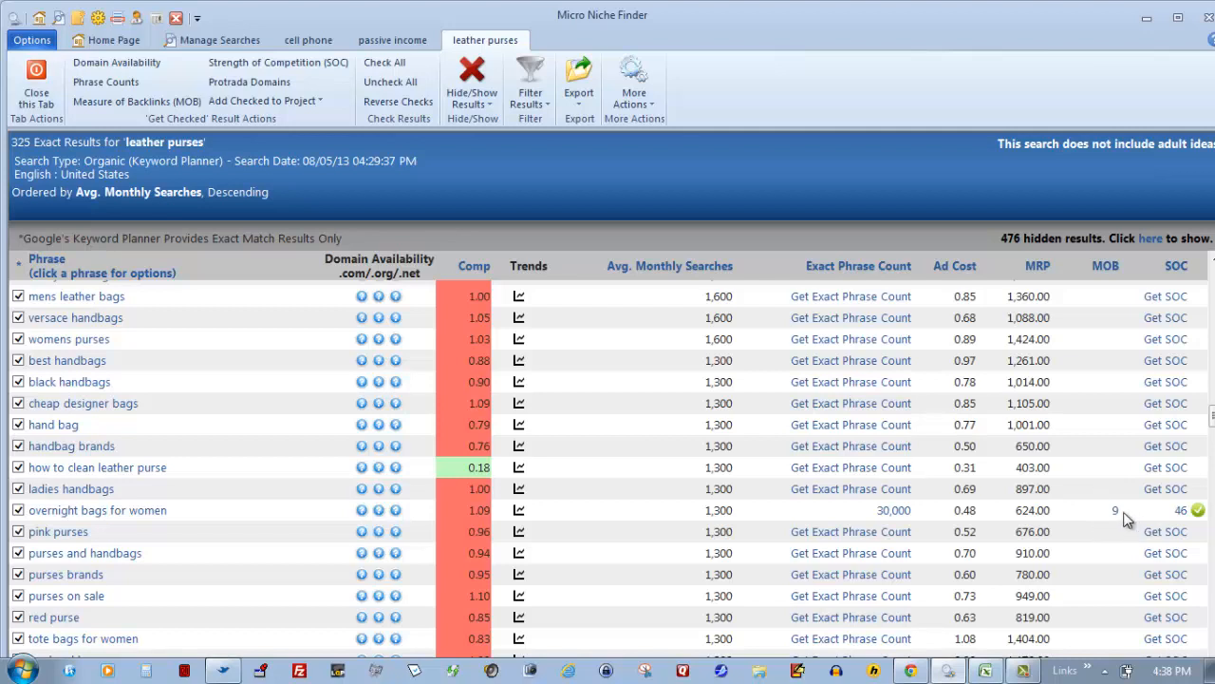
mouse_move(893, 509)
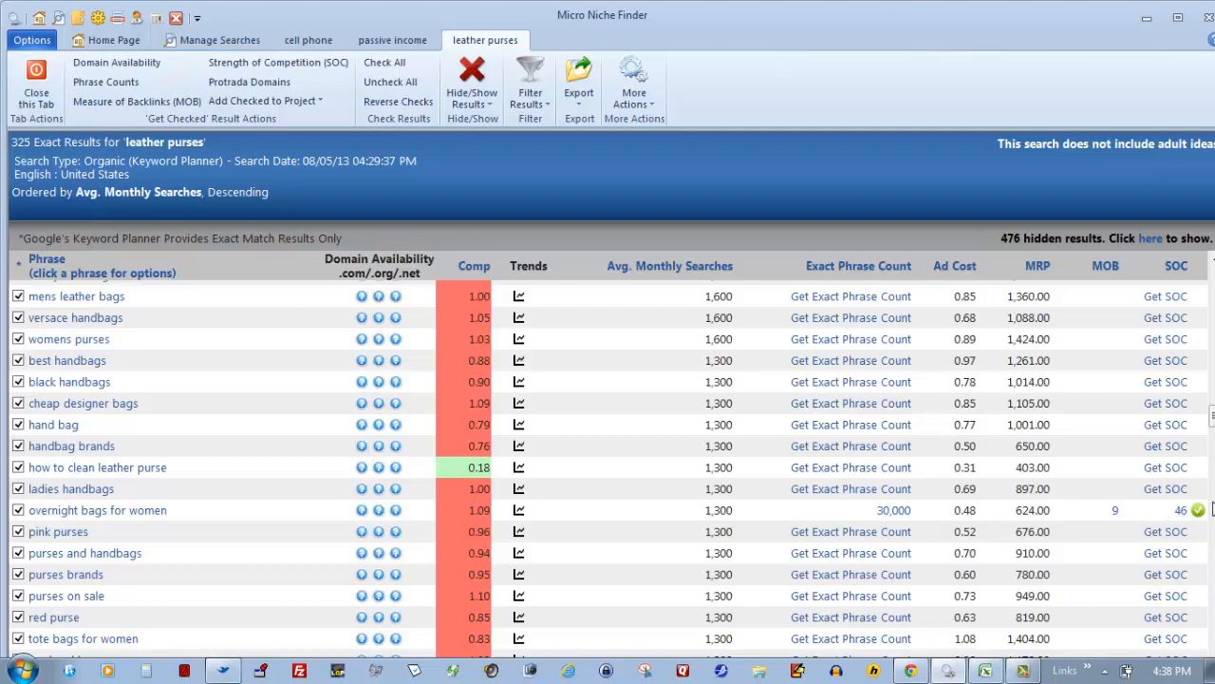
mouse_move(1170, 513)
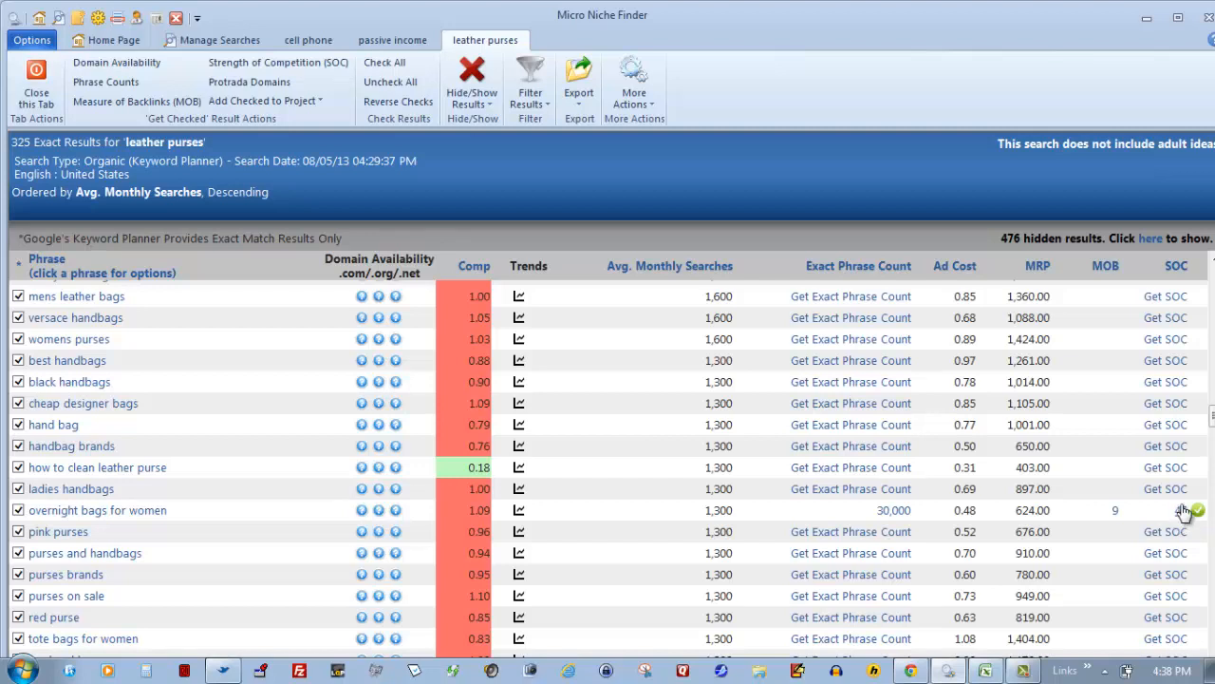
left_click(1166, 509)
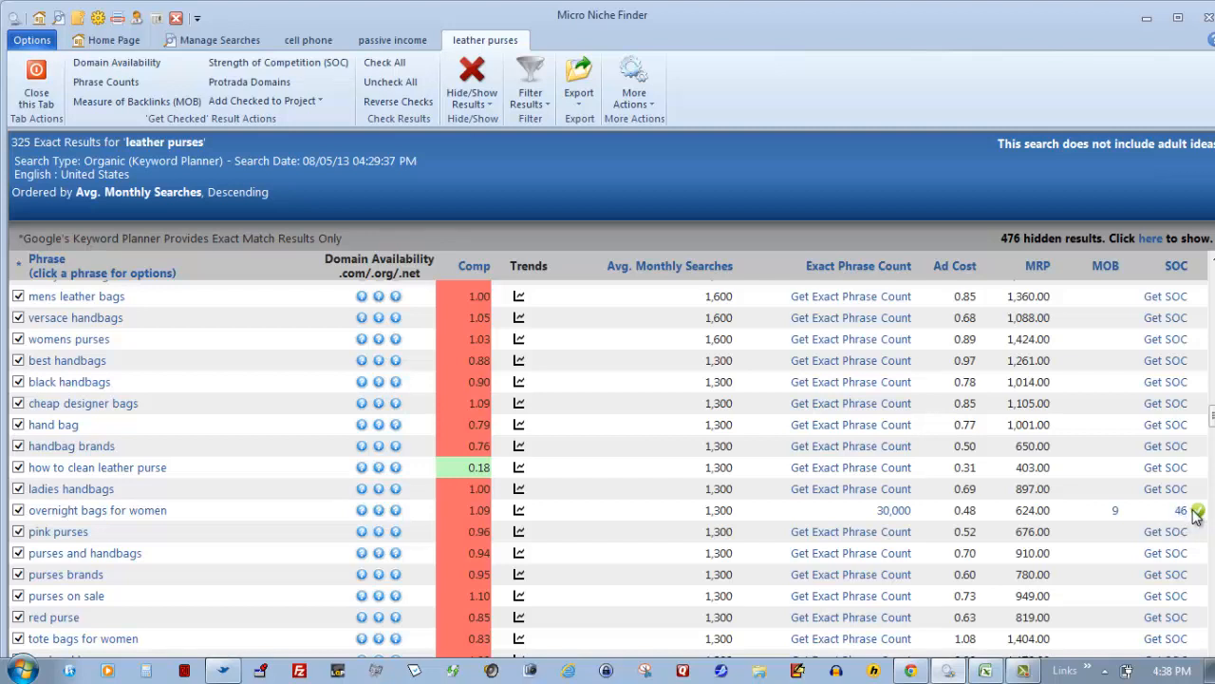
mouse_move(1119, 521)
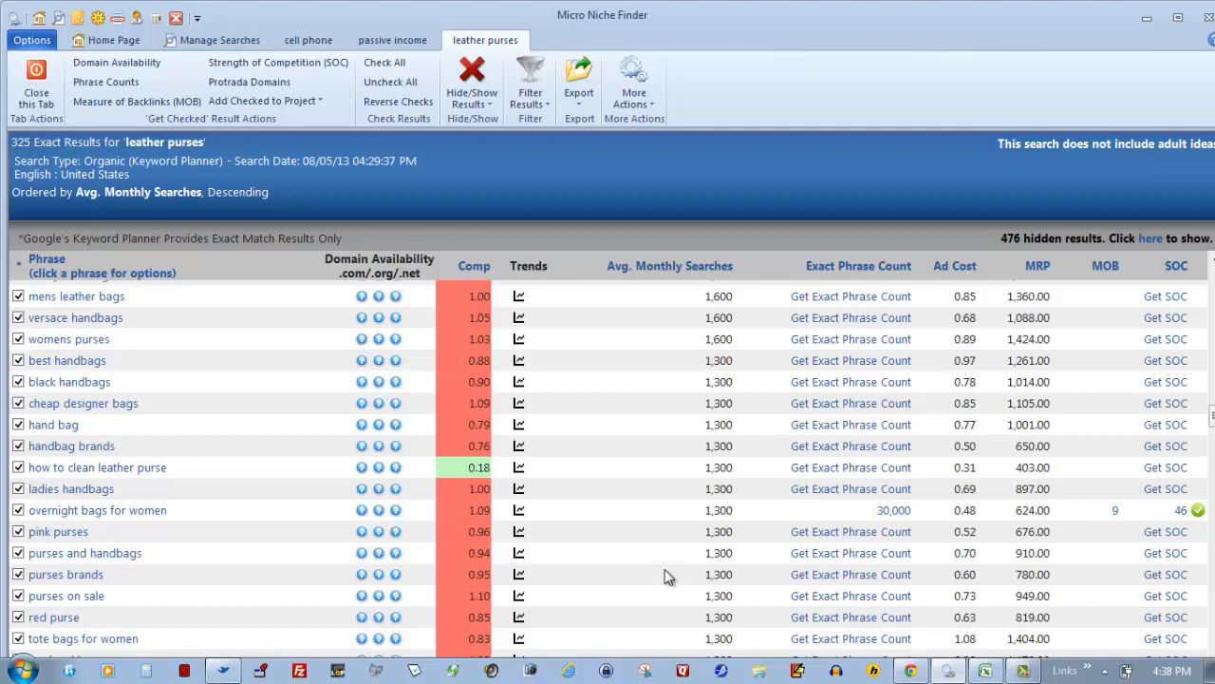
mouse_move(657, 520)
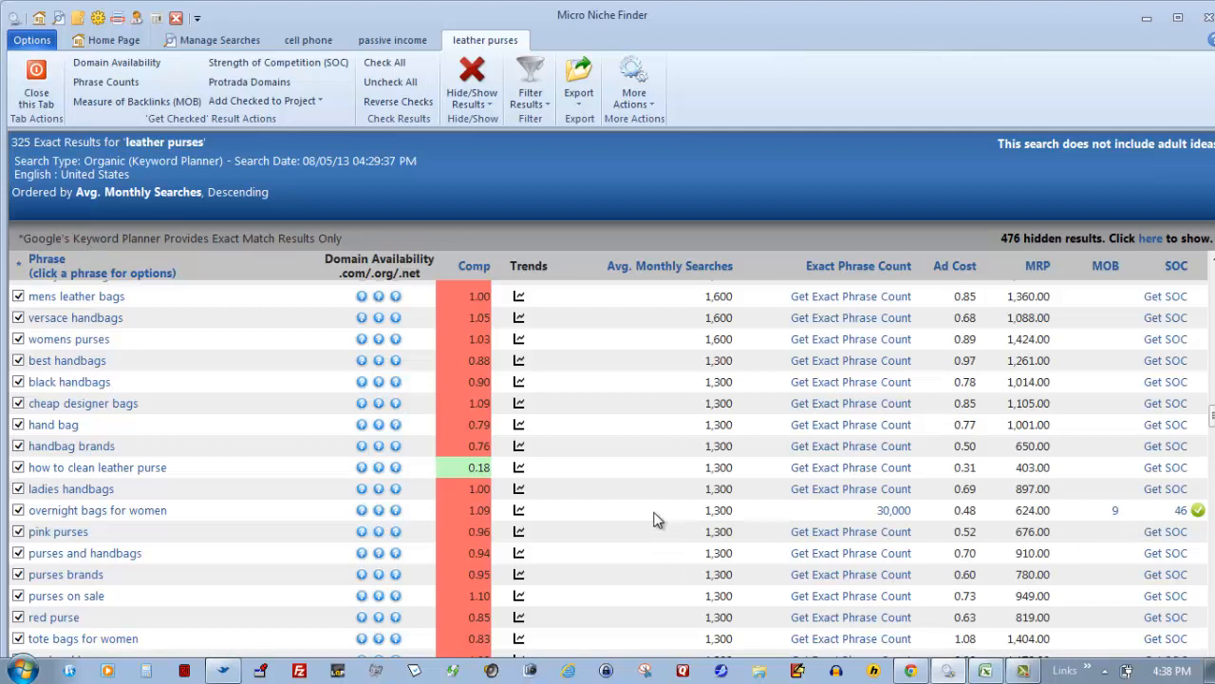
mouse_move(376, 517)
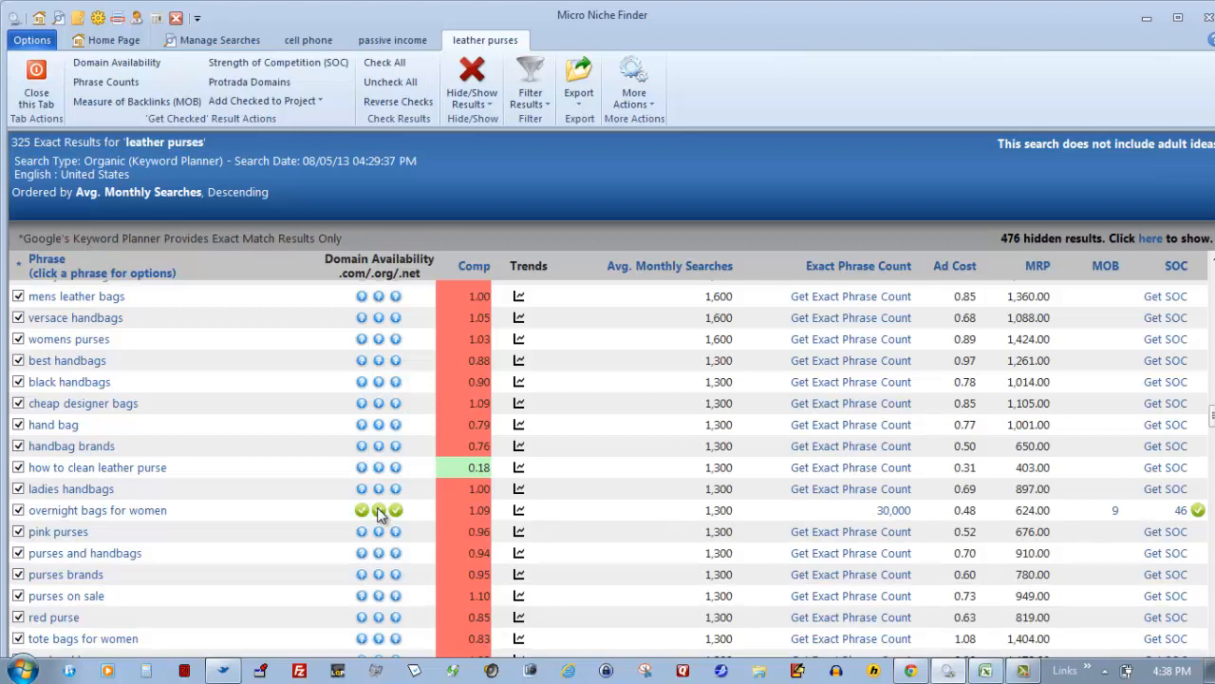
mouse_move(346, 517)
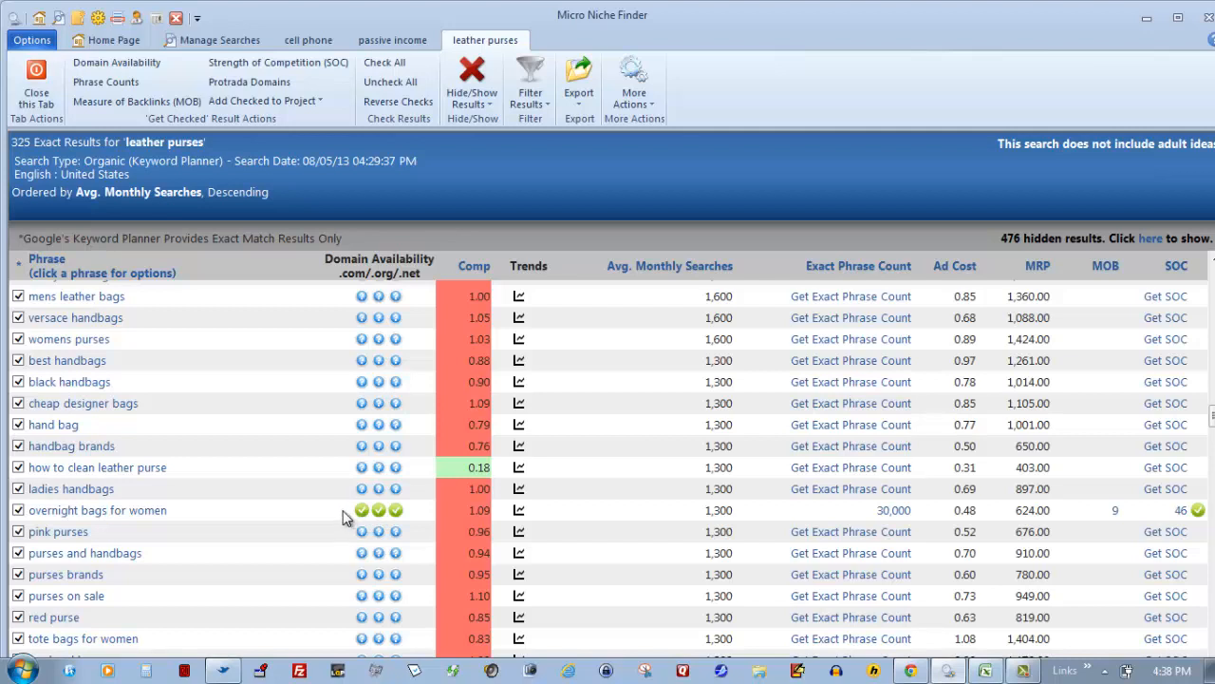
mouse_move(300, 532)
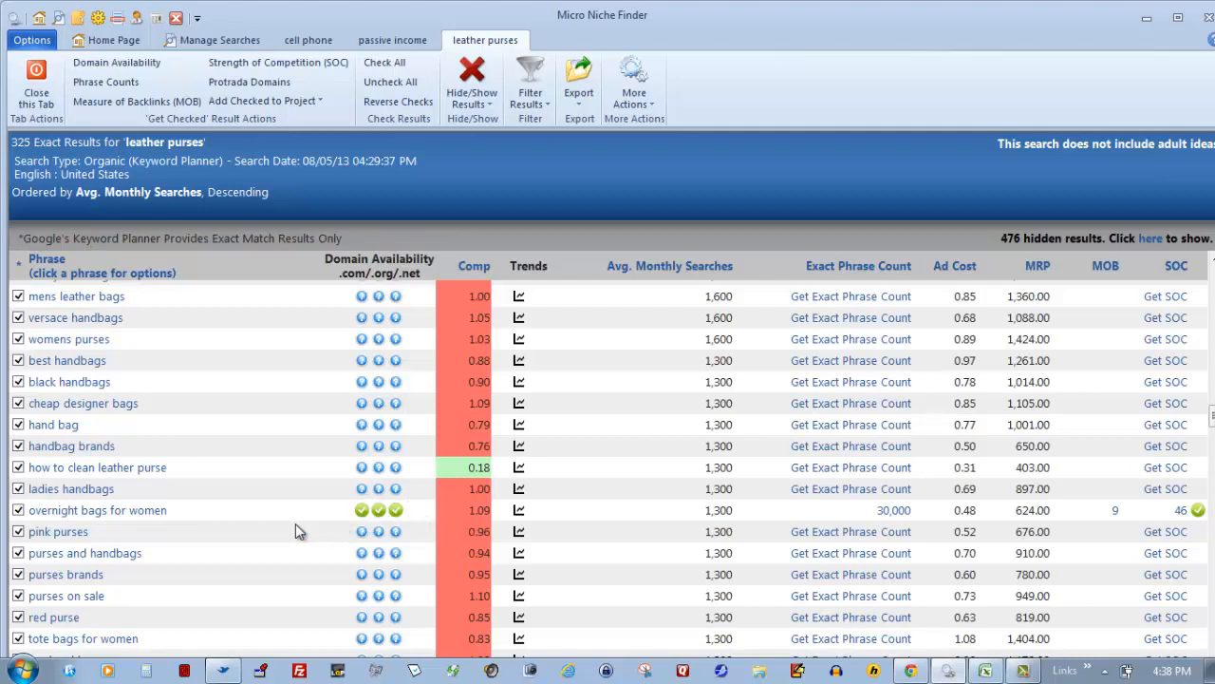
mouse_move(378, 509)
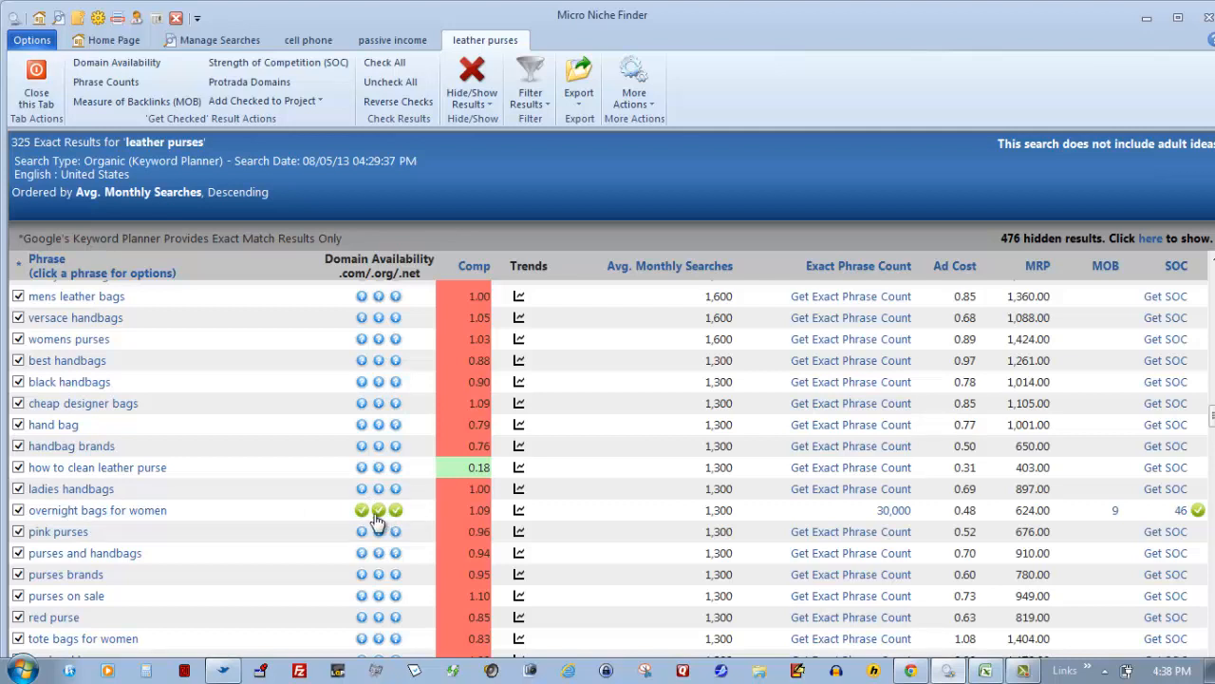
mouse_move(288, 524)
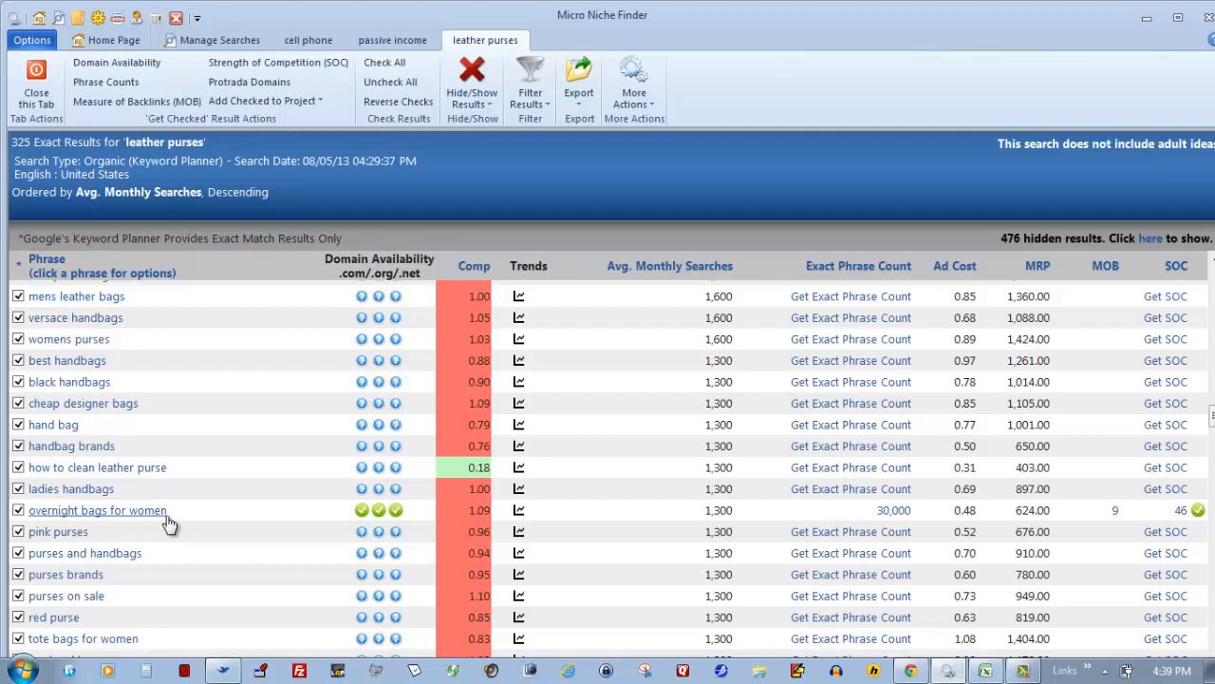
mouse_move(79, 522)
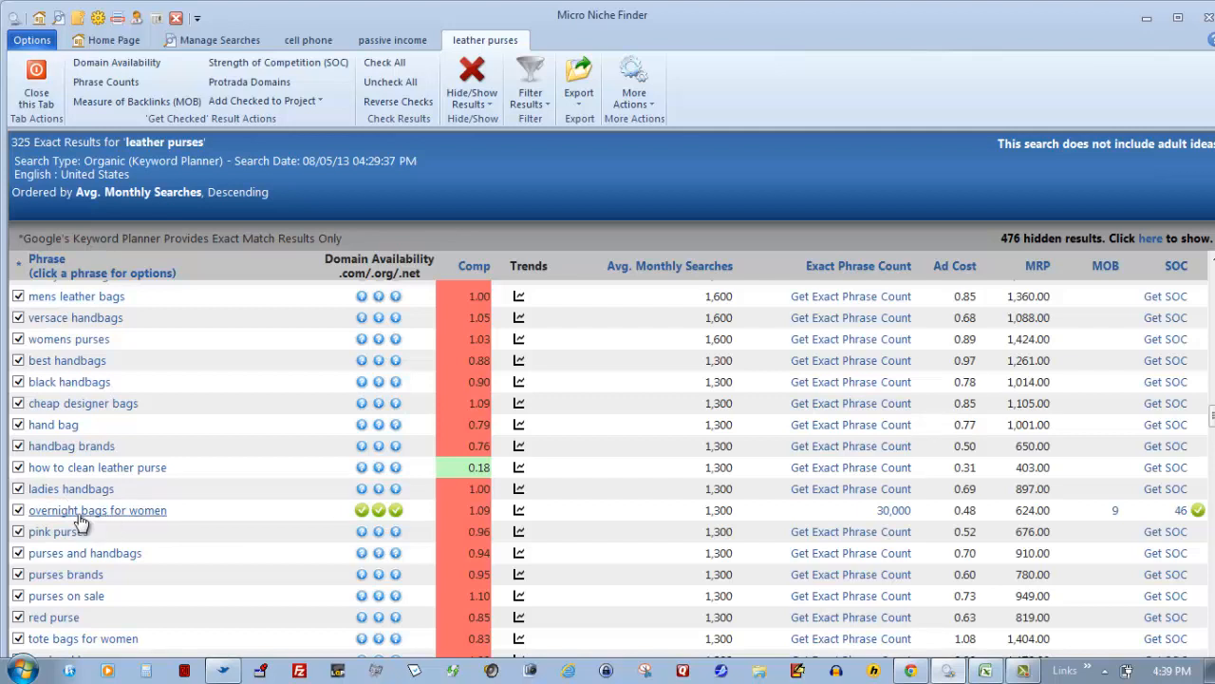
mouse_move(190, 547)
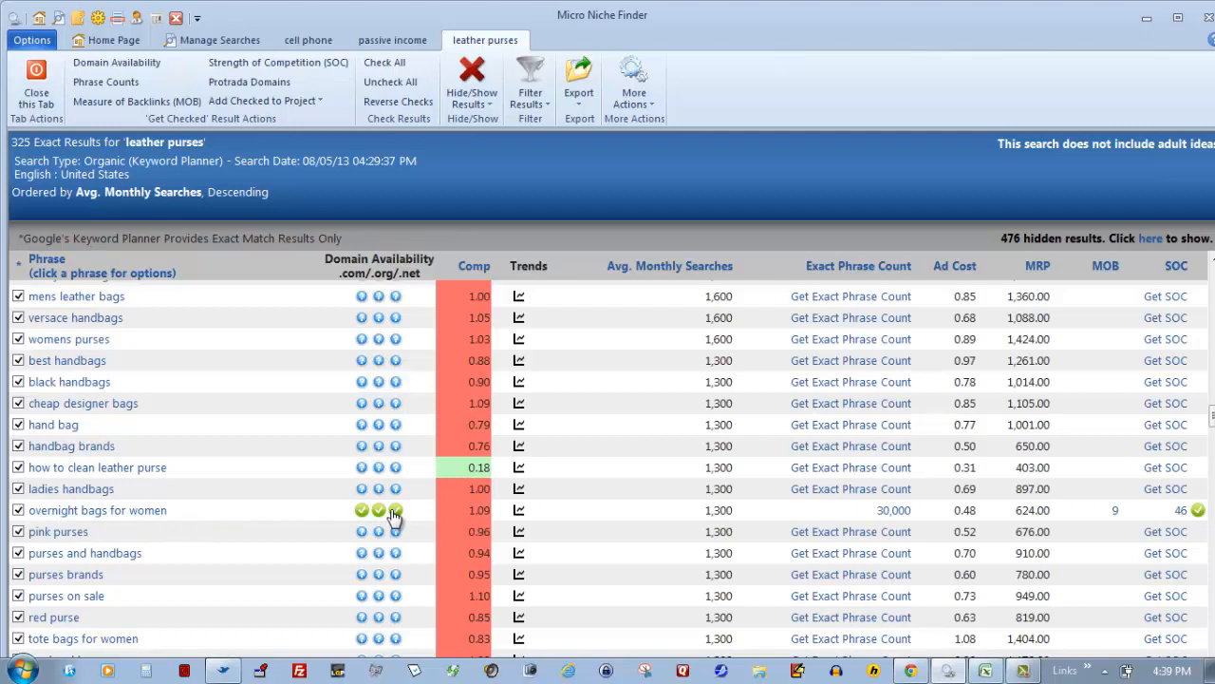
mouse_move(540, 516)
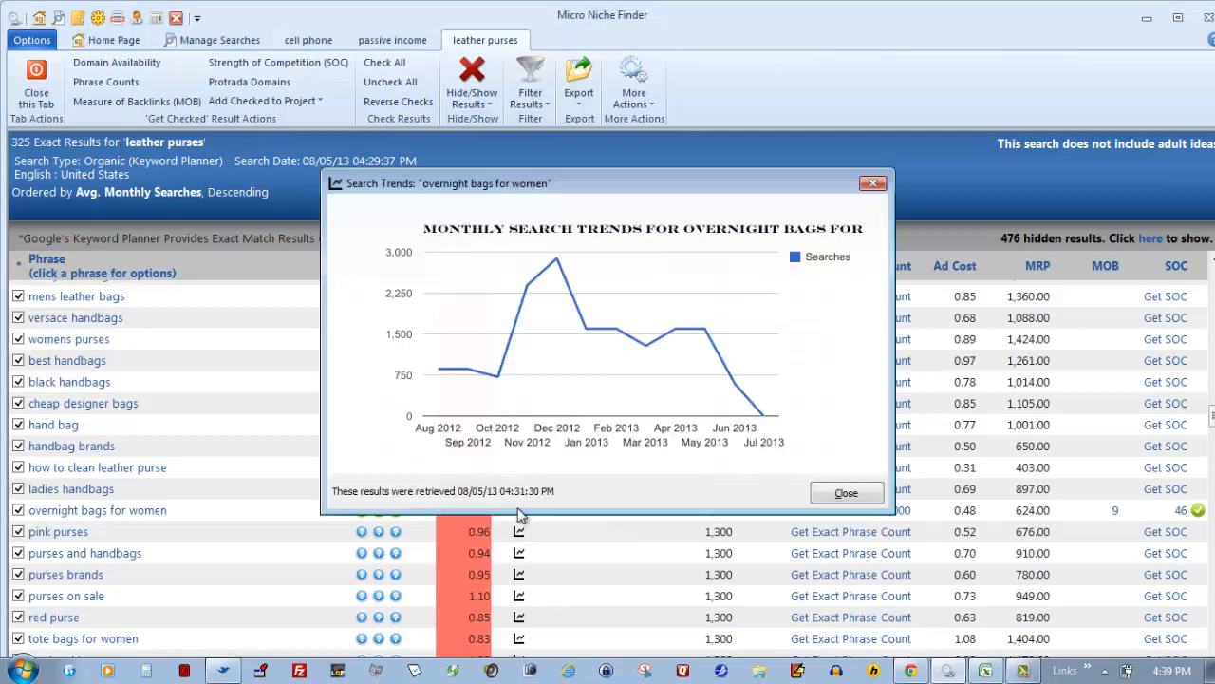
mouse_move(733, 332)
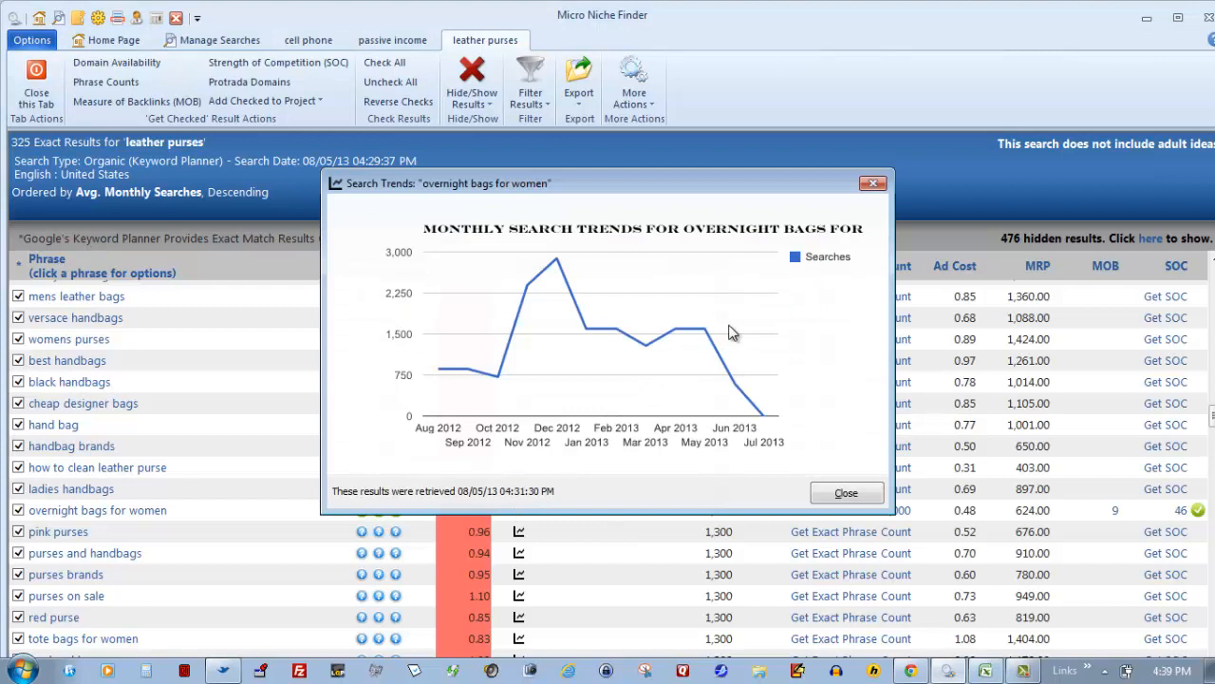
mouse_move(757, 418)
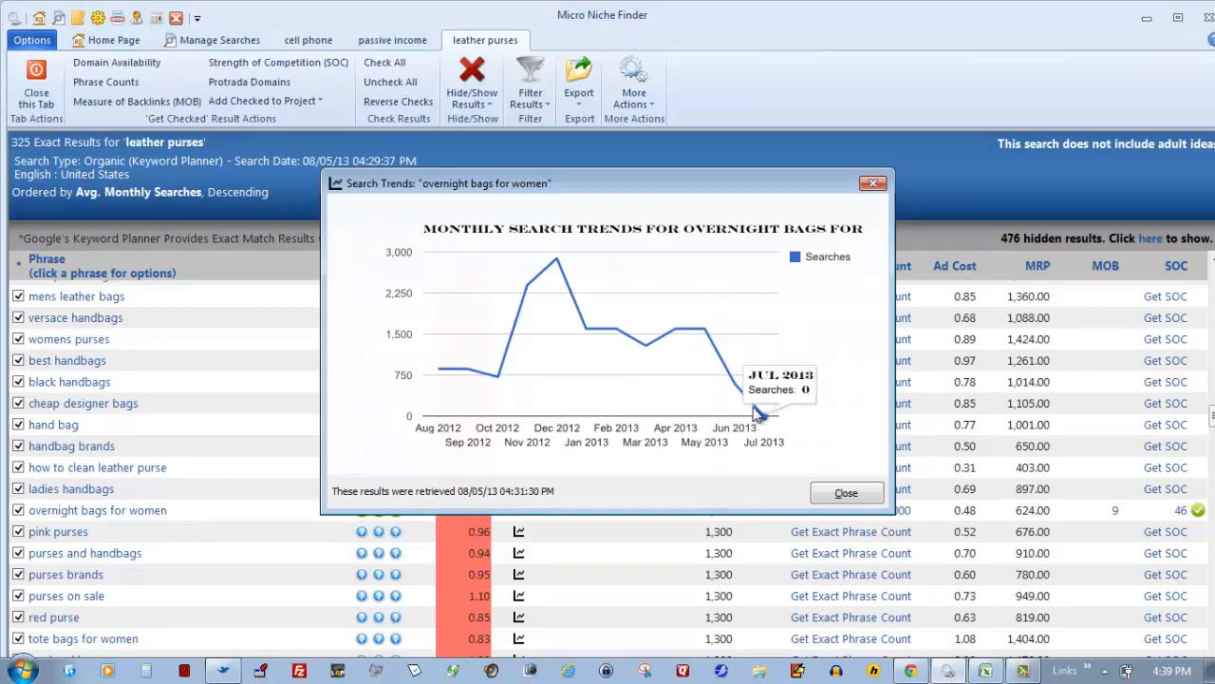
mouse_move(706, 334)
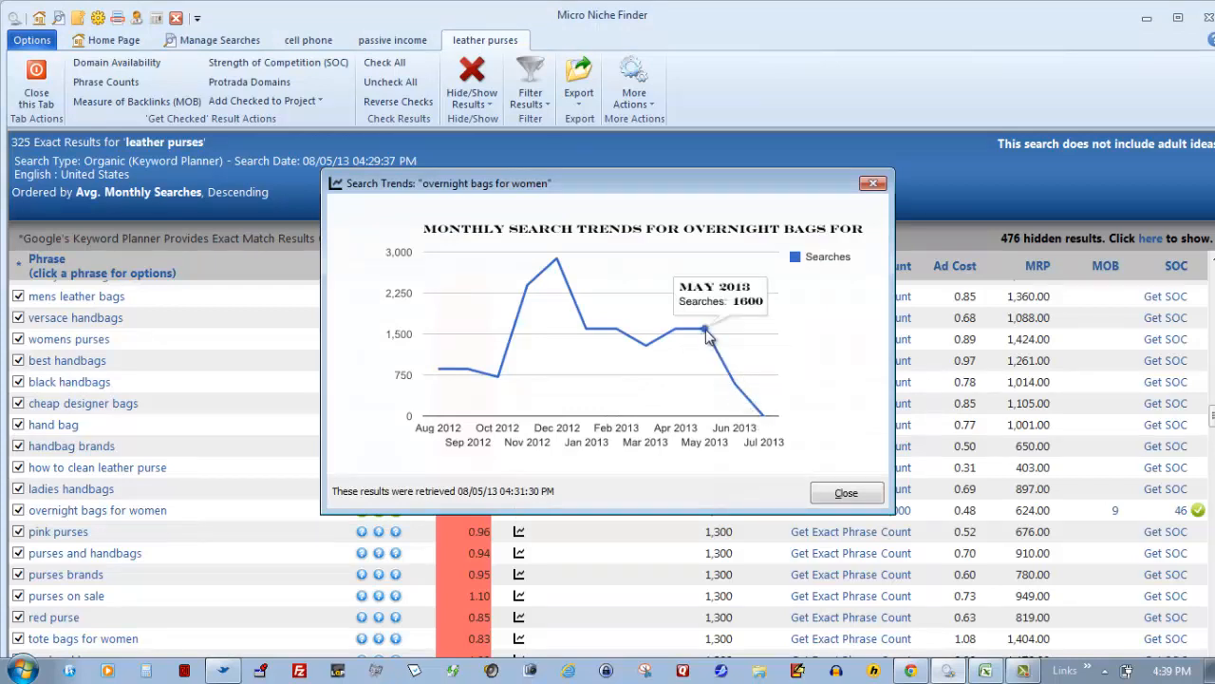
mouse_move(731, 388)
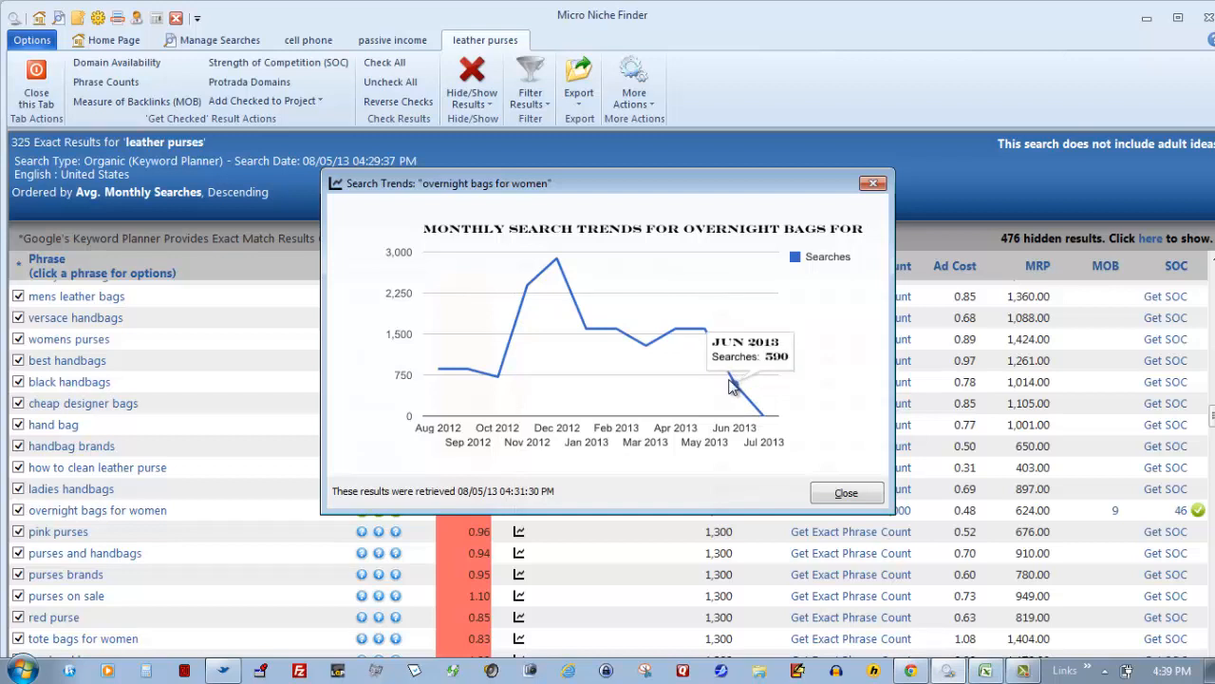
mouse_move(739, 389)
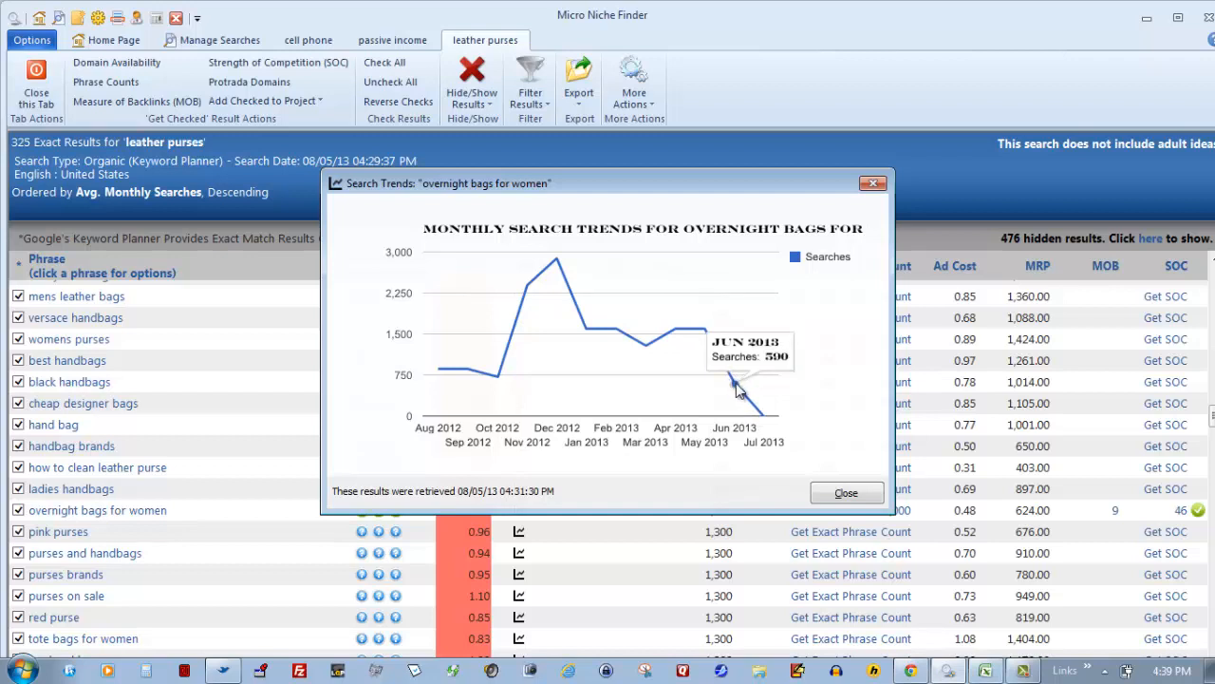
mouse_move(707, 349)
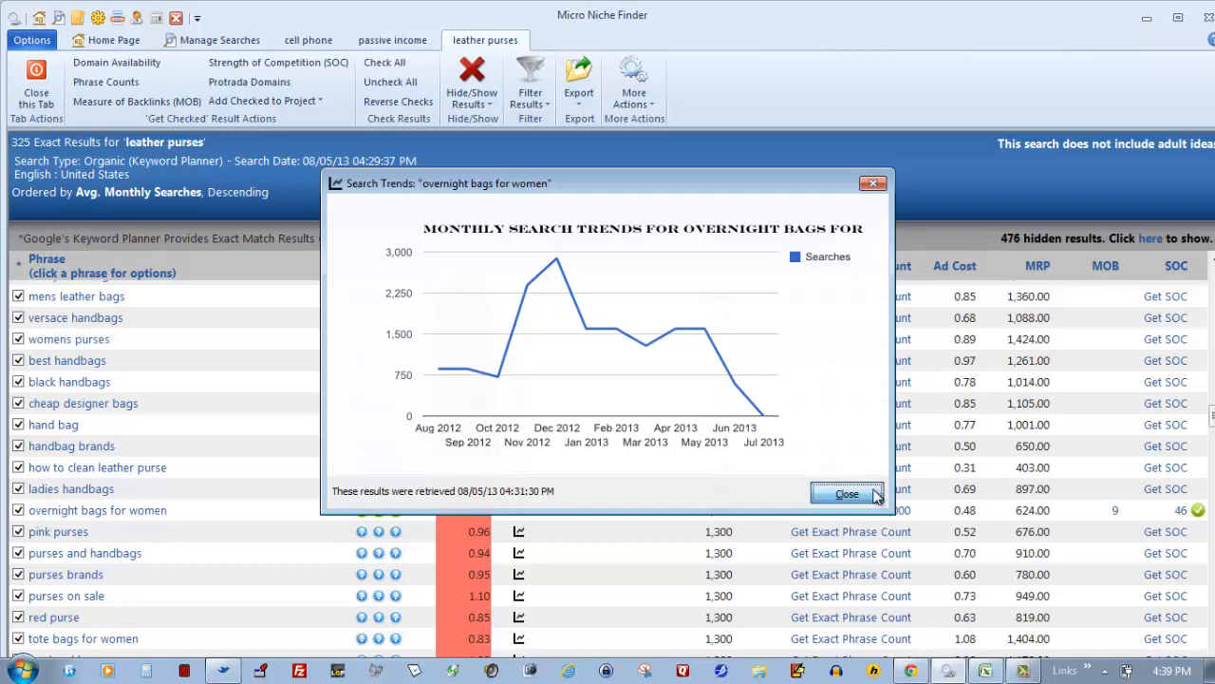
left_click(843, 494)
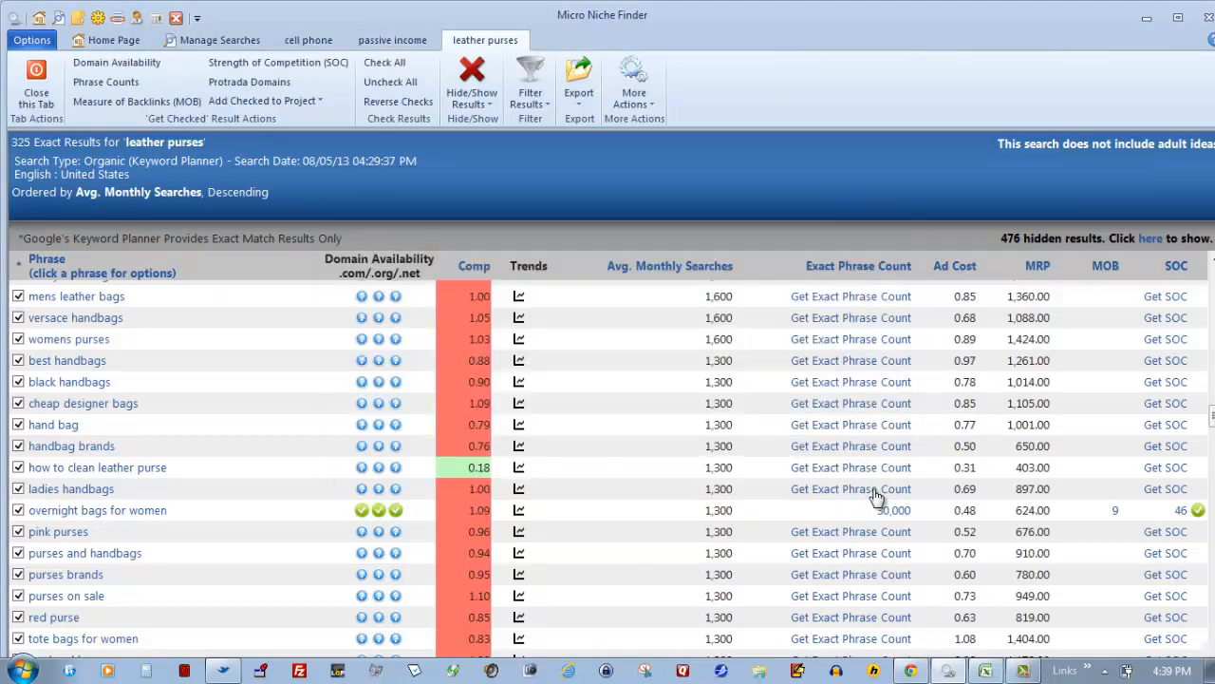
mouse_move(516, 513)
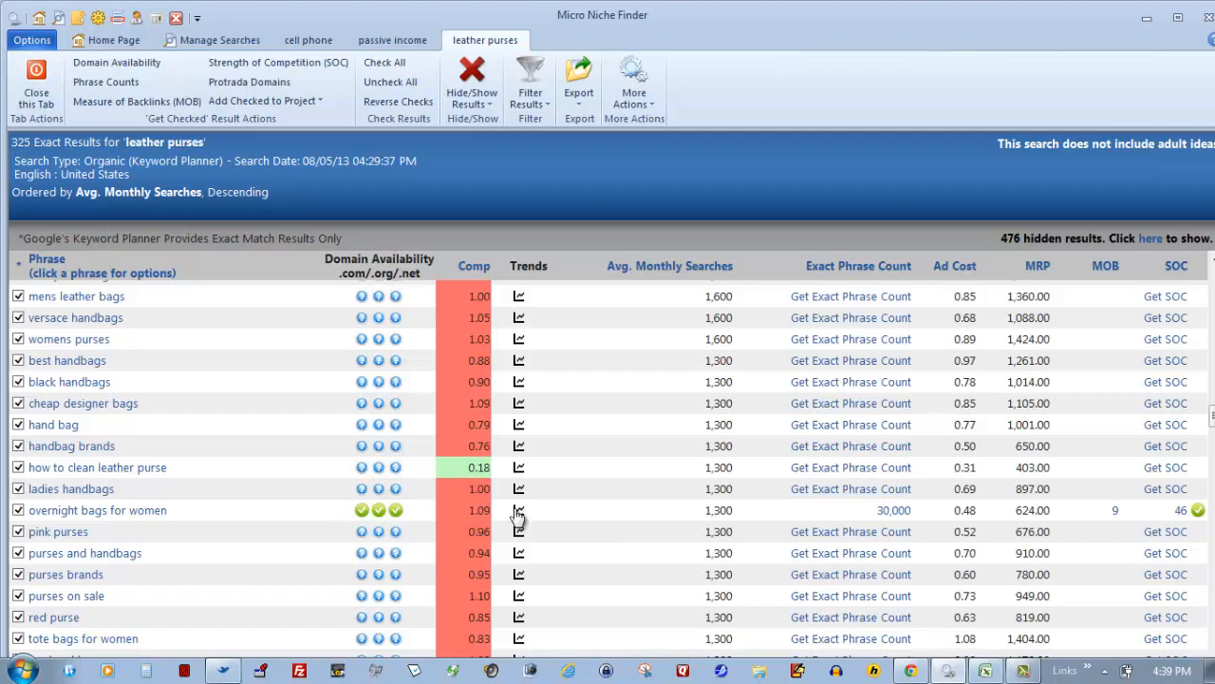
mouse_move(703, 528)
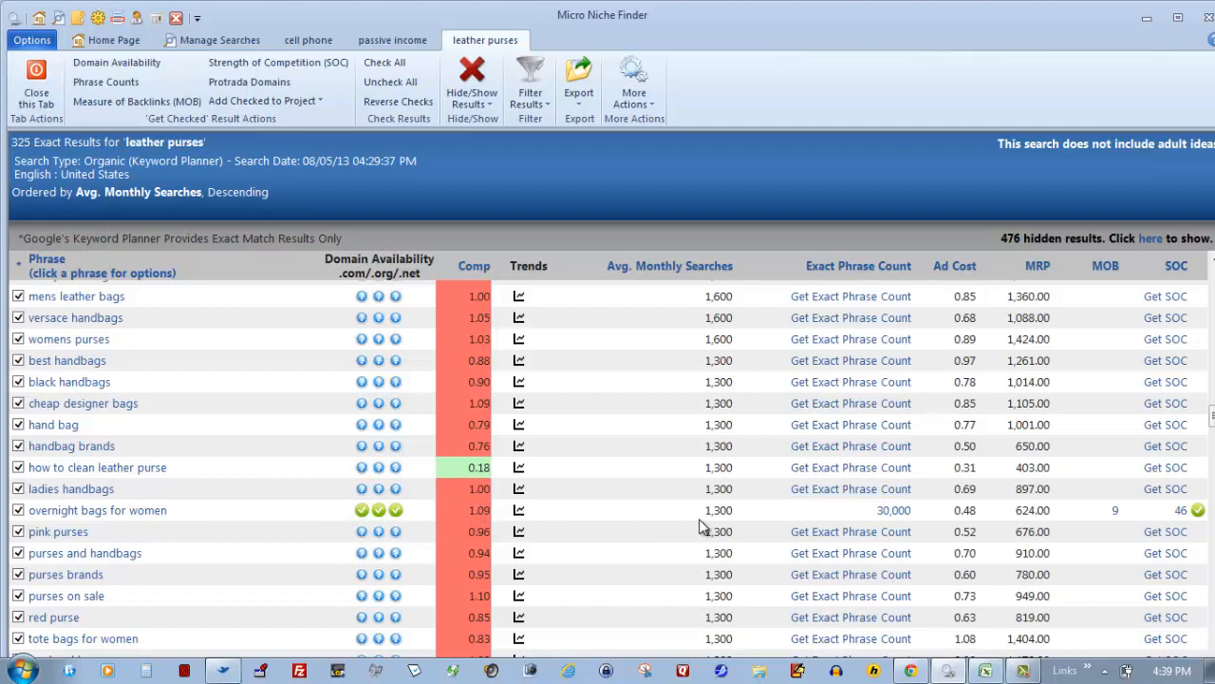
mouse_move(836, 517)
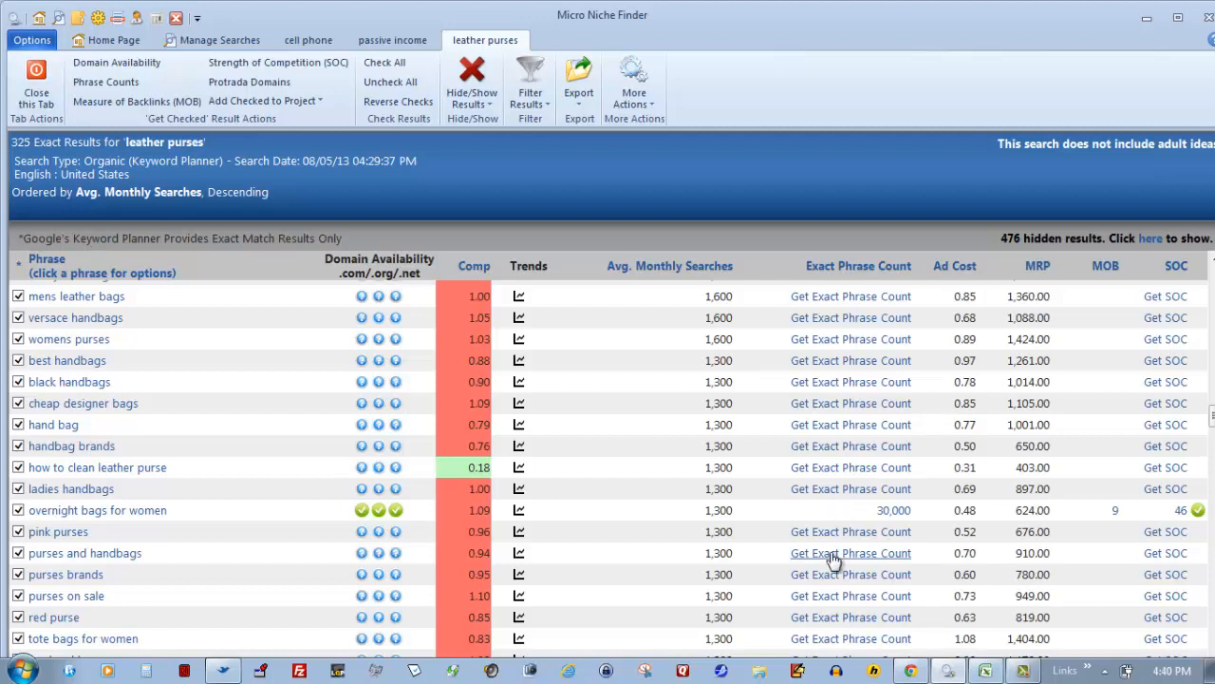
mouse_move(806, 504)
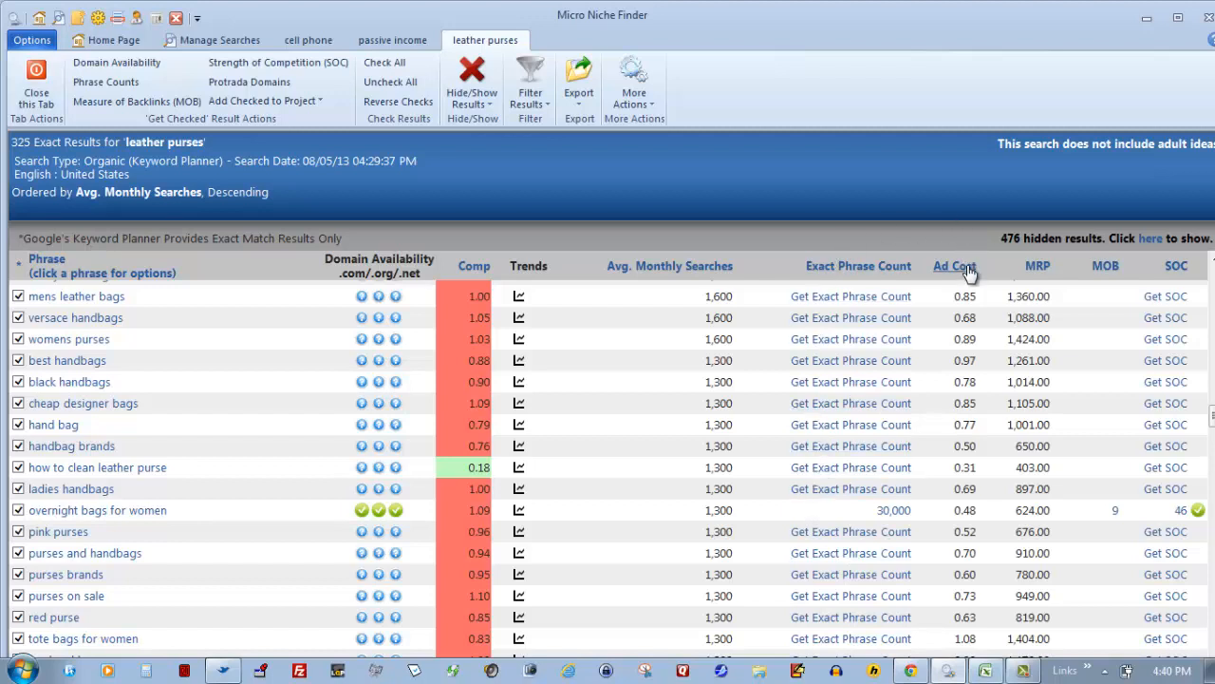
mouse_move(969, 282)
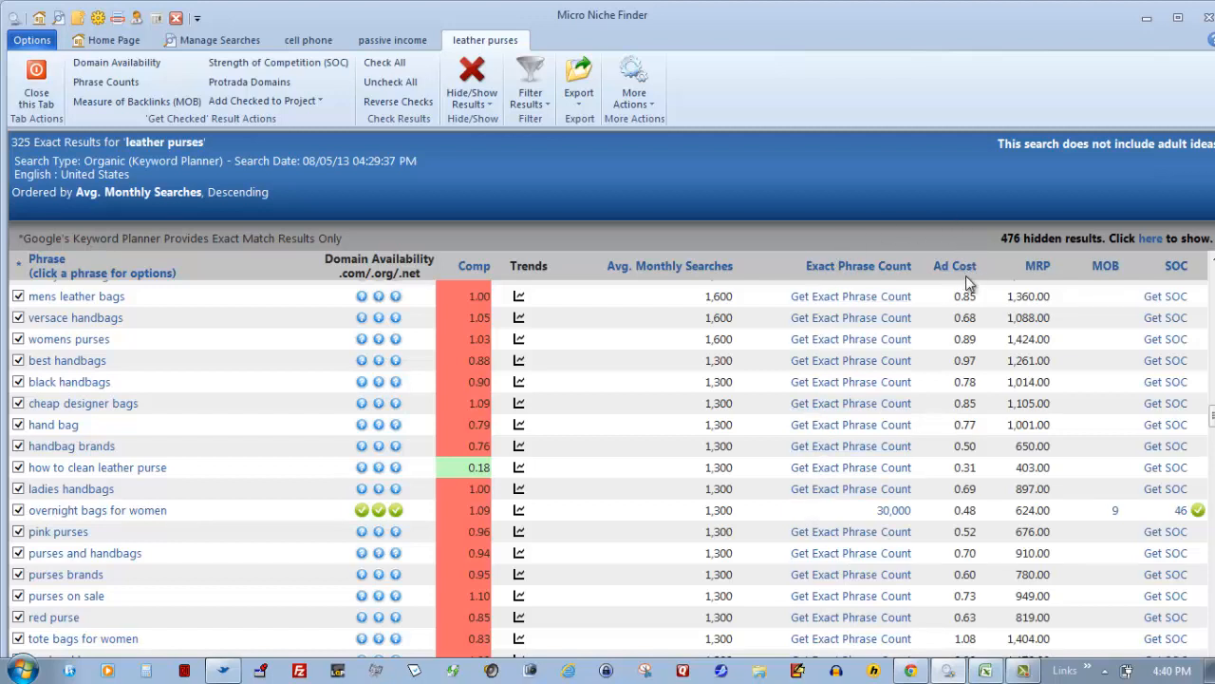
mouse_move(984, 513)
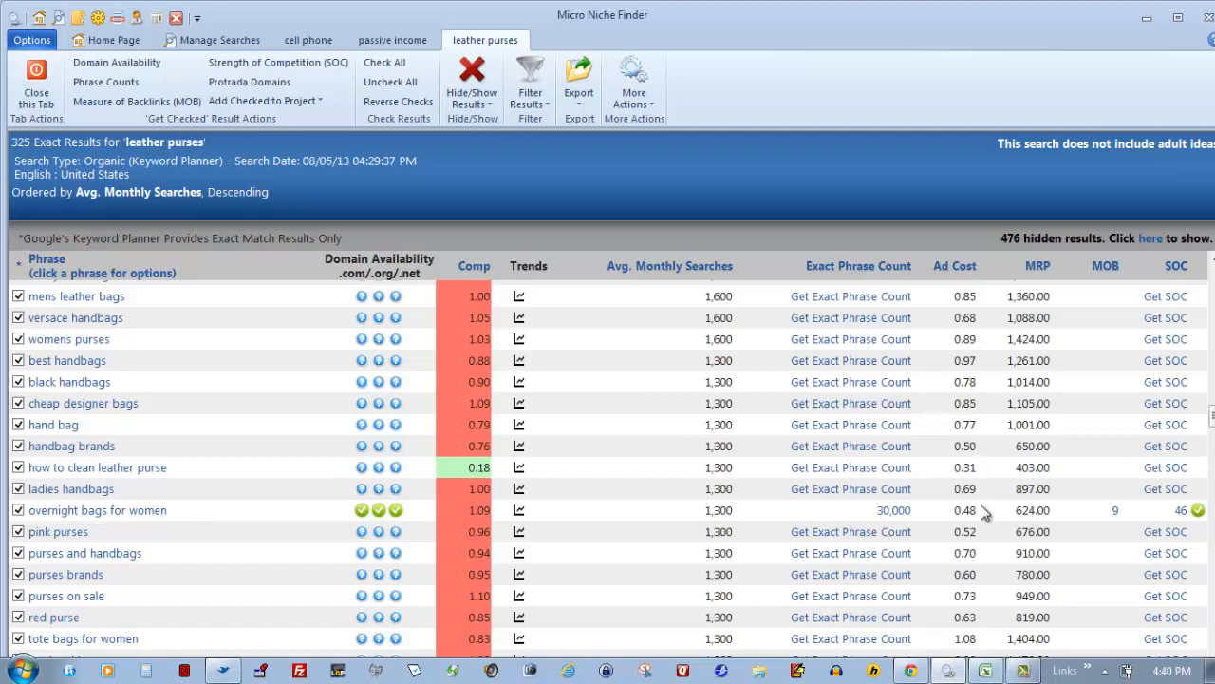
mouse_move(972, 509)
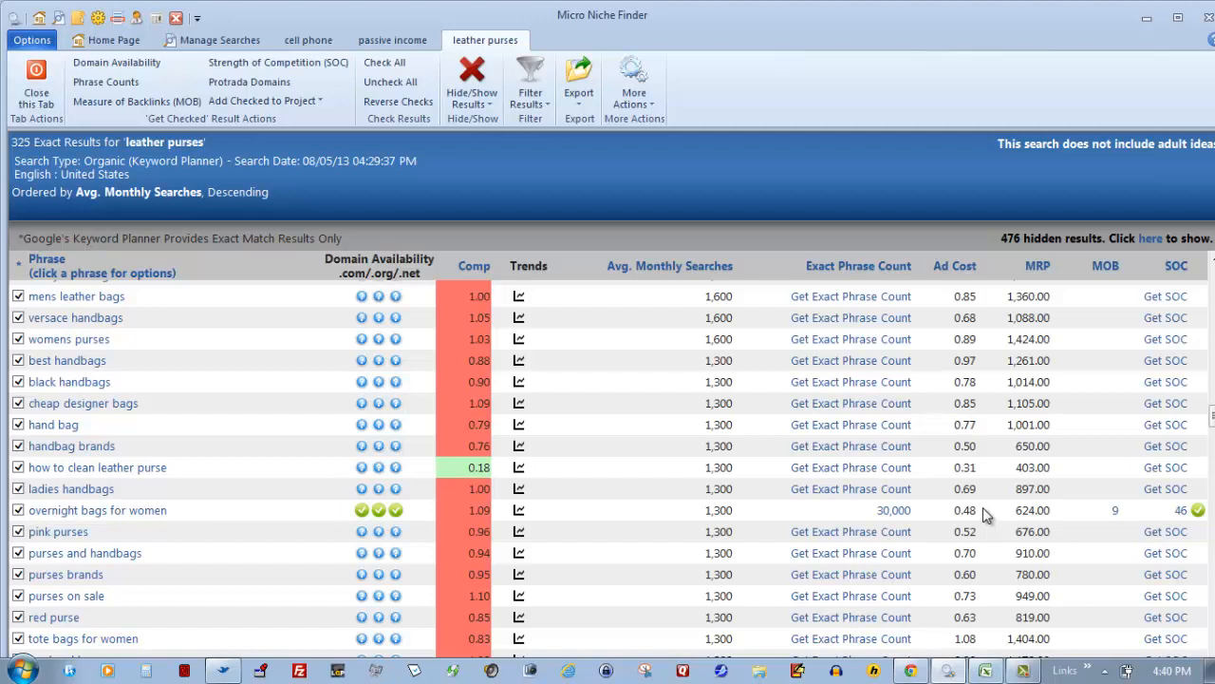
mouse_move(889, 520)
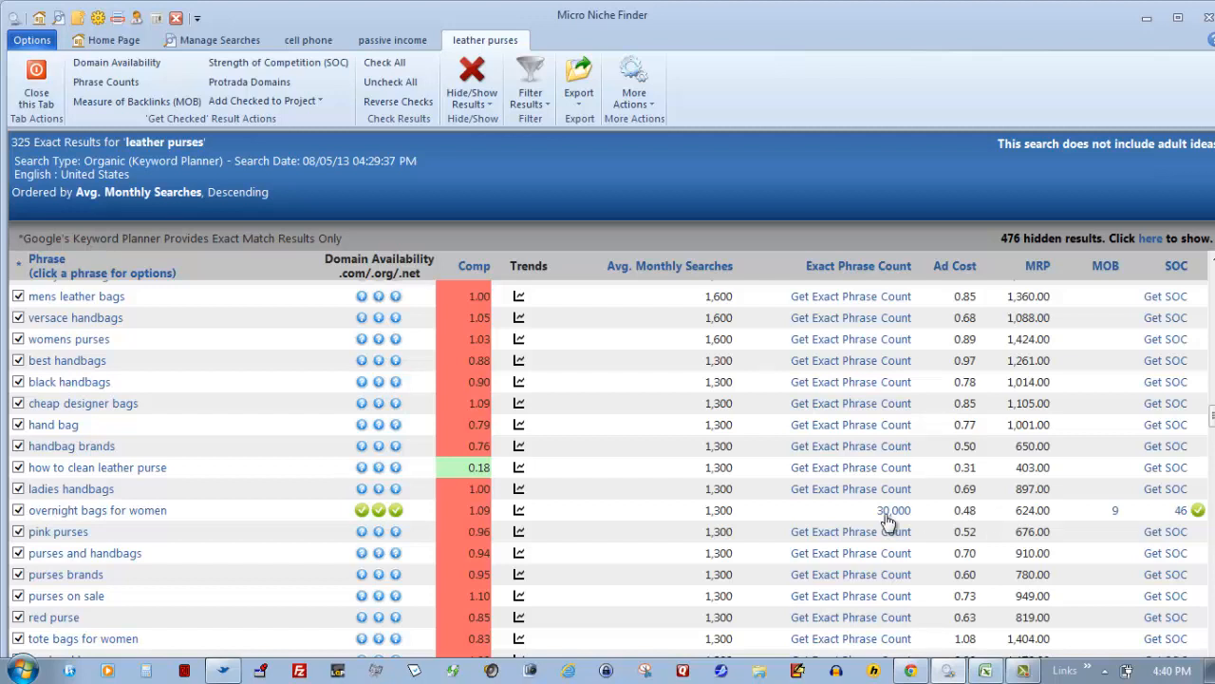
mouse_move(471, 517)
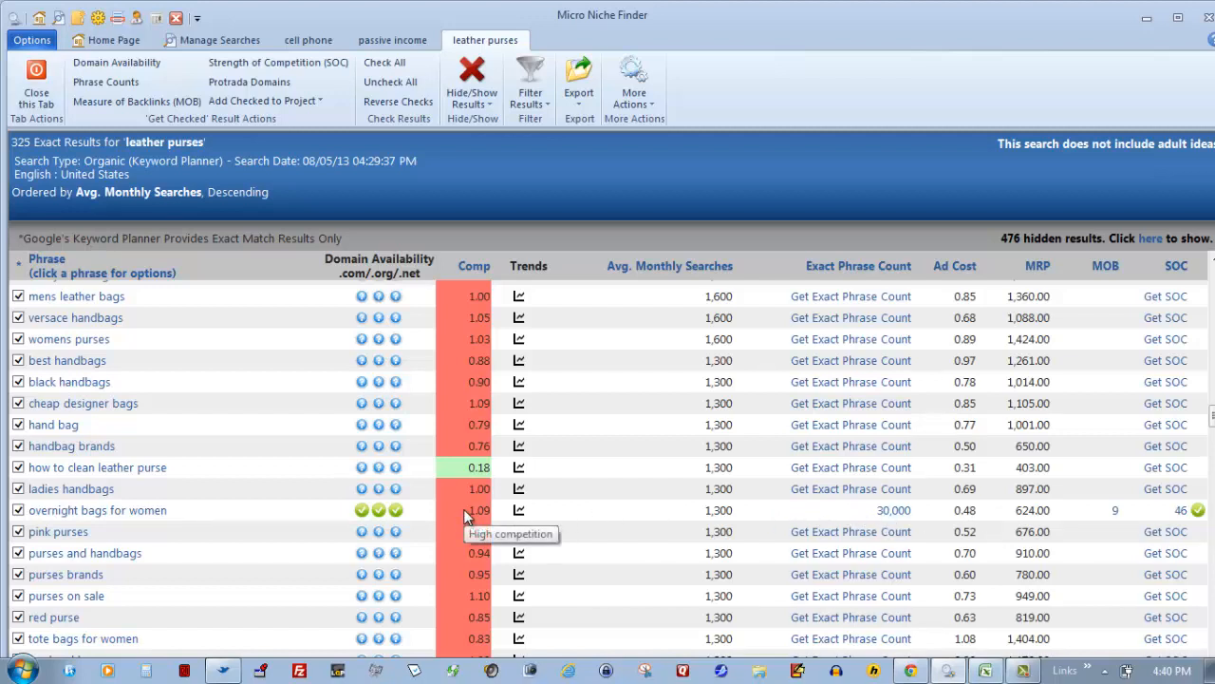
mouse_move(505, 520)
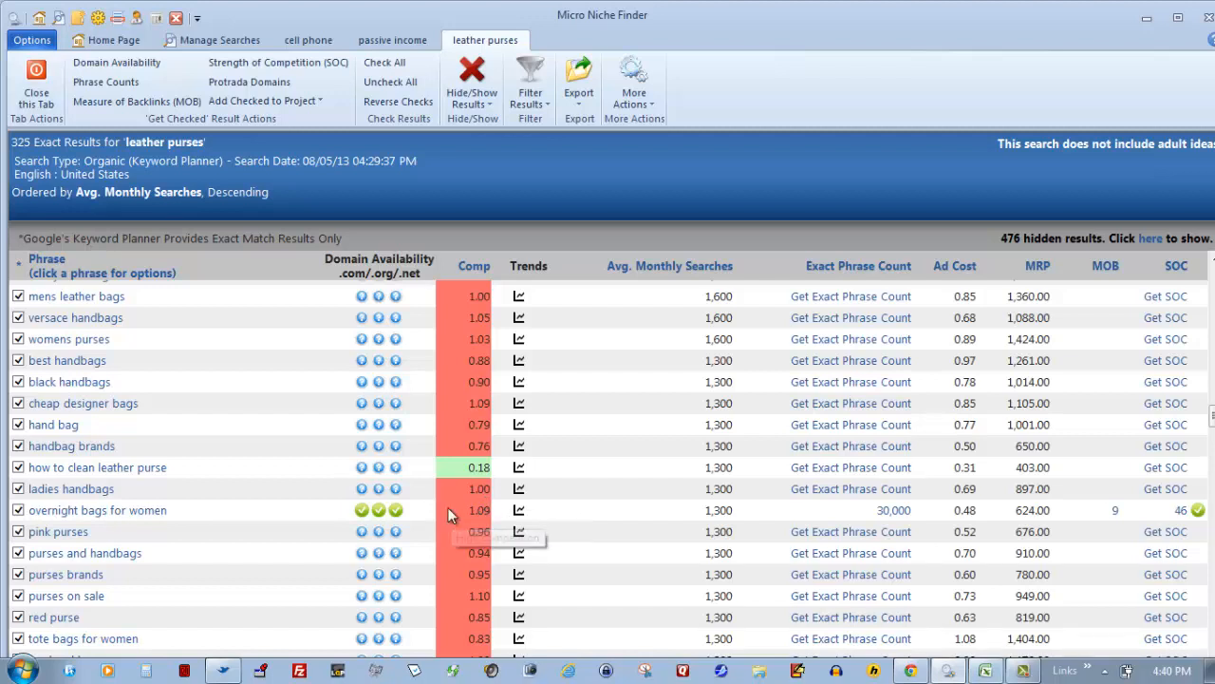
mouse_move(460, 516)
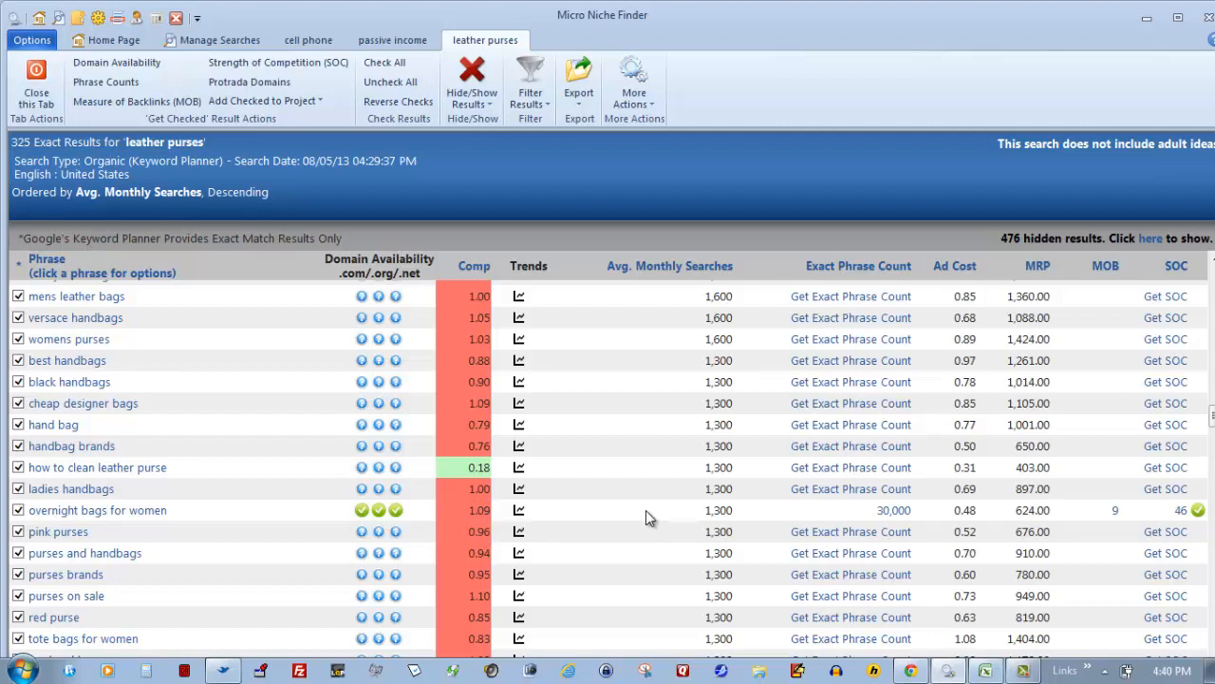
mouse_move(888, 520)
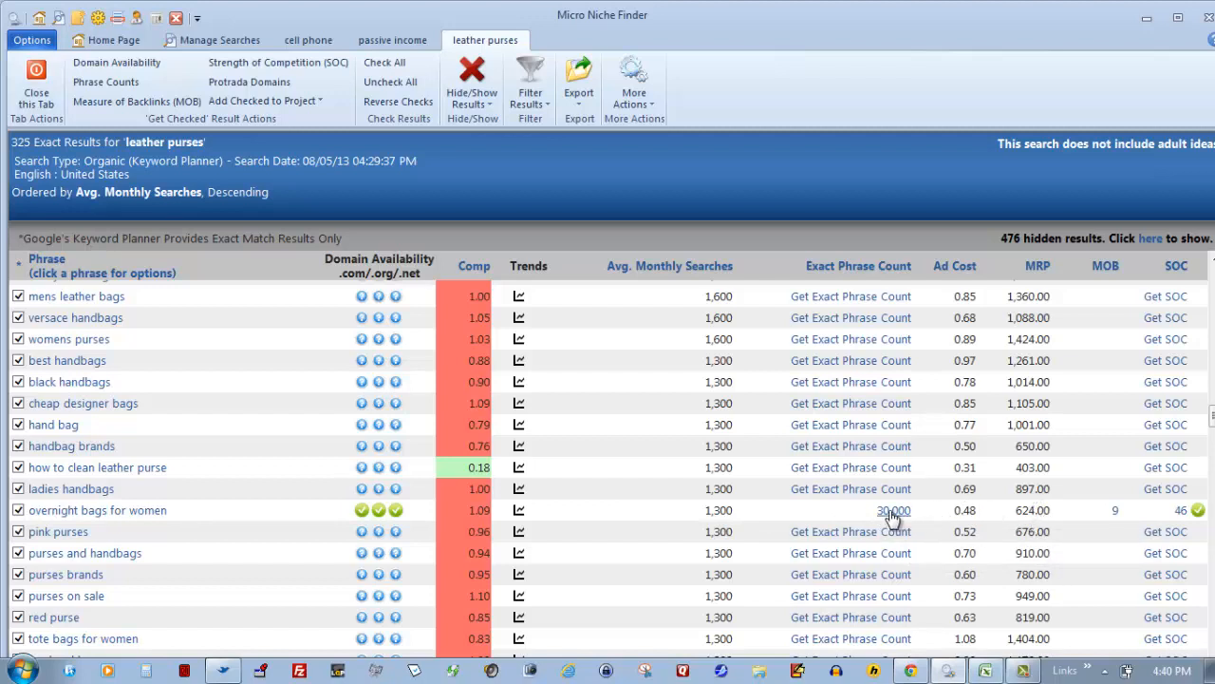
mouse_move(935, 516)
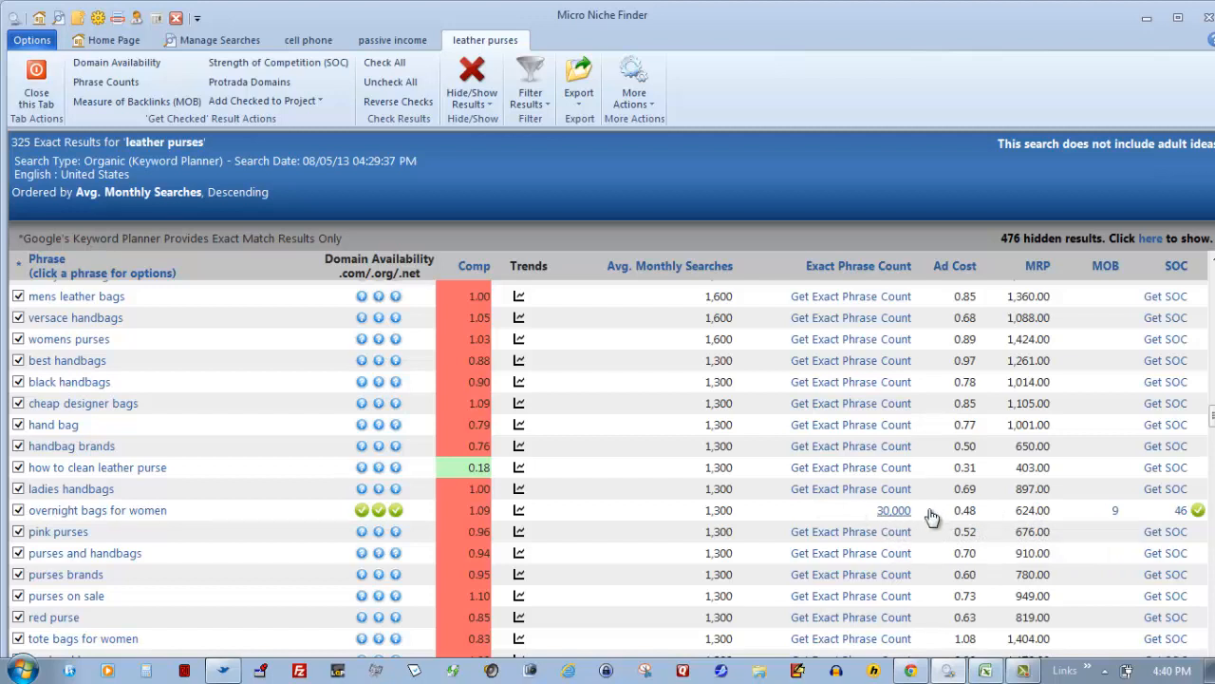
mouse_move(978, 517)
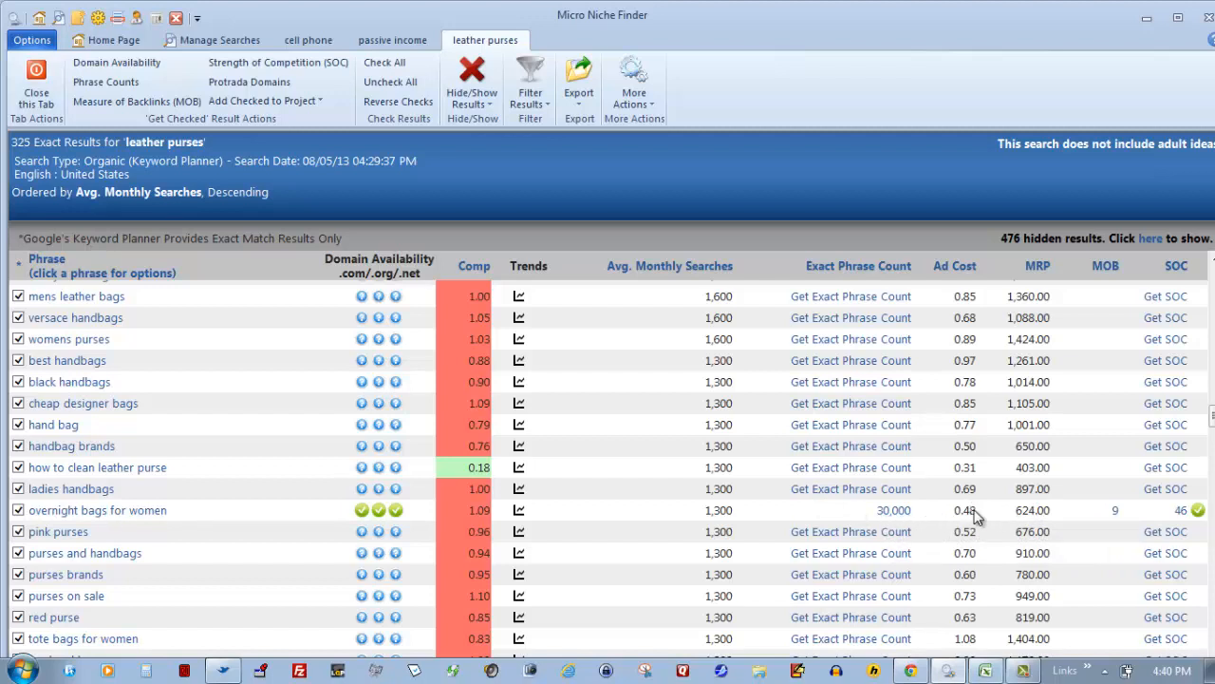
mouse_move(881, 504)
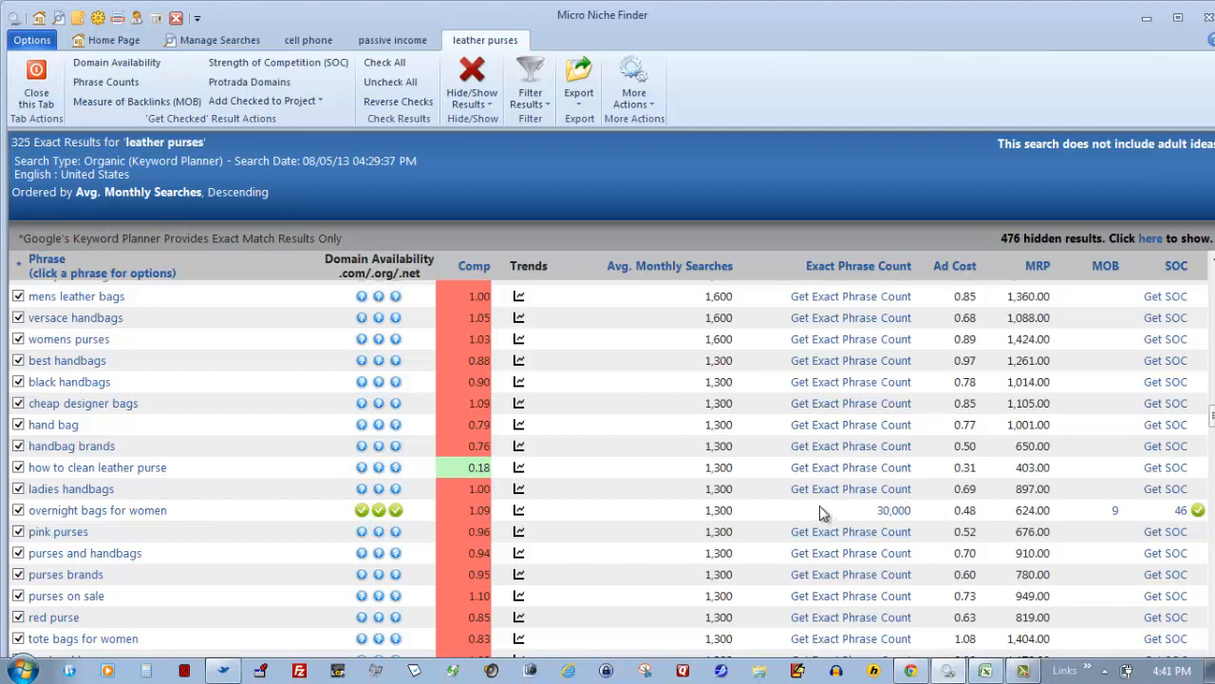
mouse_move(941, 436)
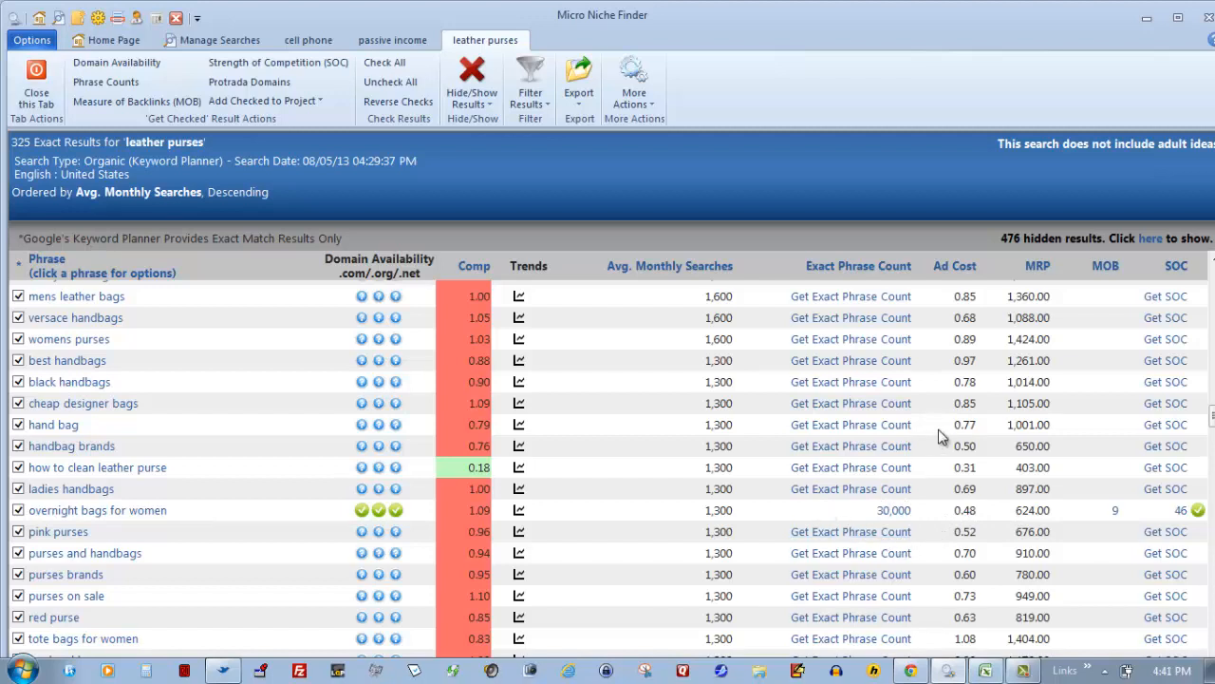
mouse_move(1037, 265)
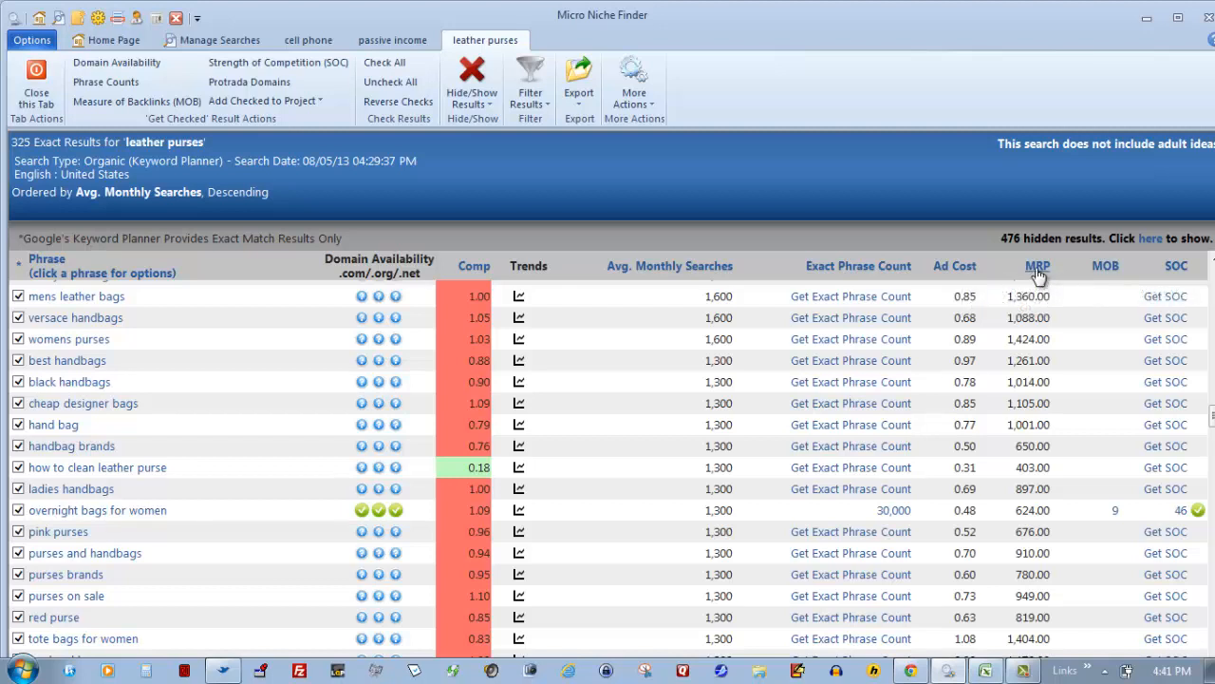
mouse_move(1037, 274)
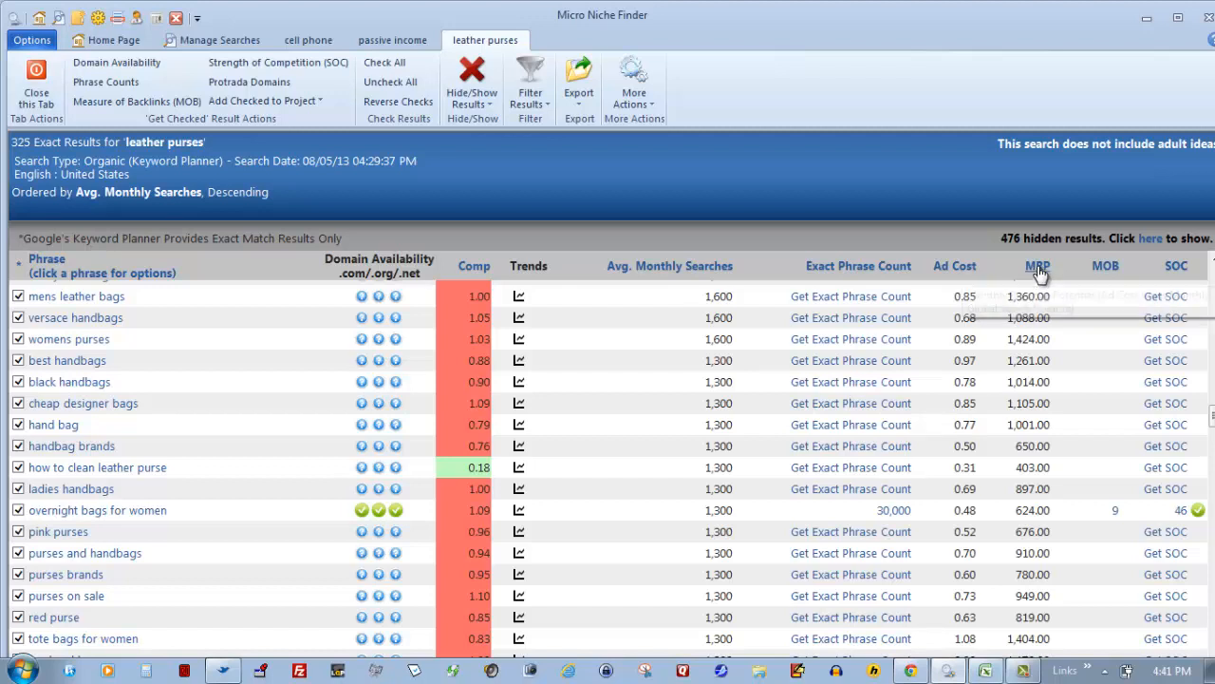
mouse_move(1037, 266)
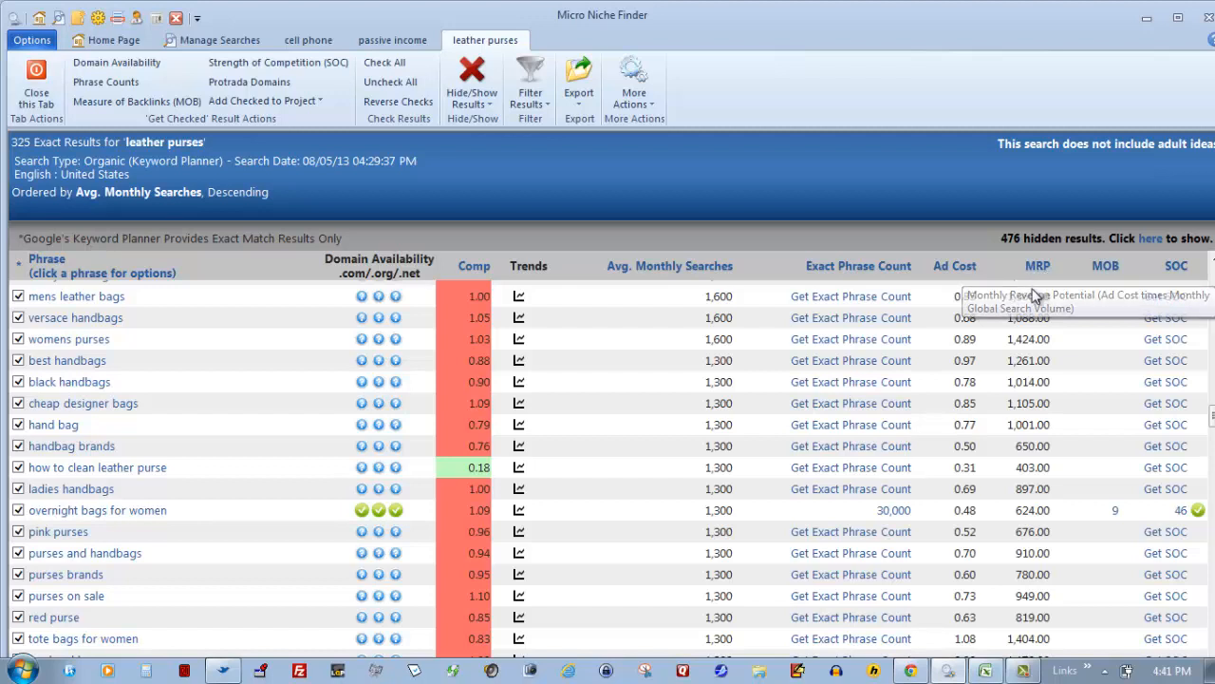
mouse_move(1105, 319)
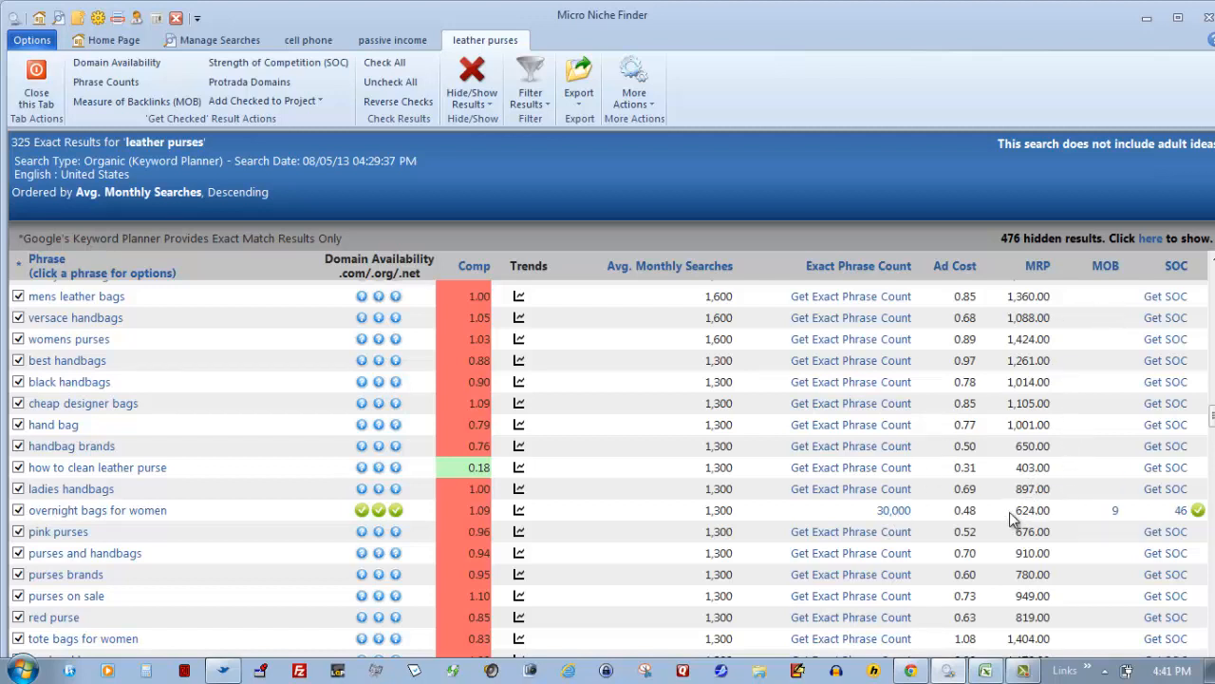
mouse_move(1014, 516)
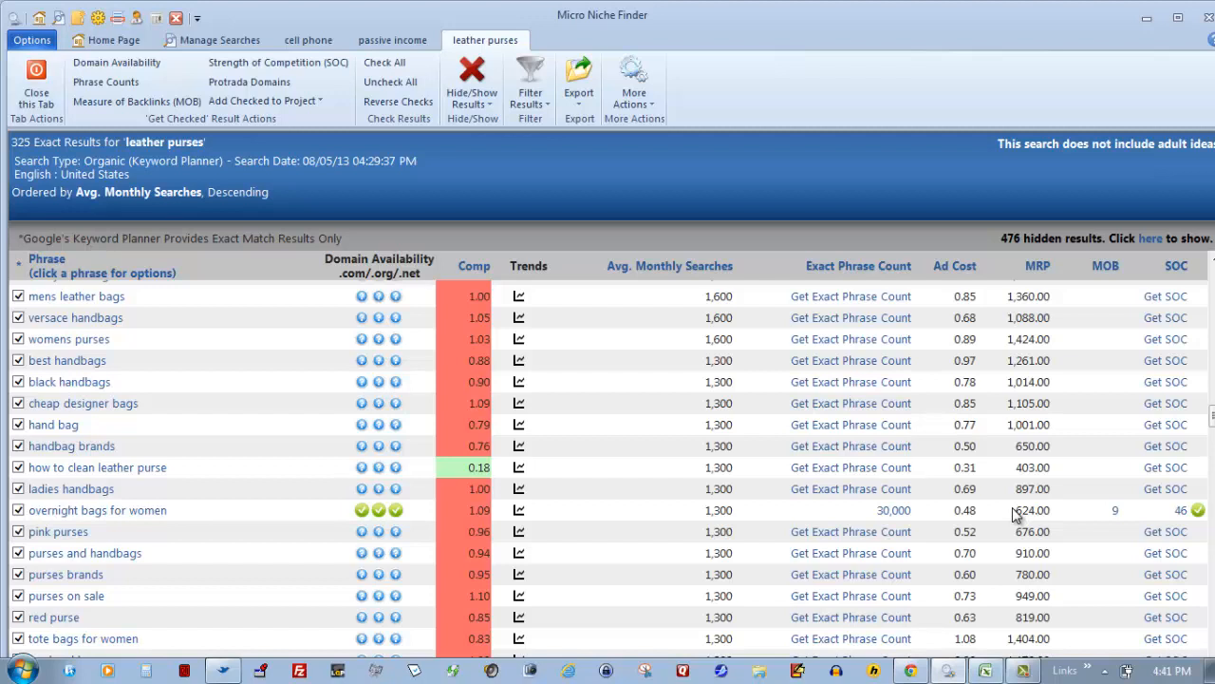
mouse_move(520, 239)
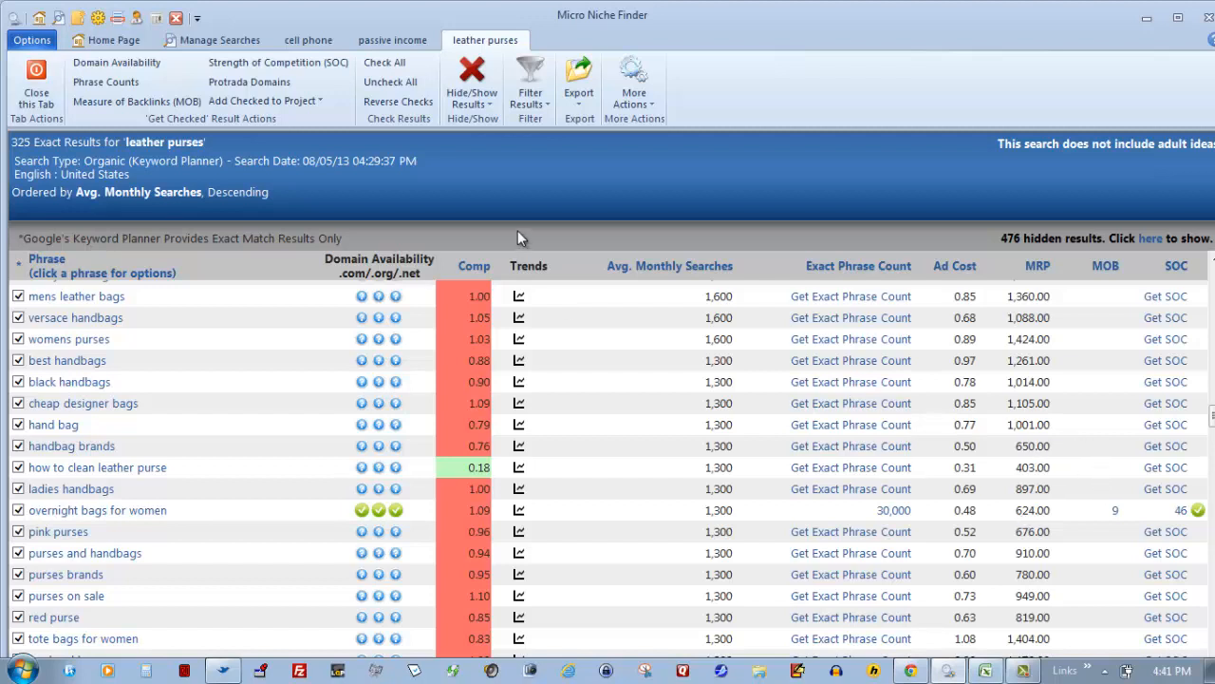
mouse_move(642, 494)
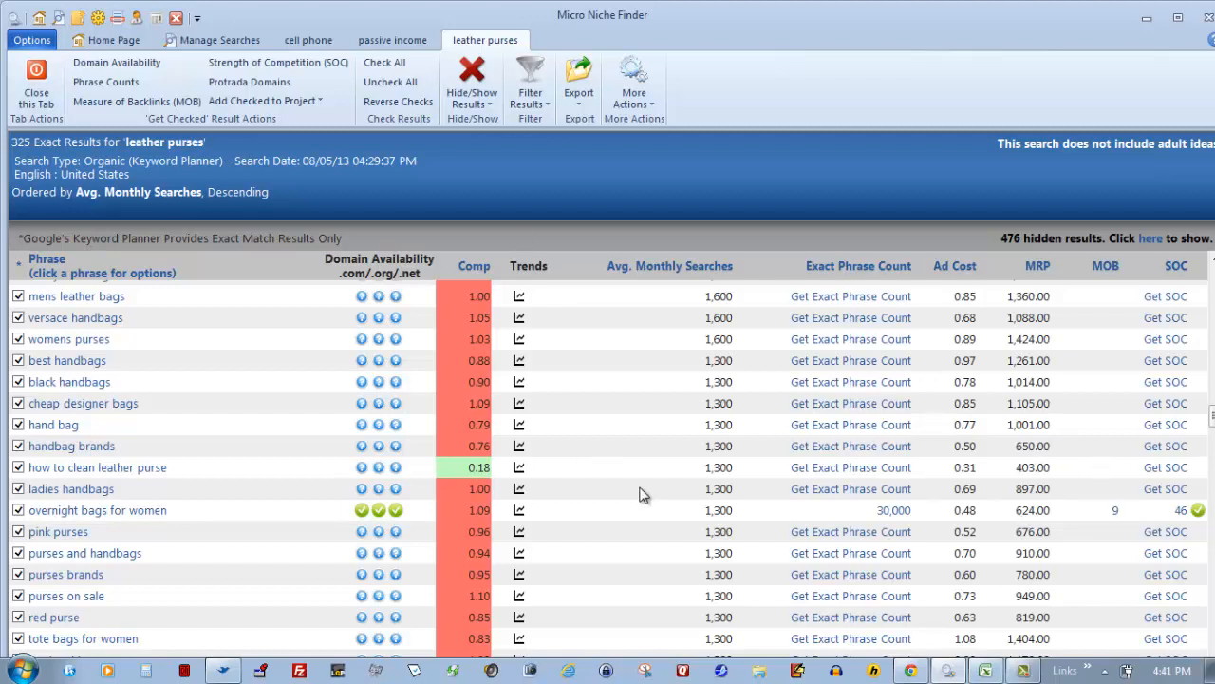